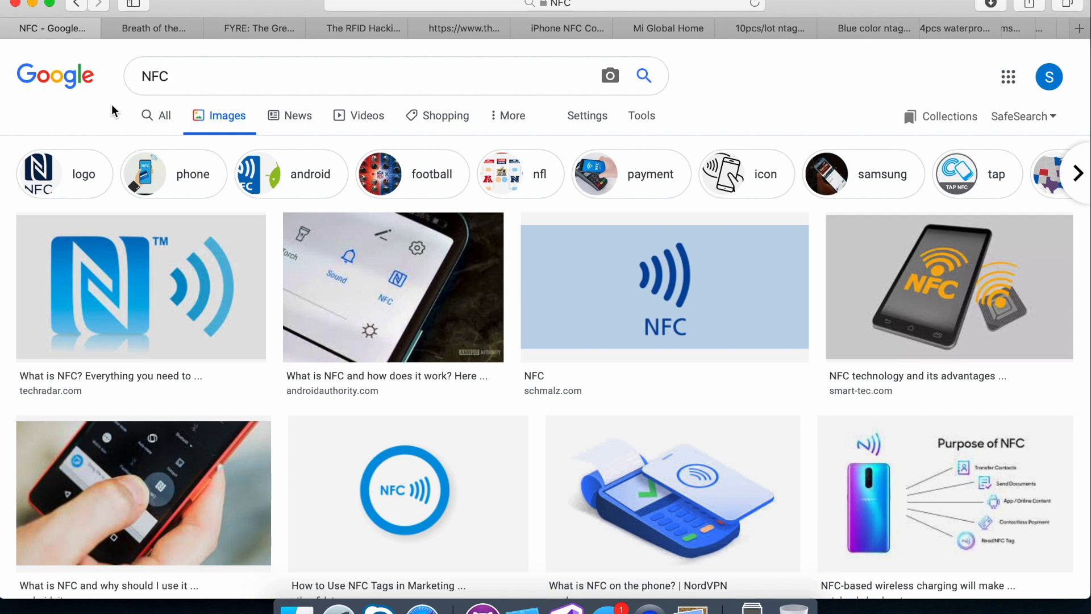
Step: Switch from the NFC image results to the Breath of the Wild amiibo article
{"action": "left_click", "coordinate": [151, 28]}
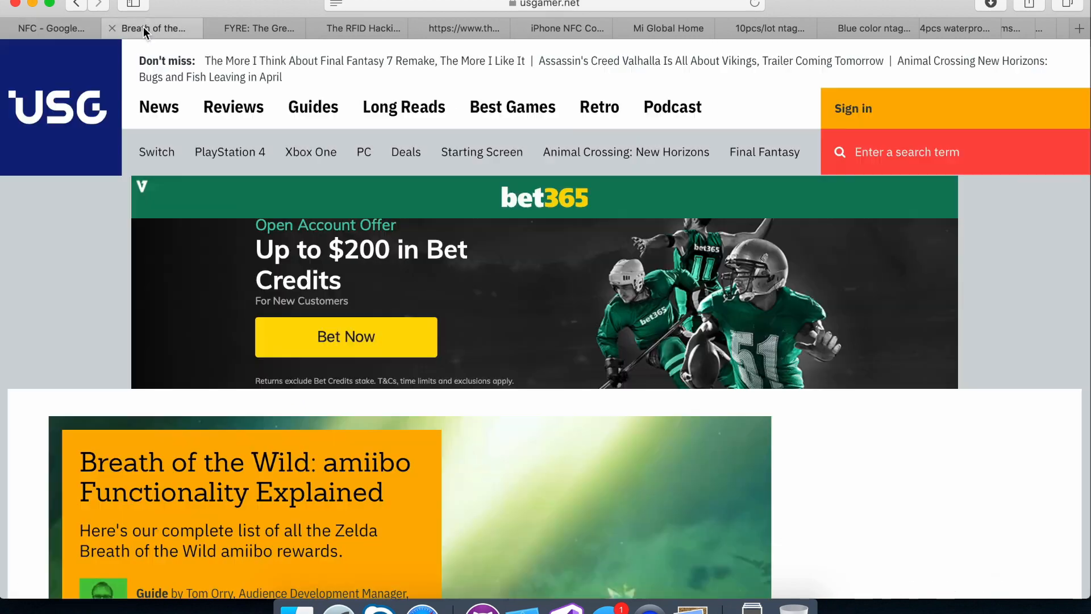
Step: Scroll through the USGamer amiibo article, then switch to the Netflix FYRE documentary page
{"action": "scroll", "scroll_direction": "down", "scroll_amount": 3}
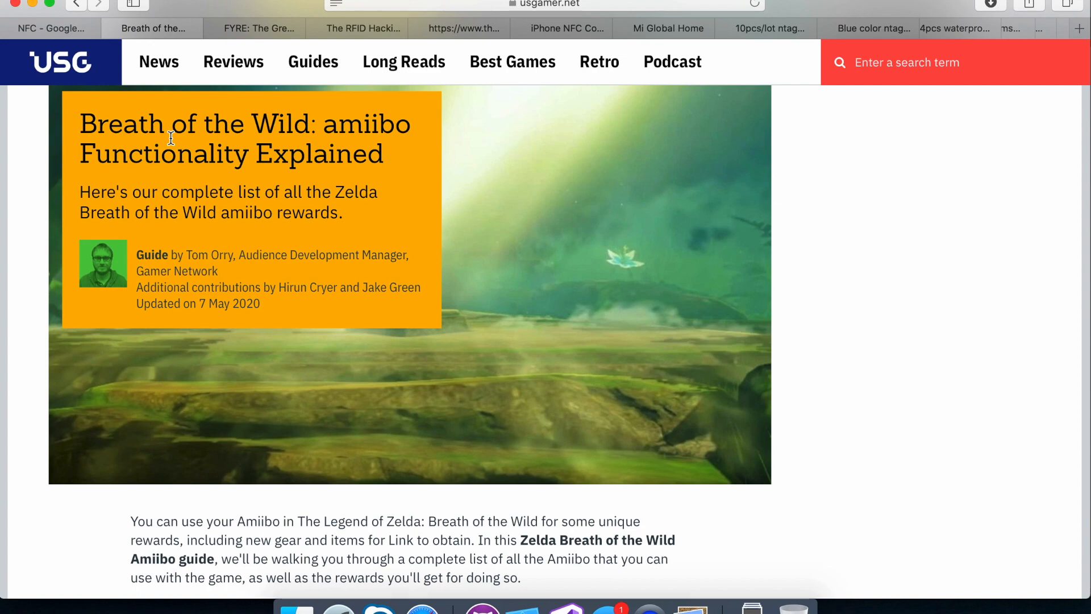
{"action": "scroll", "scroll_direction": "down", "scroll_amount": 3}
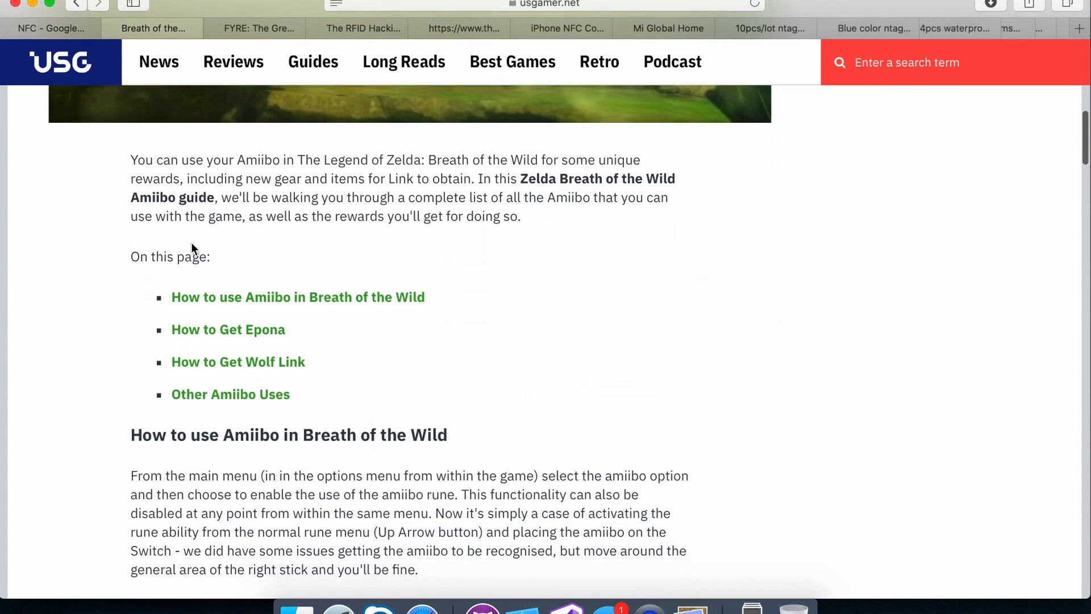
{"action": "scroll", "scroll_direction": "down", "scroll_amount": 3}
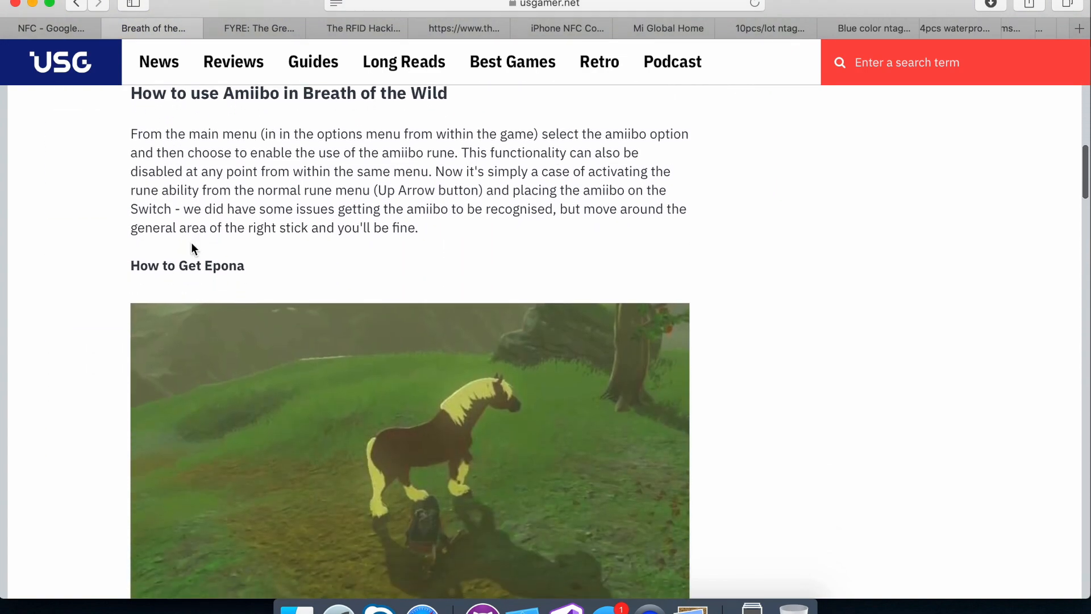
{"action": "scroll", "scroll_direction": "down", "scroll_amount": 3}
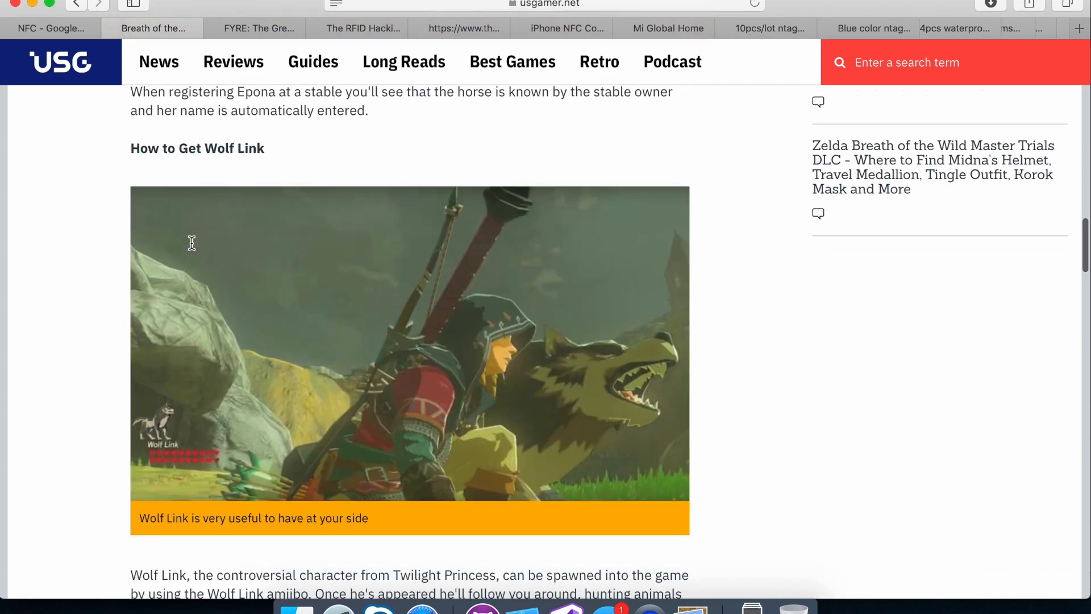
{"action": "scroll", "scroll_direction": "down", "scroll_amount": 3}
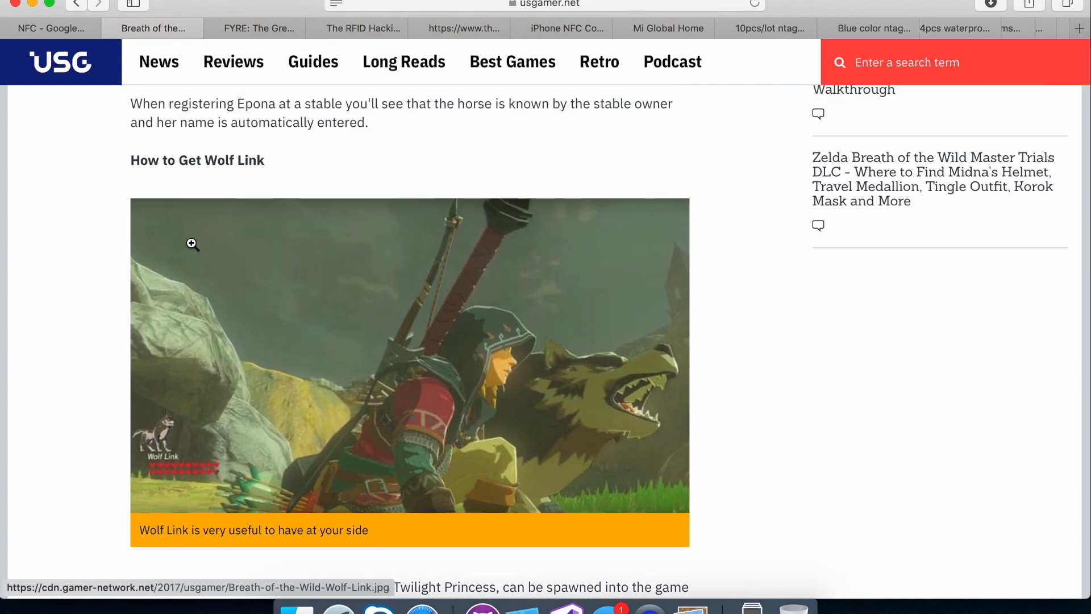
{"action": "scroll", "scroll_direction": "down", "scroll_amount": 3}
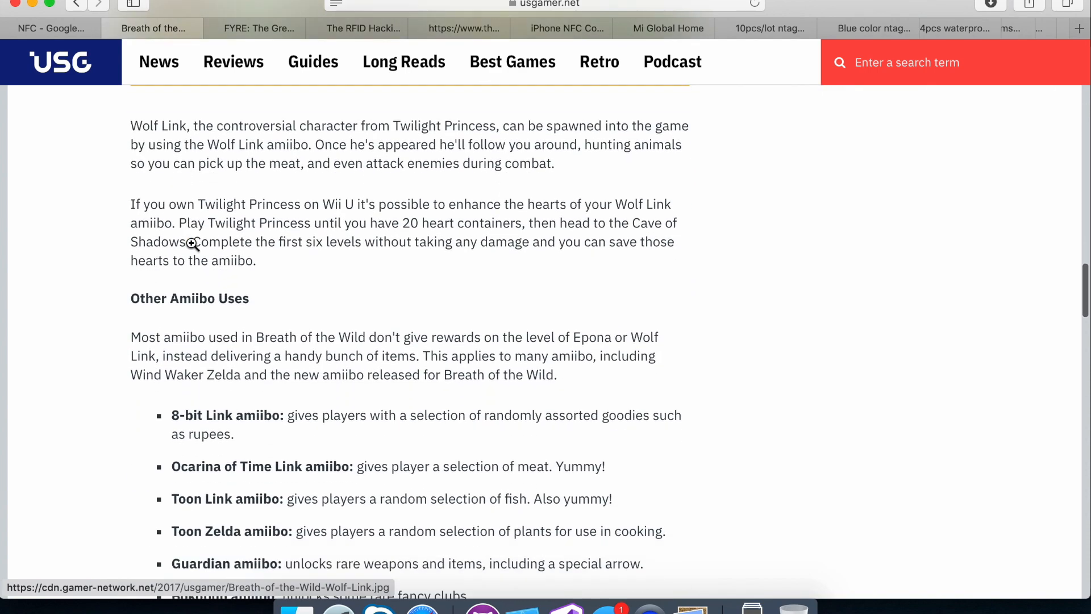
{"action": "scroll", "scroll_direction": "down", "scroll_amount": 3}
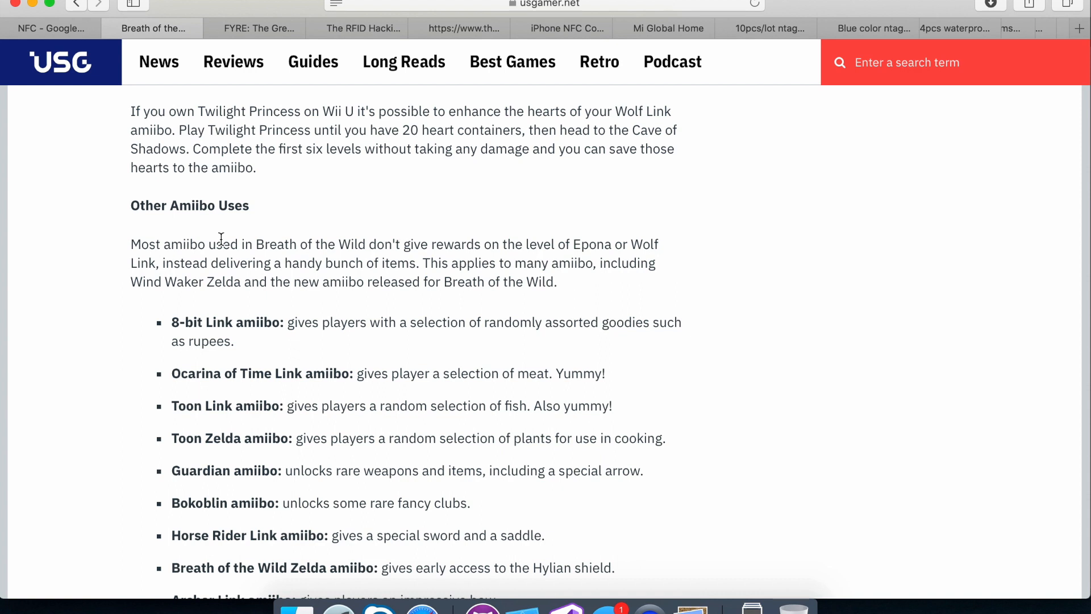
{"action": "mouse_move", "coordinate": [224, 162]}
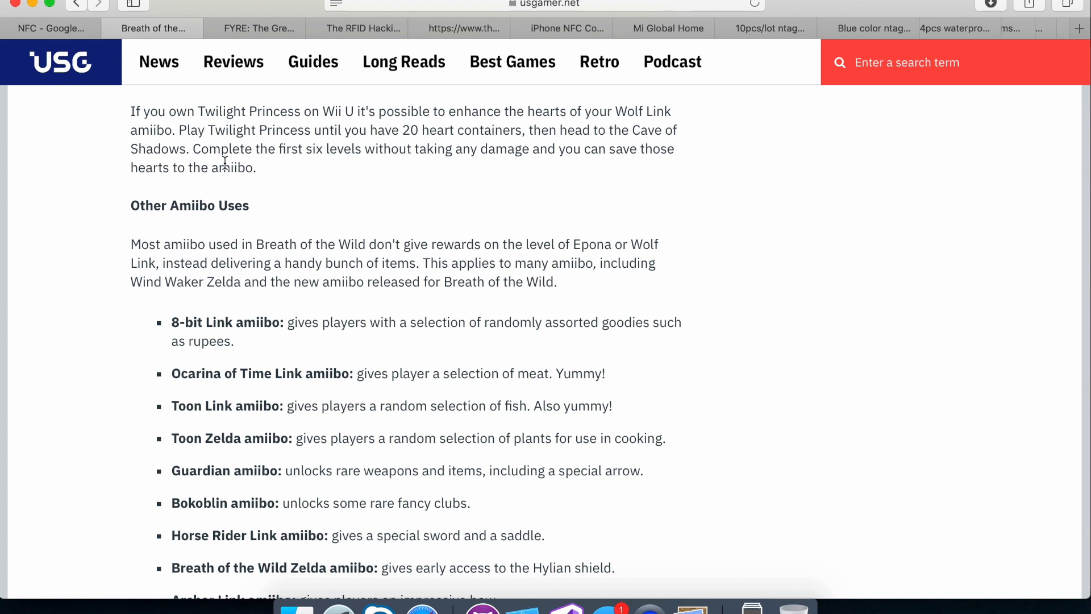
{"action": "left_click", "coordinate": [255, 29]}
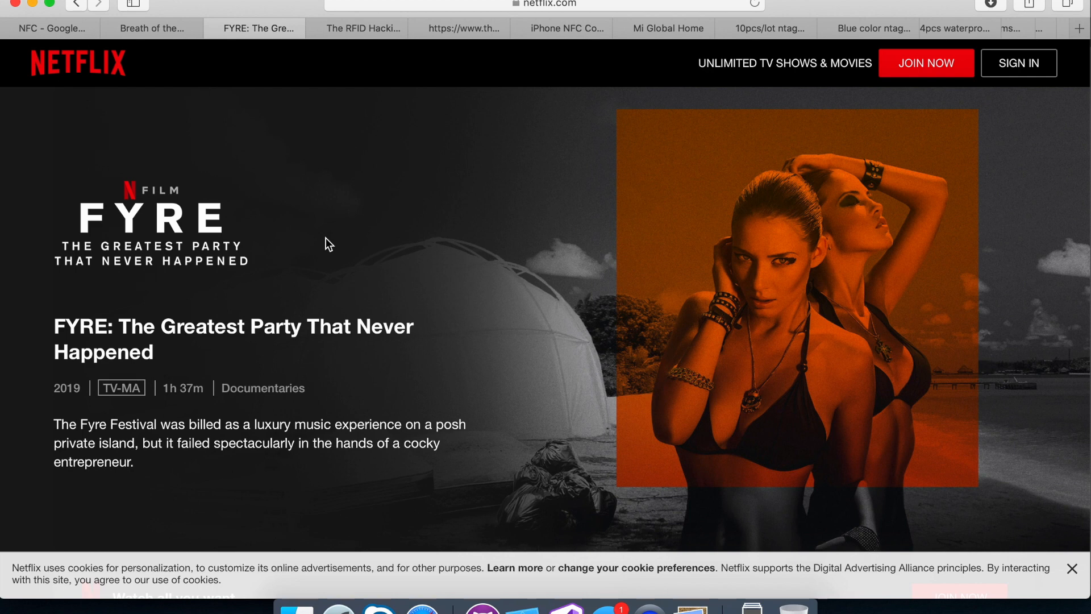
{"action": "mouse_move", "coordinate": [340, 57]}
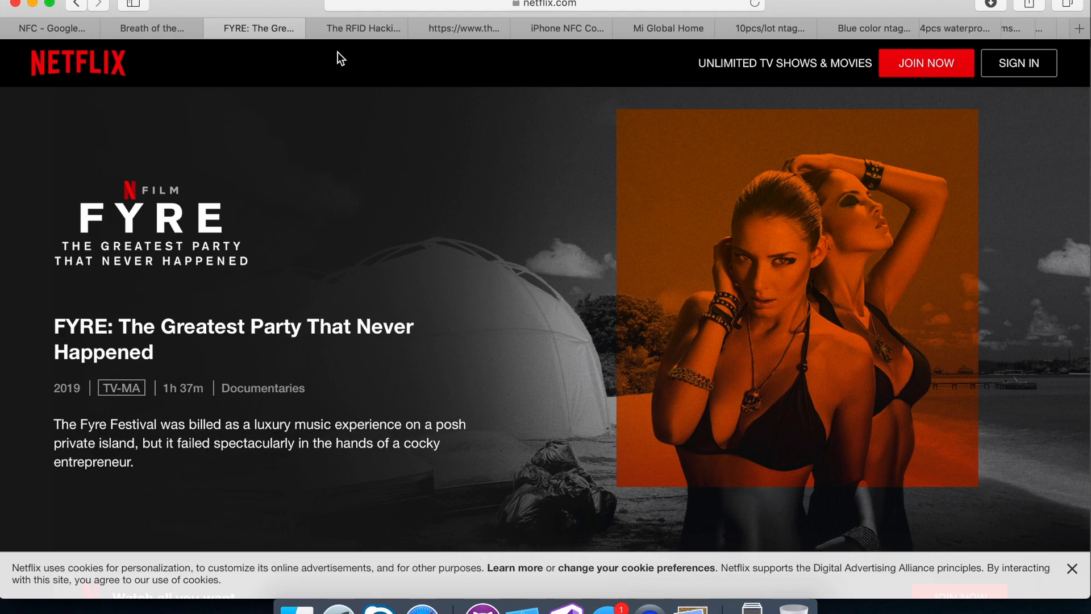
Step: Skim Wired's RFID Hacking Underground article, then bring up the Mobile Knowledge NFC iOS 13 slides
{"action": "left_click", "coordinate": [361, 28]}
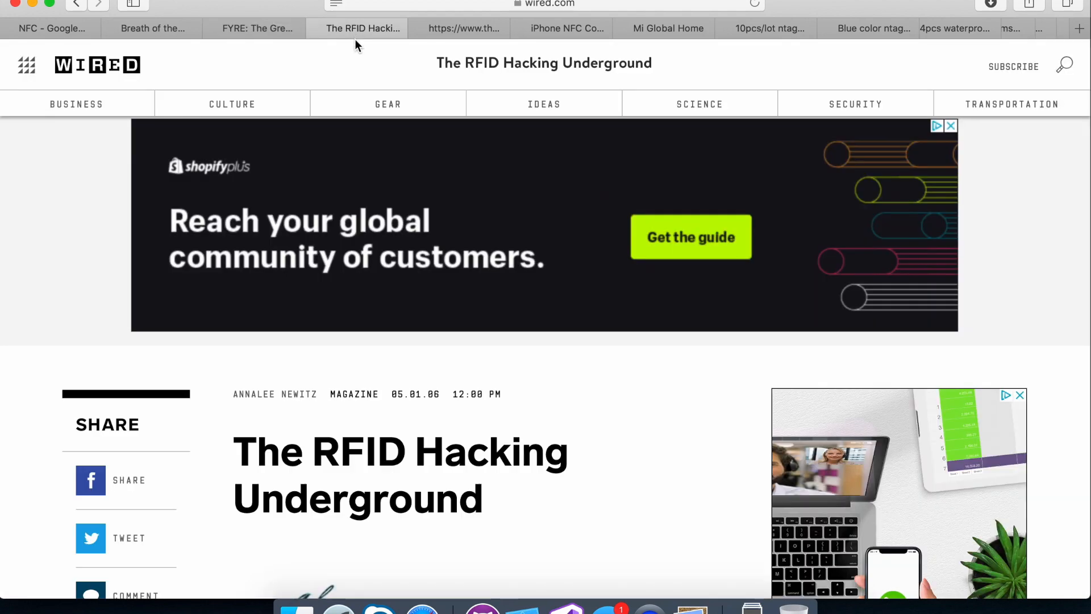
{"action": "scroll", "scroll_direction": "down", "scroll_amount": 3}
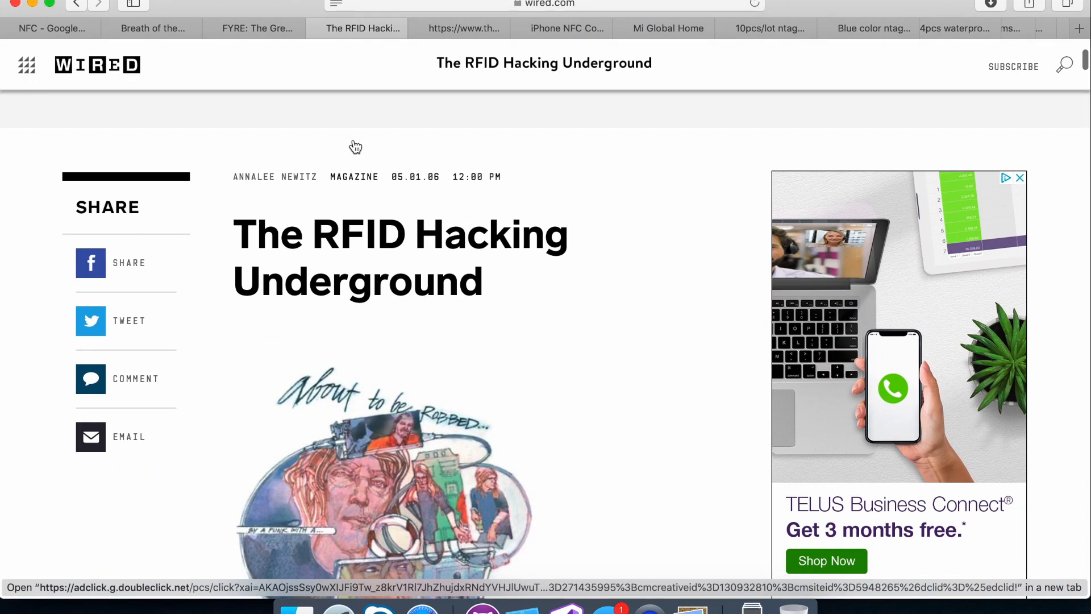
{"action": "scroll", "scroll_direction": "down", "scroll_amount": 3}
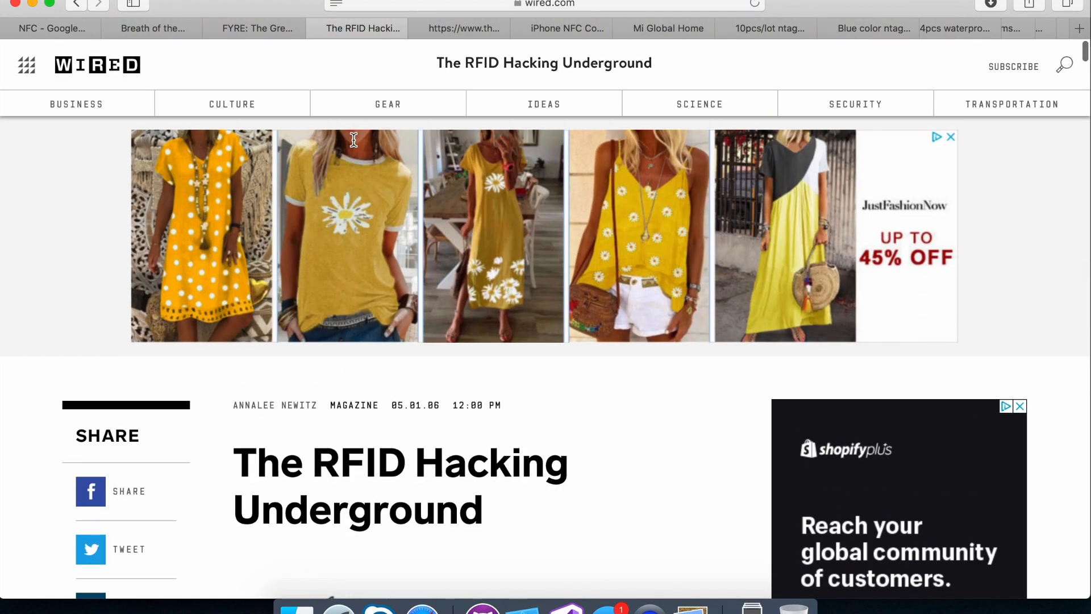
{"action": "scroll", "scroll_direction": "down", "scroll_amount": 3}
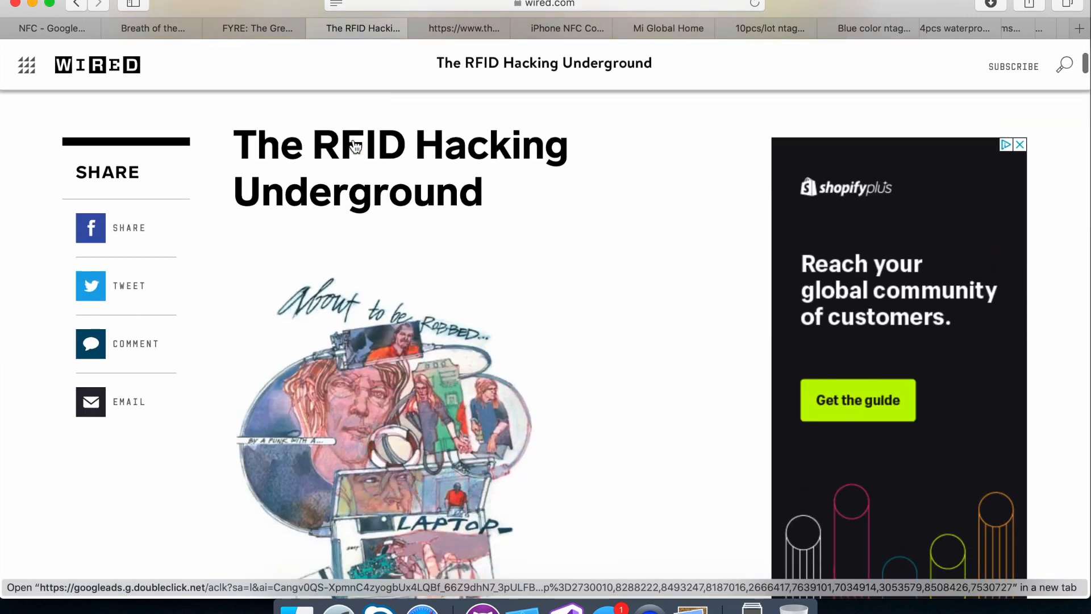
{"action": "scroll", "scroll_direction": "down", "scroll_amount": 3}
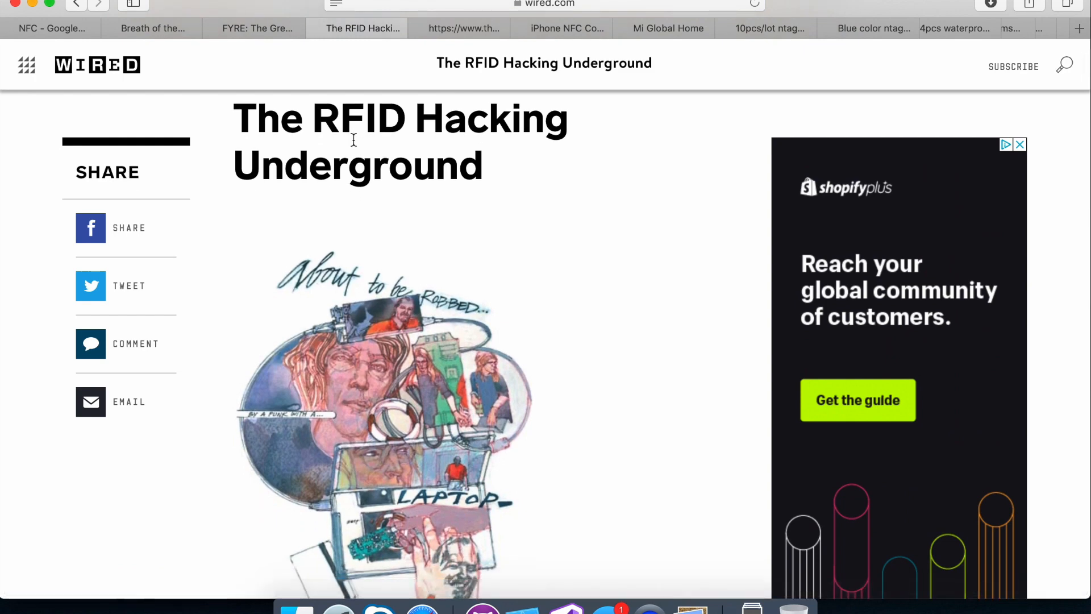
{"action": "mouse_move", "coordinate": [459, 28]}
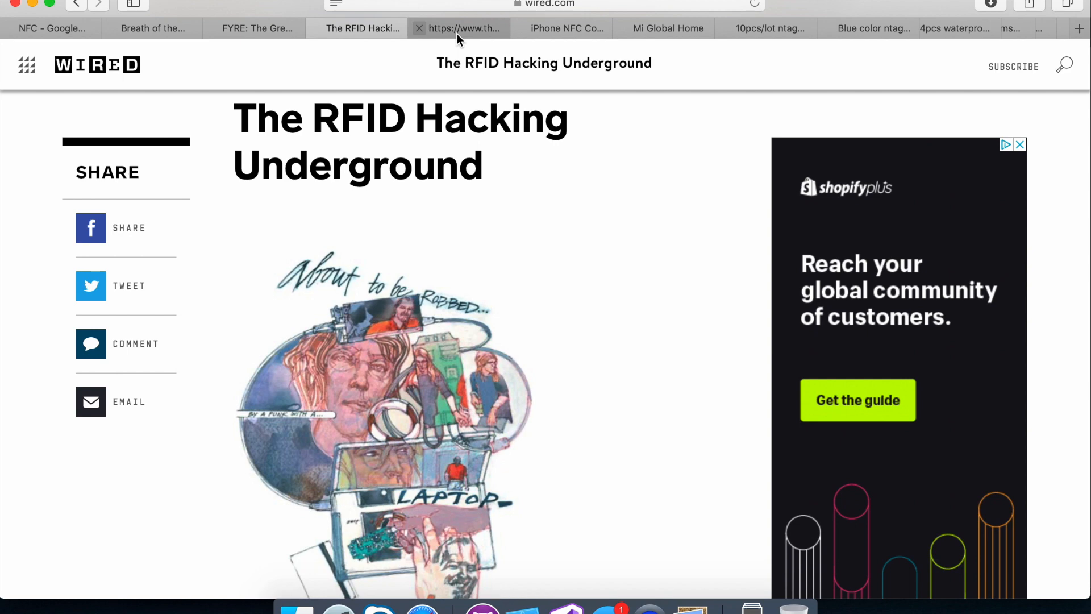
{"action": "mouse_move", "coordinate": [464, 29]}
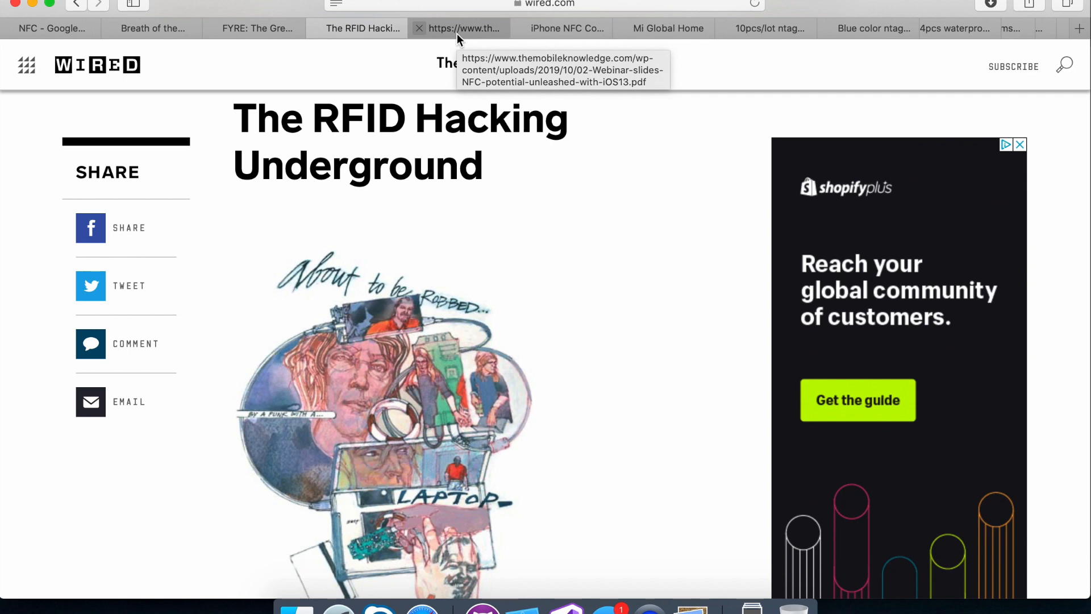
{"action": "left_click", "coordinate": [464, 29]}
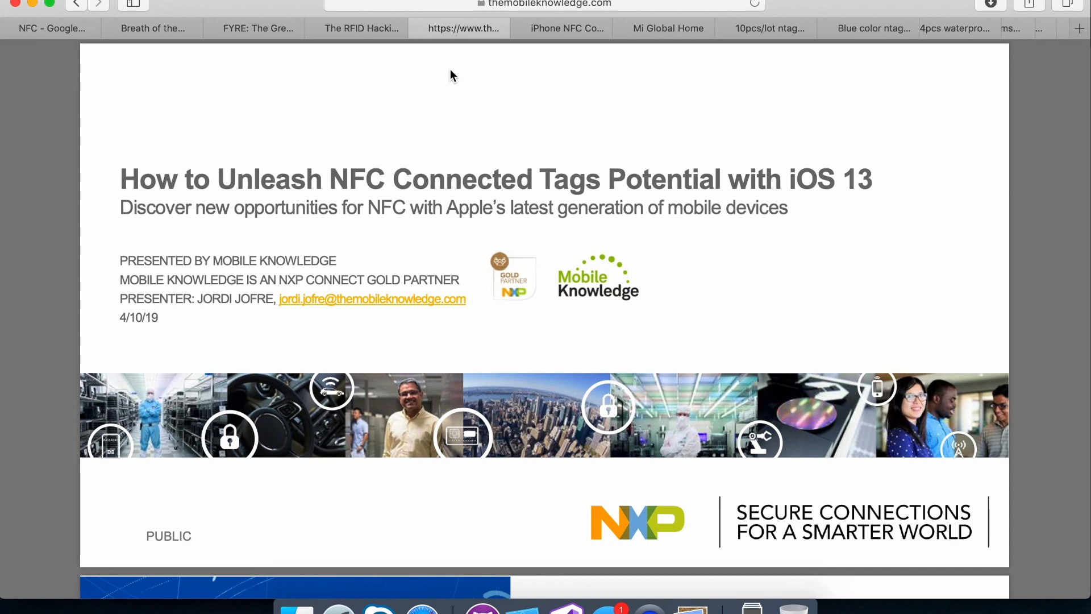
Step: Scroll the NXP slides down past the iOS 13 Core NFC tag-writing table
{"action": "scroll", "scroll_direction": "down", "scroll_amount": 3}
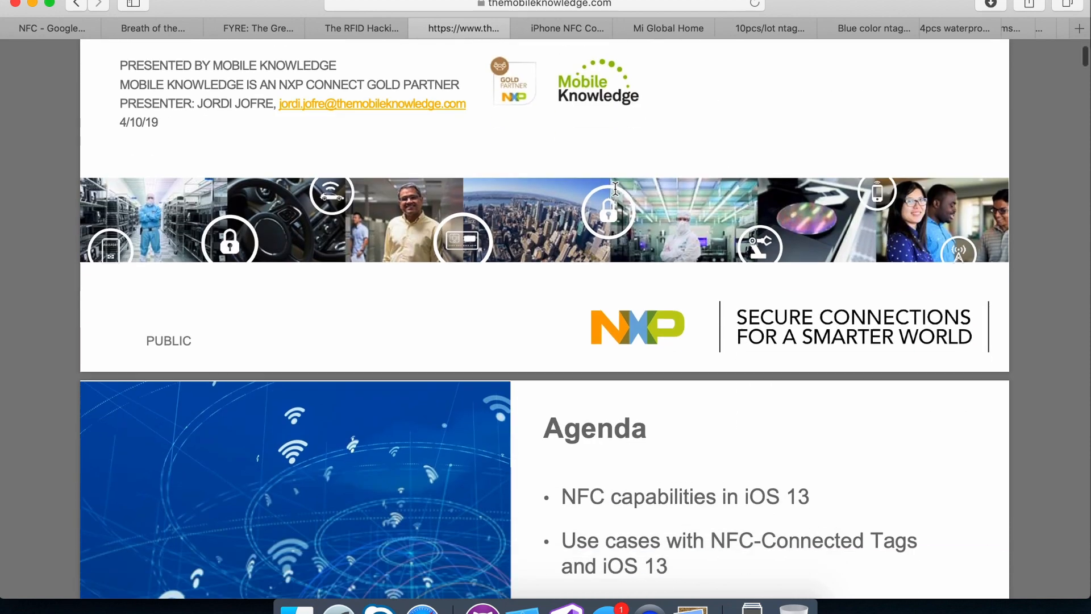
{"action": "scroll", "scroll_direction": "up", "scroll_amount": 3}
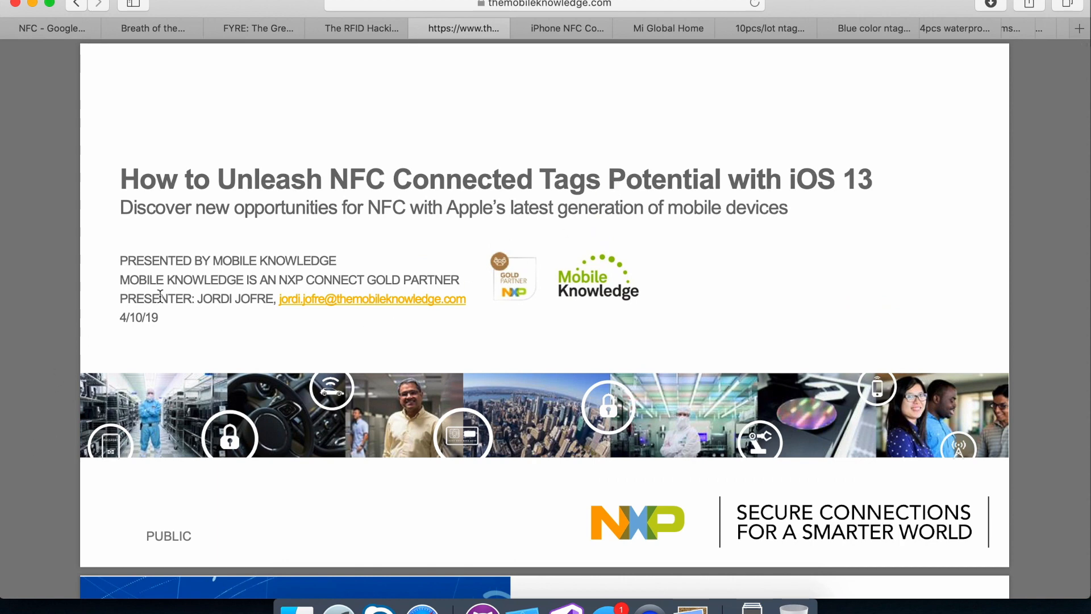
{"action": "scroll", "scroll_direction": "down", "scroll_amount": 3}
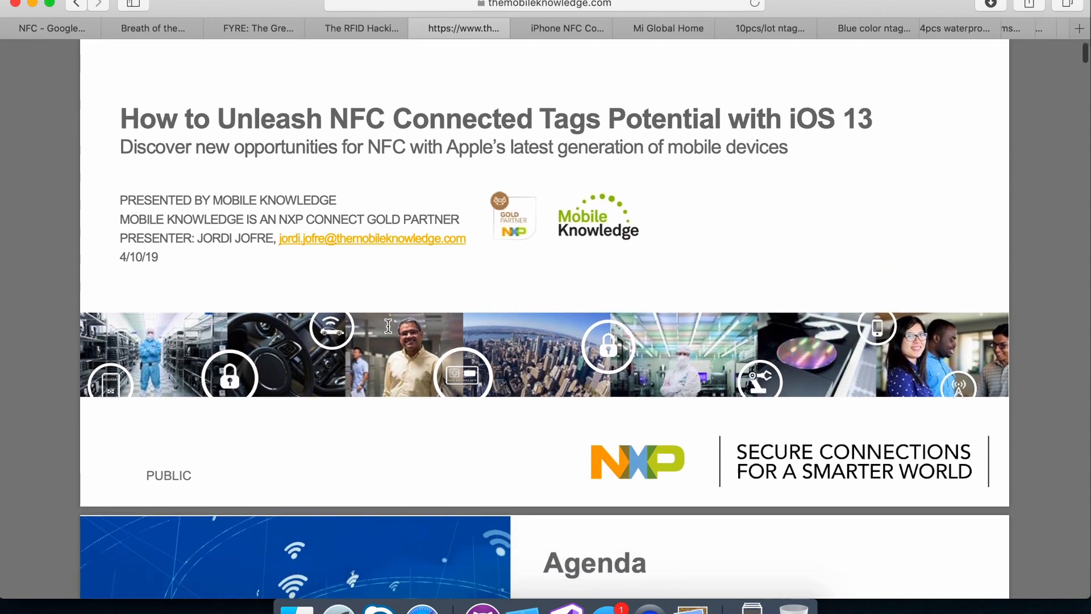
{"action": "scroll", "scroll_direction": "down", "scroll_amount": 3}
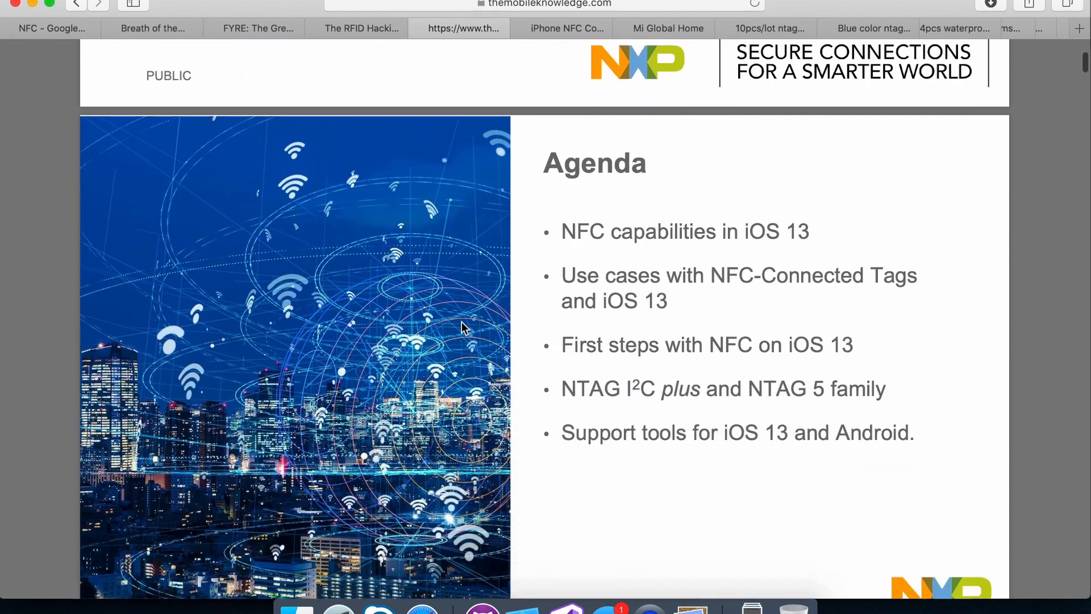
{"action": "scroll", "scroll_direction": "down", "scroll_amount": 3}
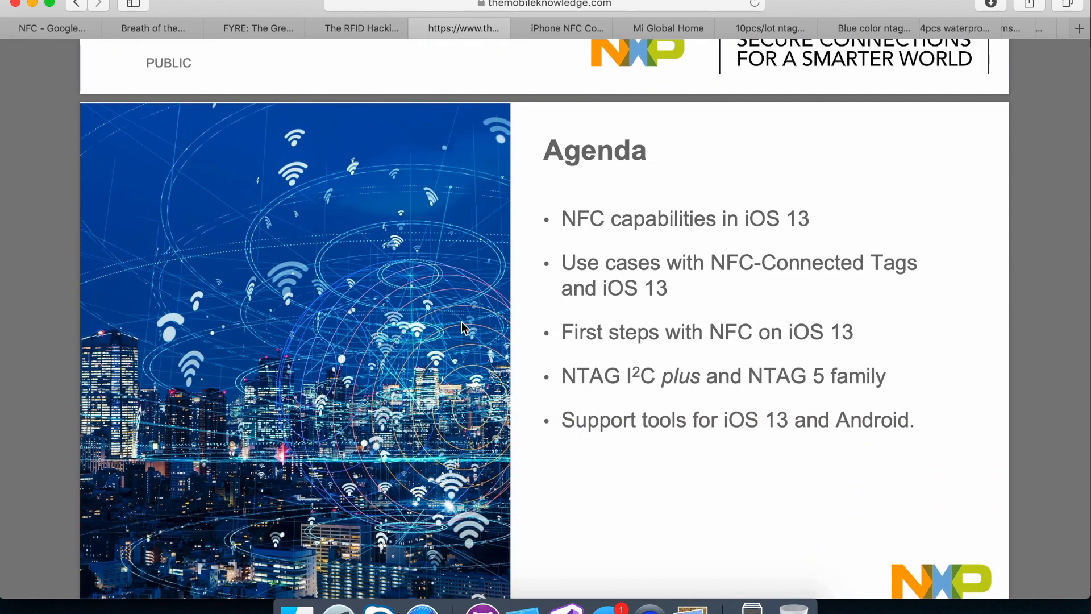
{"action": "scroll", "scroll_direction": "down", "scroll_amount": 3}
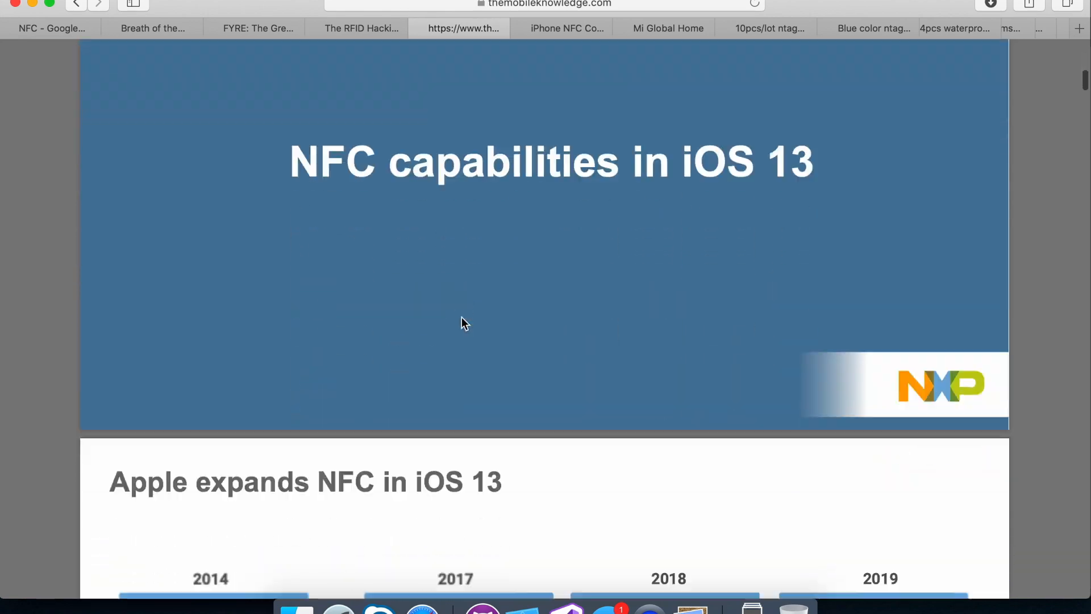
{"action": "scroll", "scroll_direction": "down", "scroll_amount": 3}
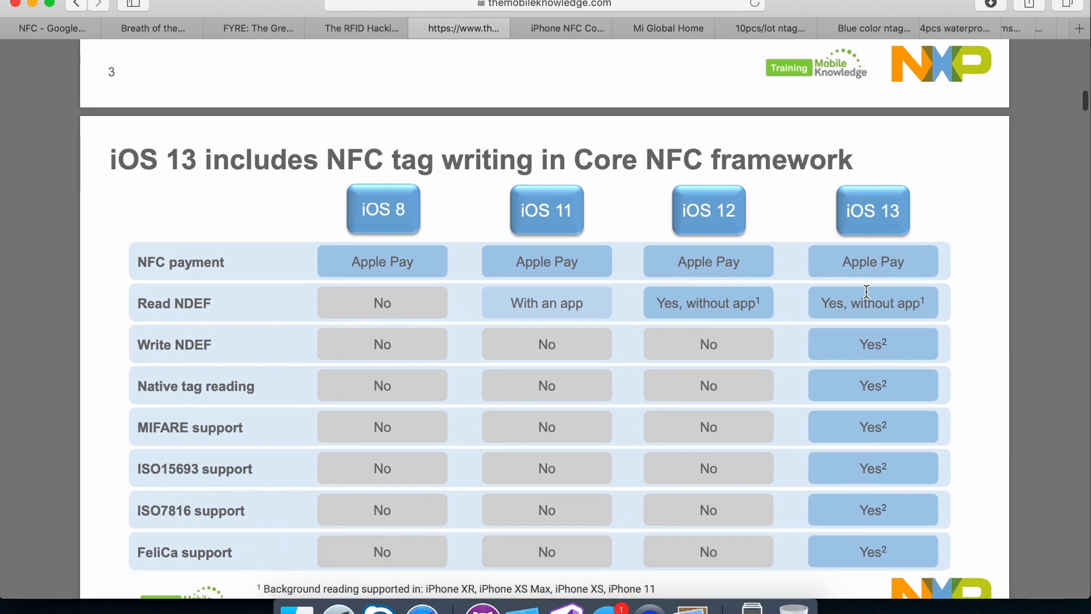
{"action": "mouse_move", "coordinate": [875, 345]}
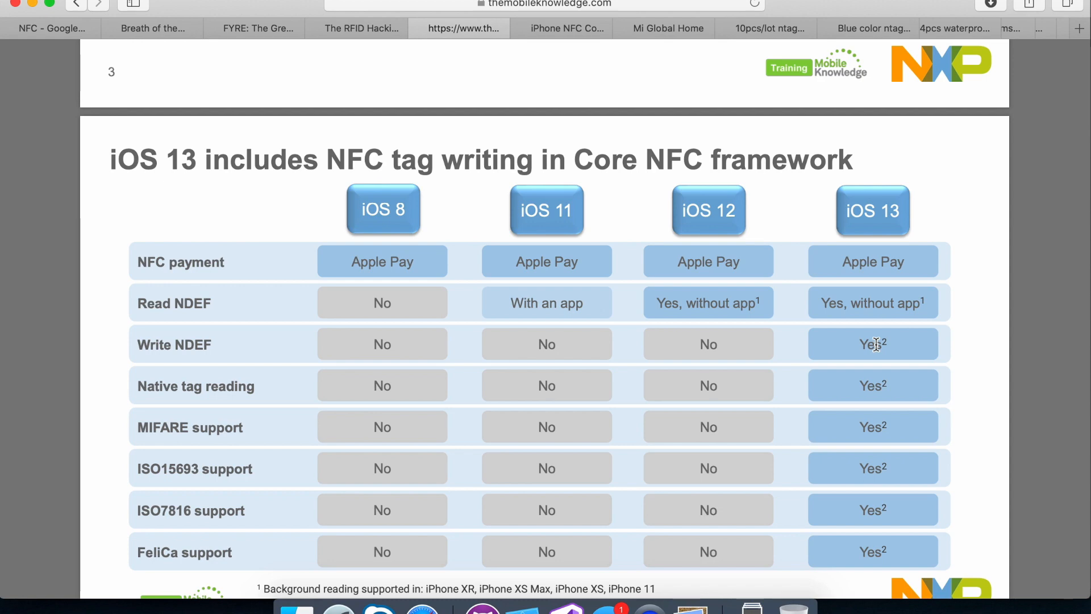
{"action": "mouse_move", "coordinate": [891, 340]}
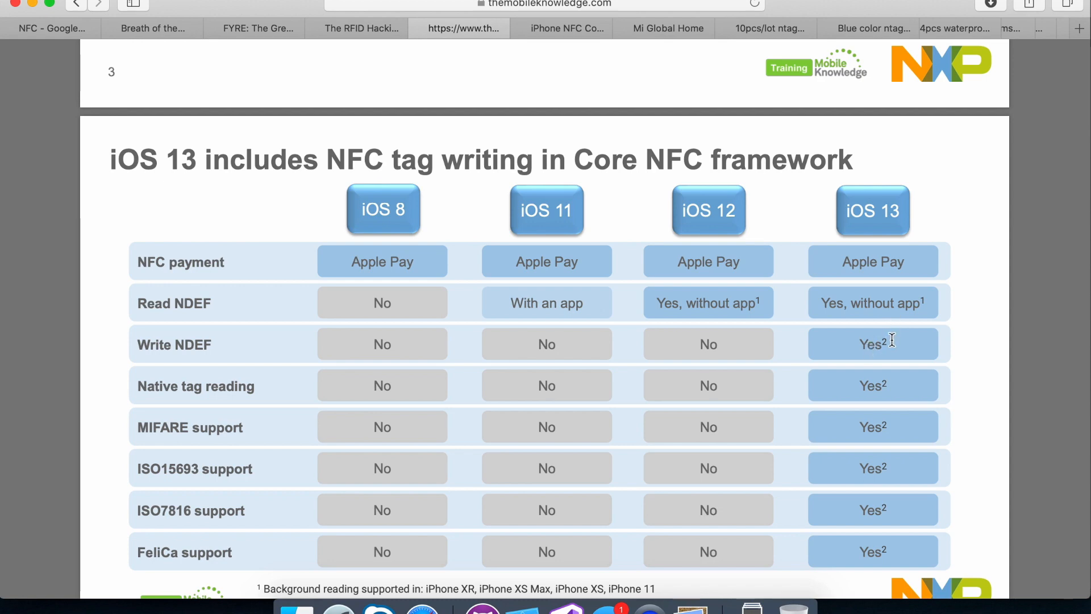
{"action": "mouse_move", "coordinate": [875, 359]}
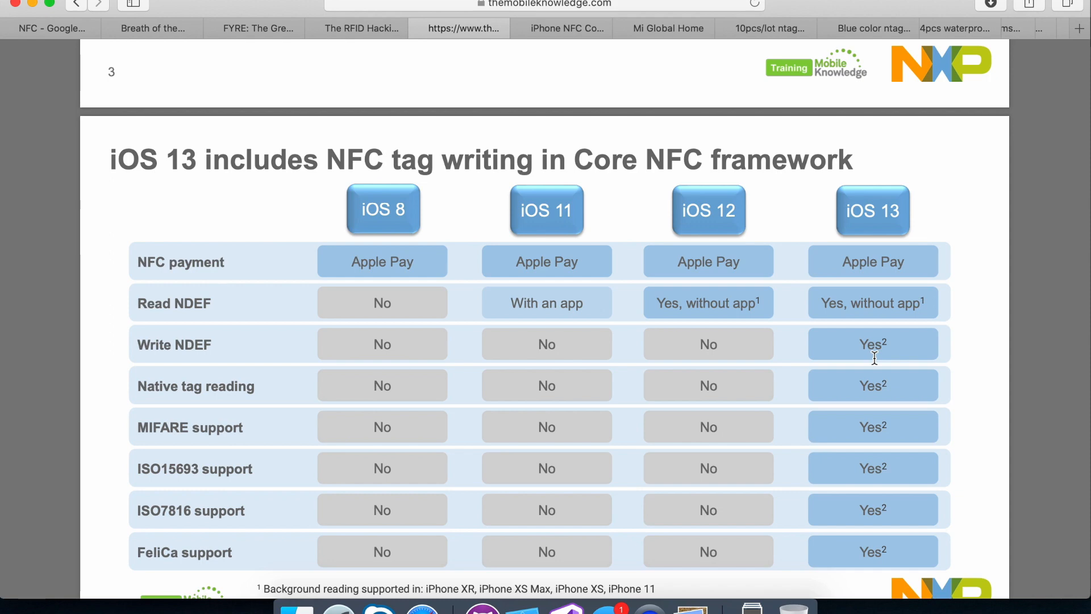
{"action": "mouse_move", "coordinate": [872, 348]}
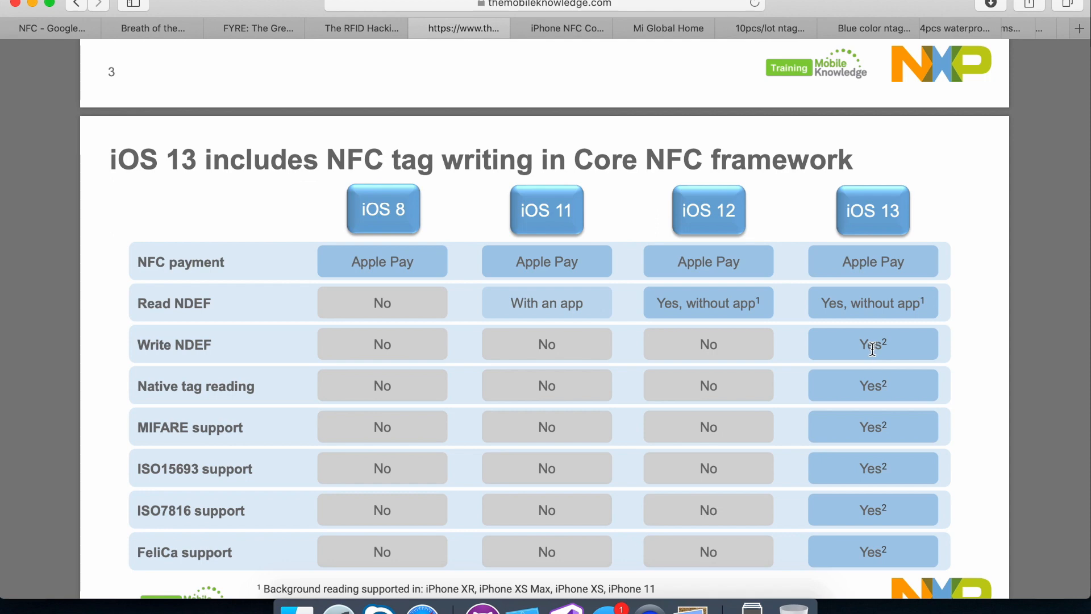
{"action": "mouse_move", "coordinate": [424, 411]}
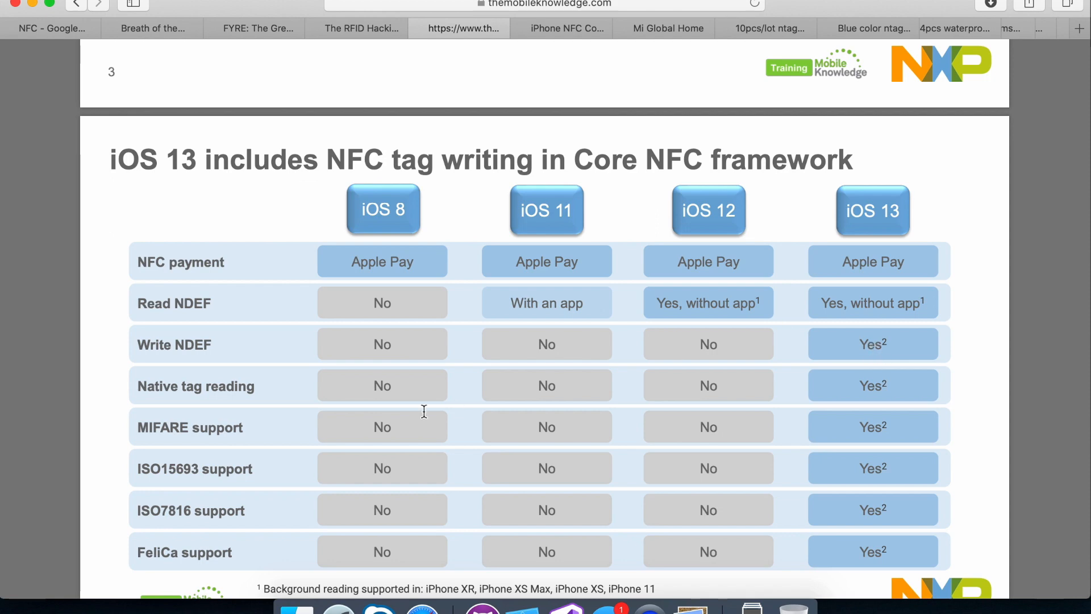
{"action": "mouse_move", "coordinate": [259, 560]}
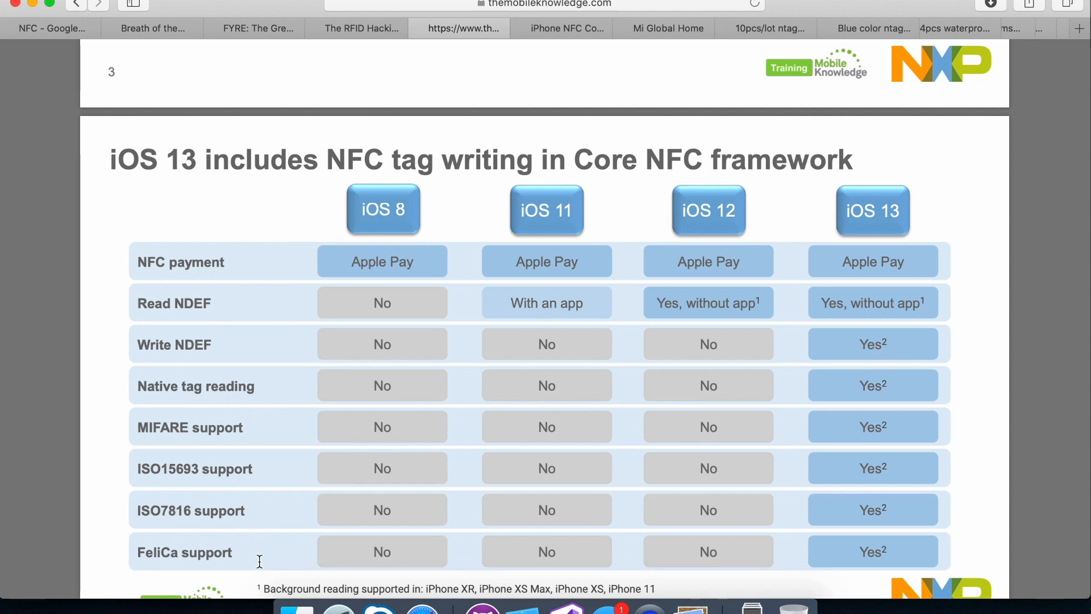
{"action": "mouse_move", "coordinate": [171, 351]}
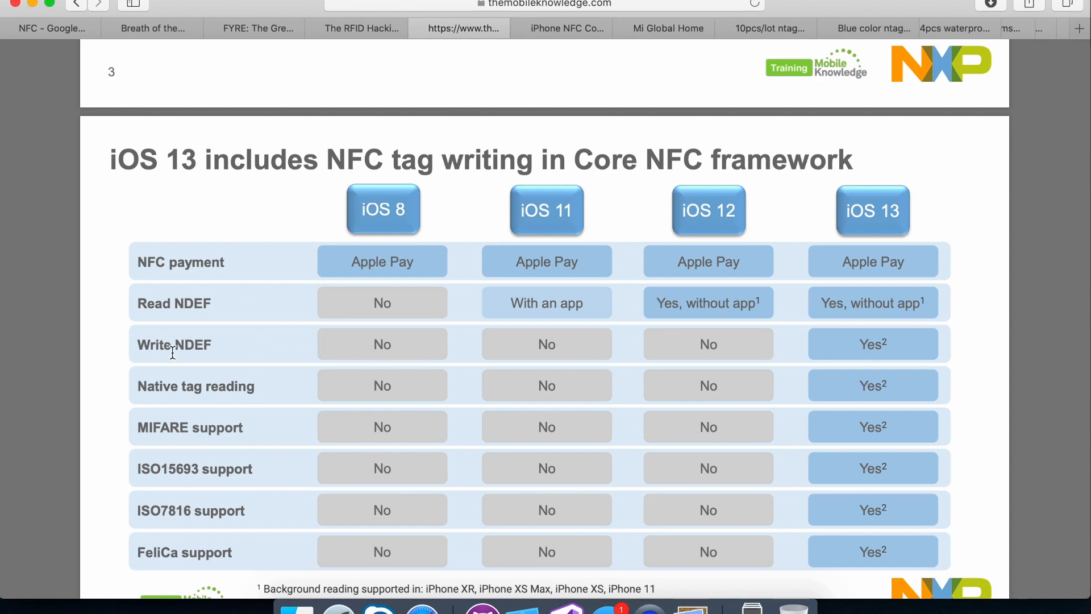
Step: Continue to the slide comparing NFC support on Android and iOS 13
{"action": "scroll", "scroll_direction": "down", "scroll_amount": 3}
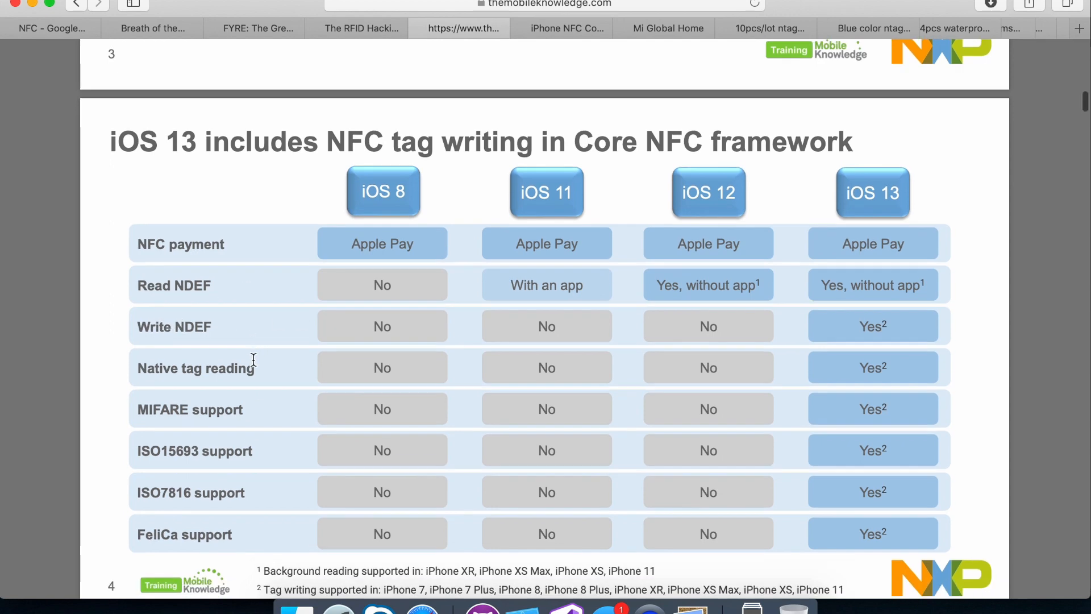
{"action": "scroll", "scroll_direction": "down", "scroll_amount": 3}
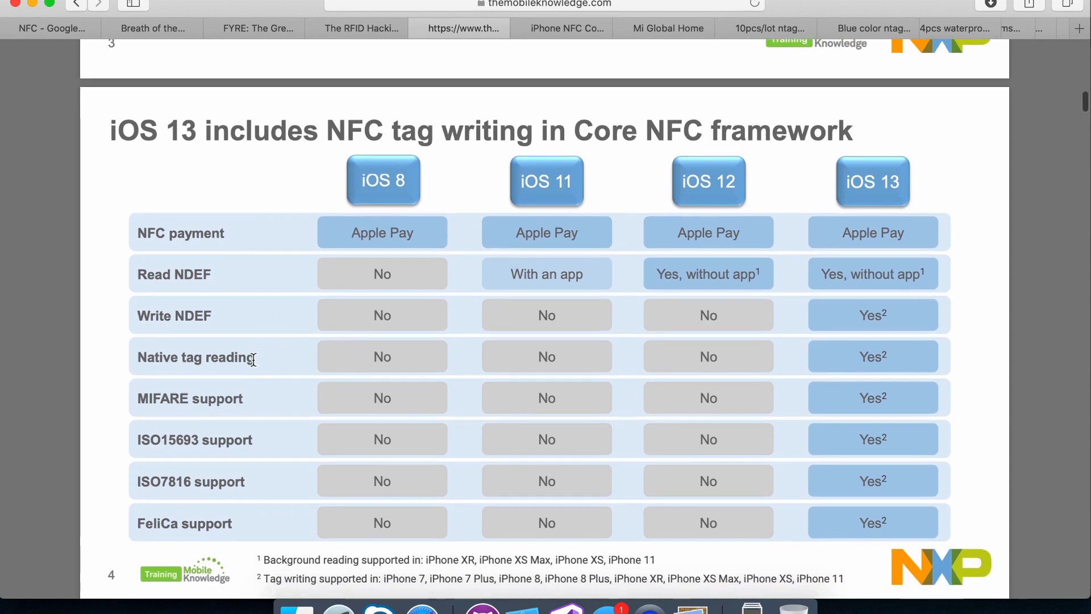
{"action": "scroll", "scroll_direction": "down", "scroll_amount": 3}
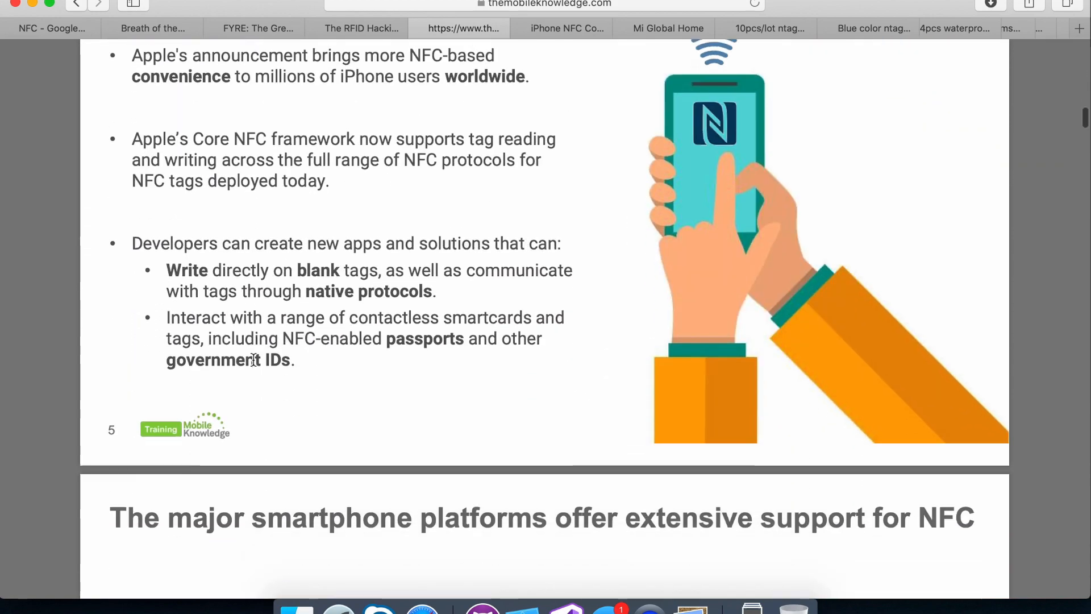
{"action": "scroll", "scroll_direction": "down", "scroll_amount": 3}
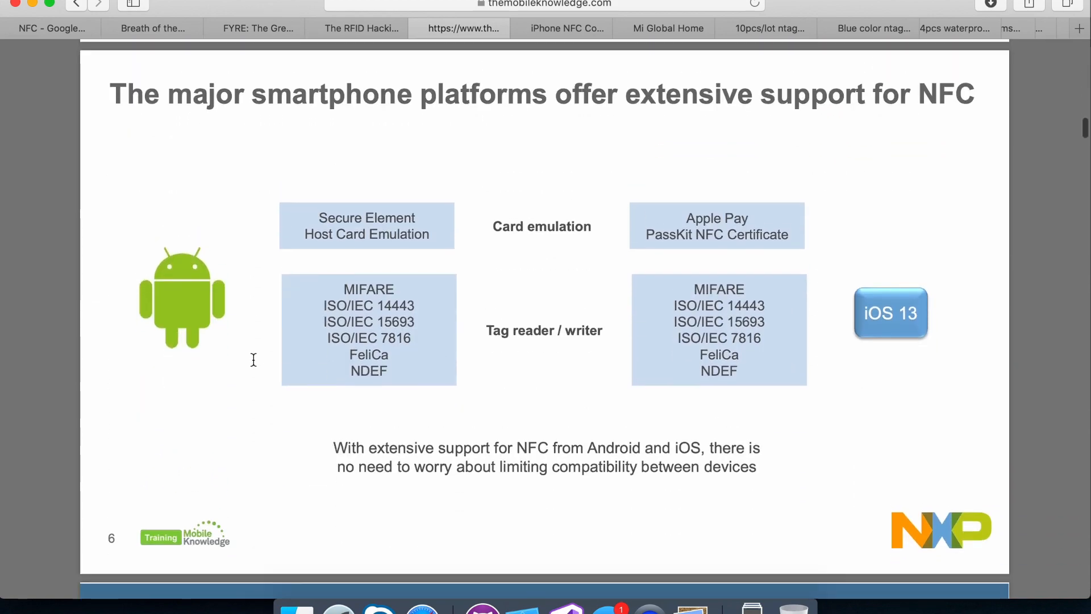
{"action": "mouse_move", "coordinate": [197, 311]}
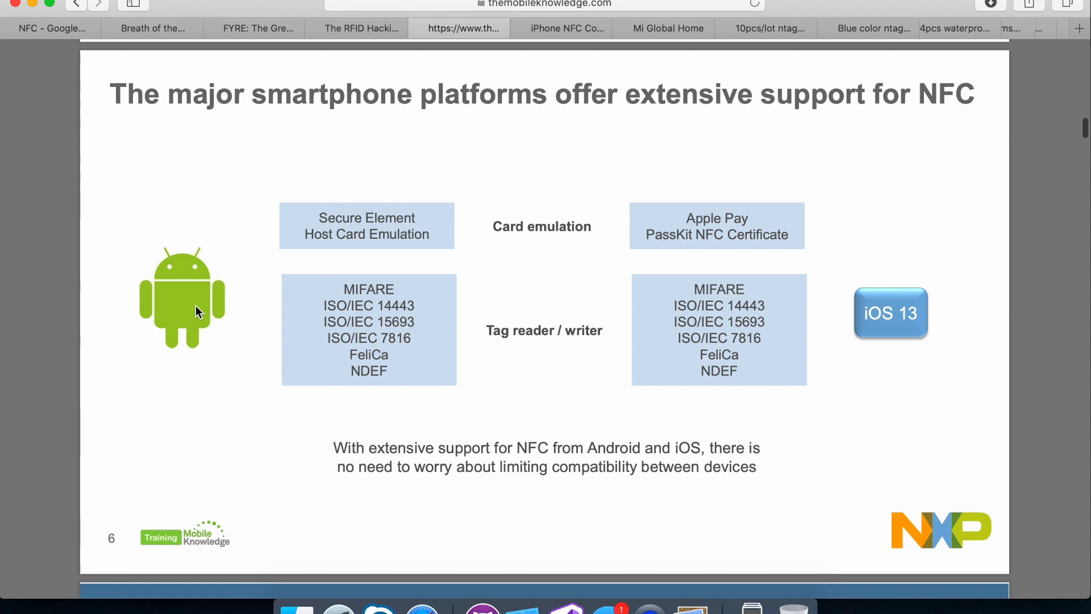
{"action": "mouse_move", "coordinate": [196, 293]}
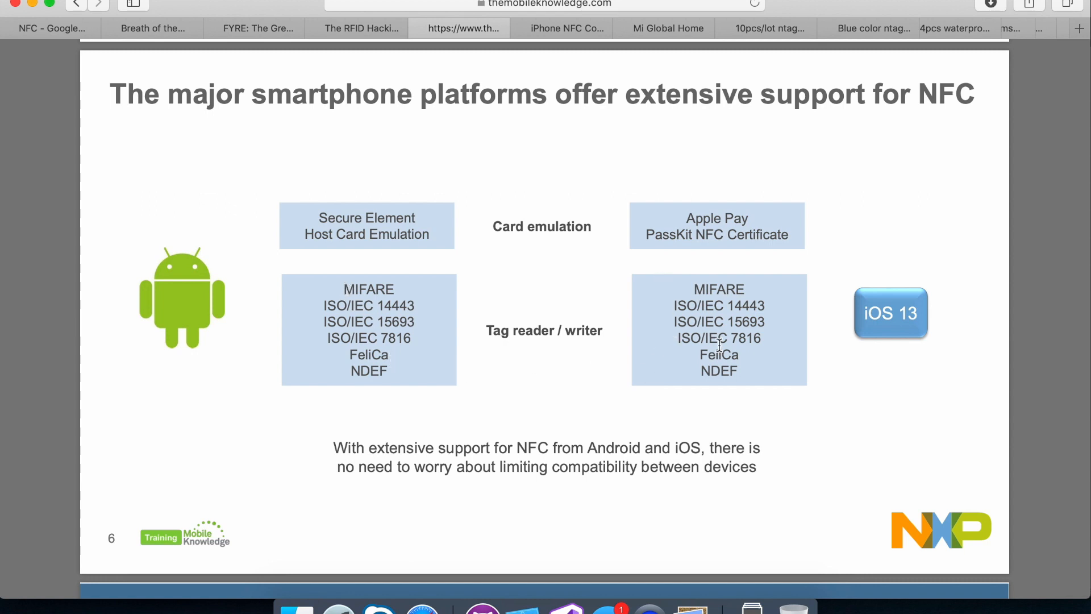
{"action": "mouse_move", "coordinate": [588, 66]}
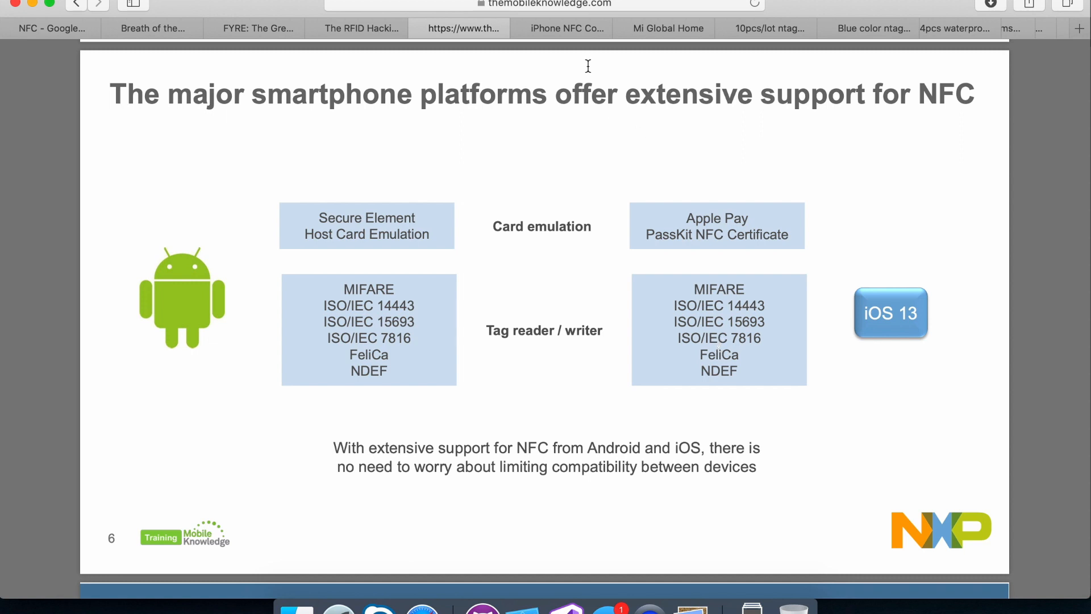
Step: Show Blue Bite's table of which iPhone models read and write NFC
{"action": "left_click", "coordinate": [563, 29]}
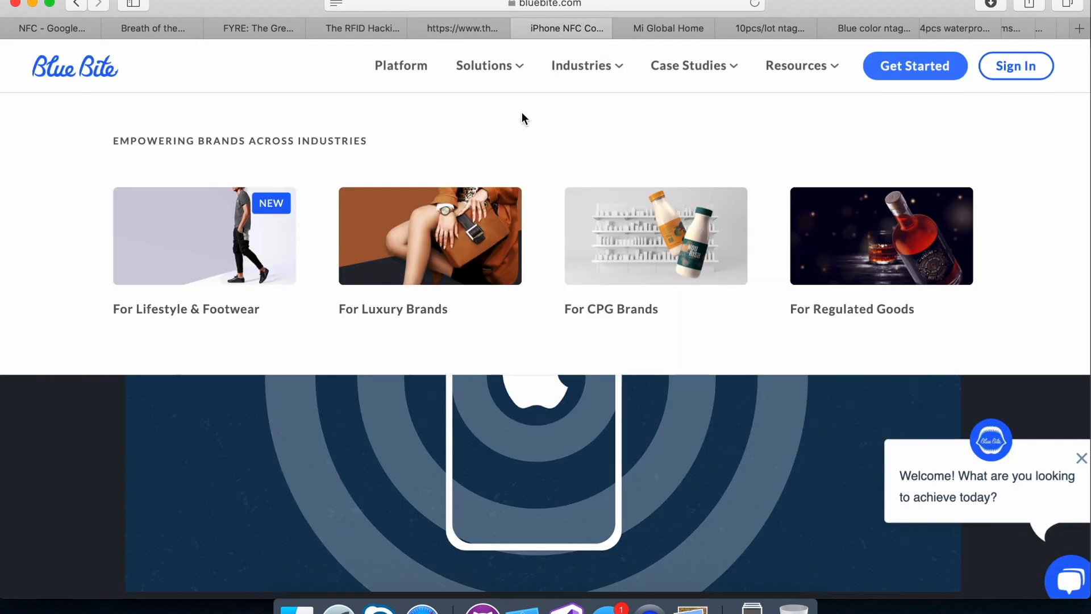
{"action": "scroll", "scroll_direction": "down", "scroll_amount": 3}
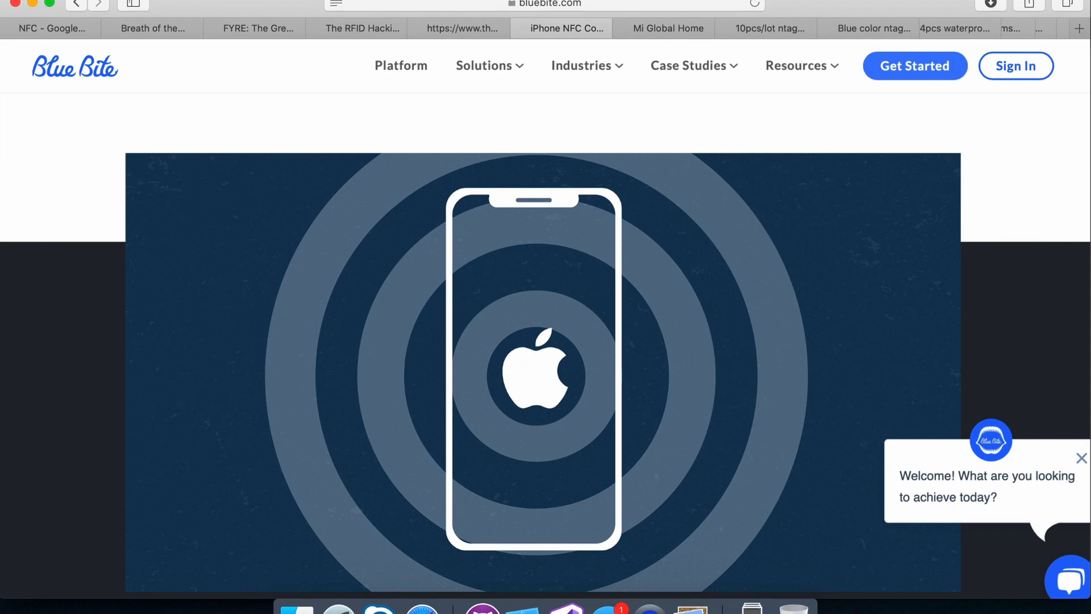
{"action": "mouse_move", "coordinate": [176, 610]}
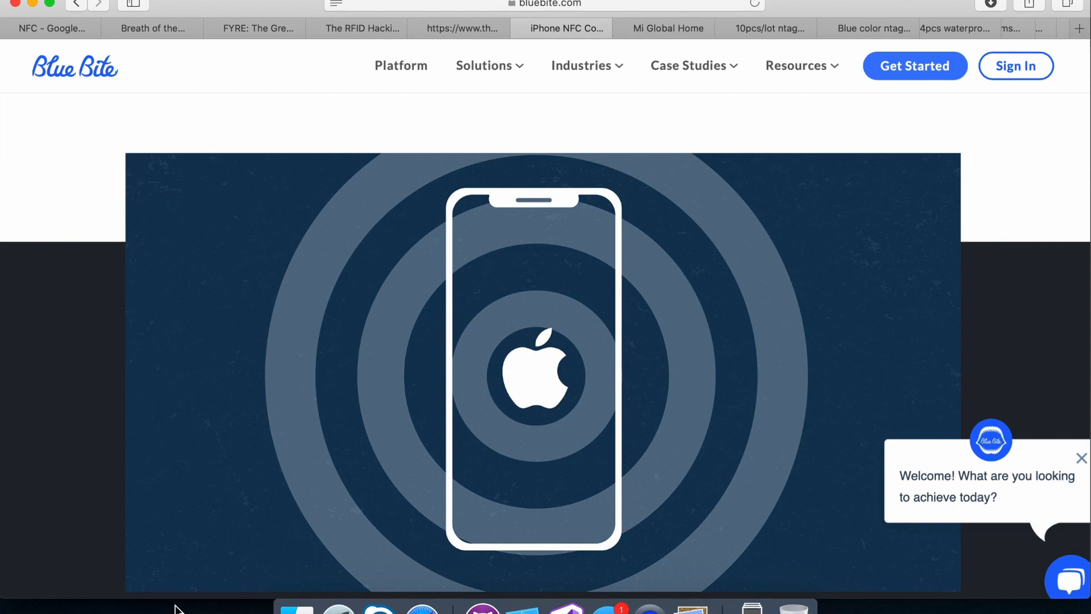
{"action": "scroll", "scroll_direction": "down", "scroll_amount": 3}
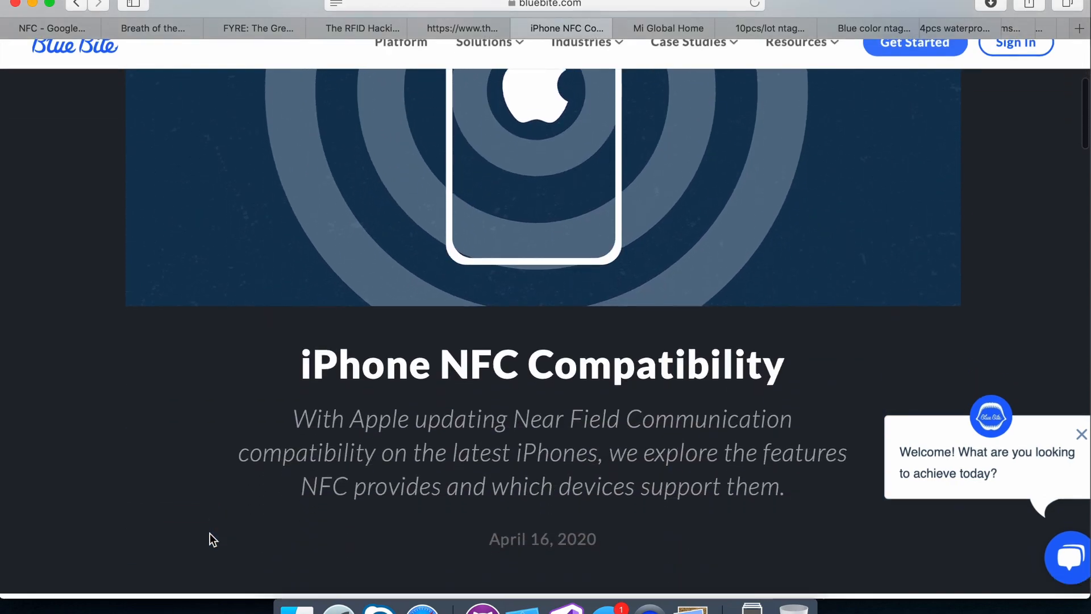
{"action": "scroll", "scroll_direction": "down", "scroll_amount": 3}
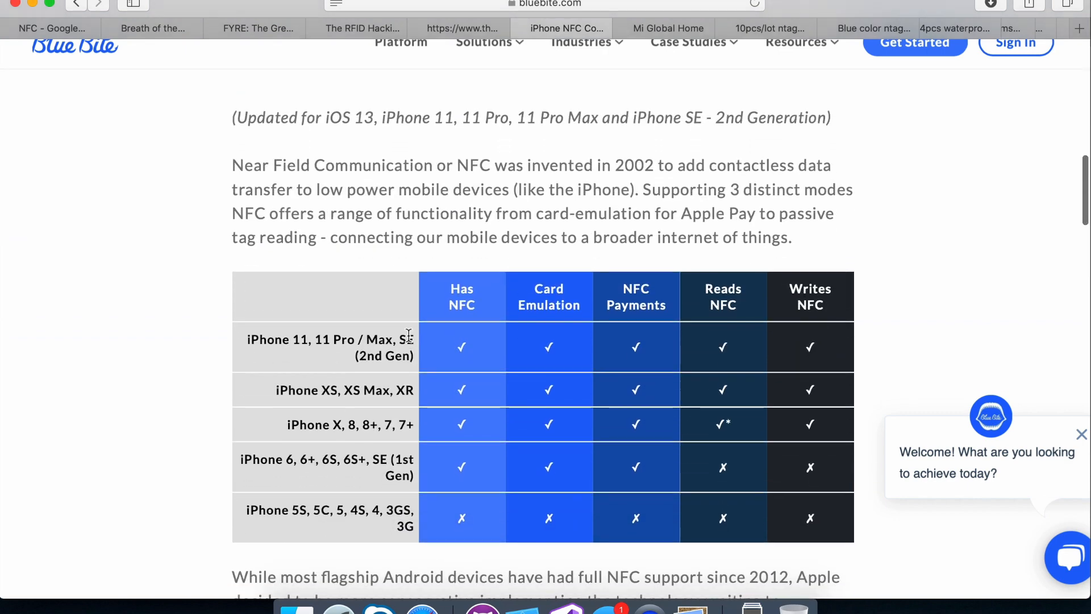
{"action": "mouse_move", "coordinate": [762, 463]}
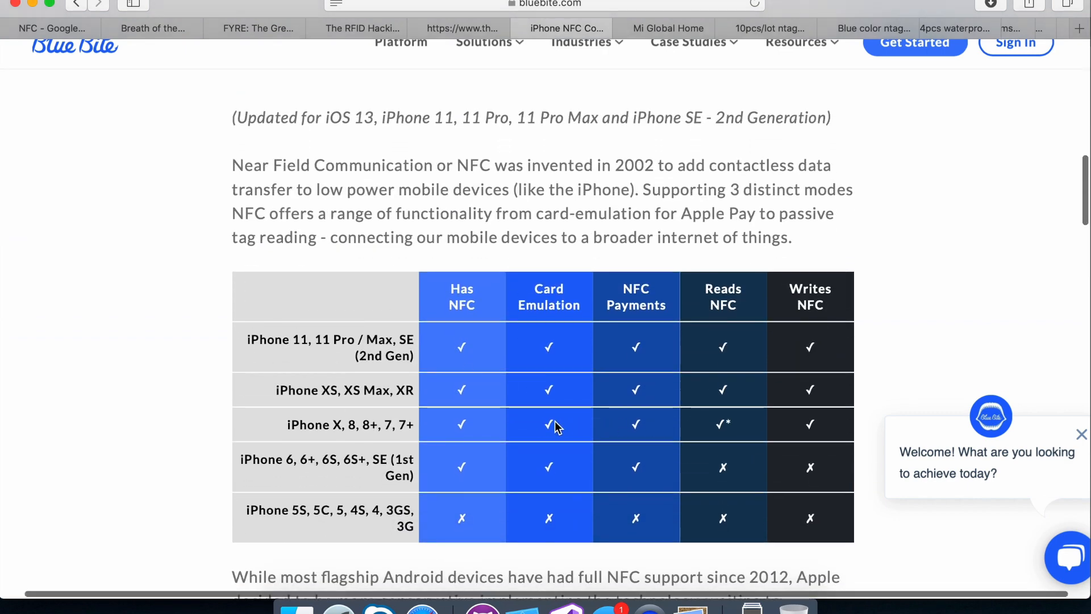
{"action": "mouse_move", "coordinate": [541, 423]}
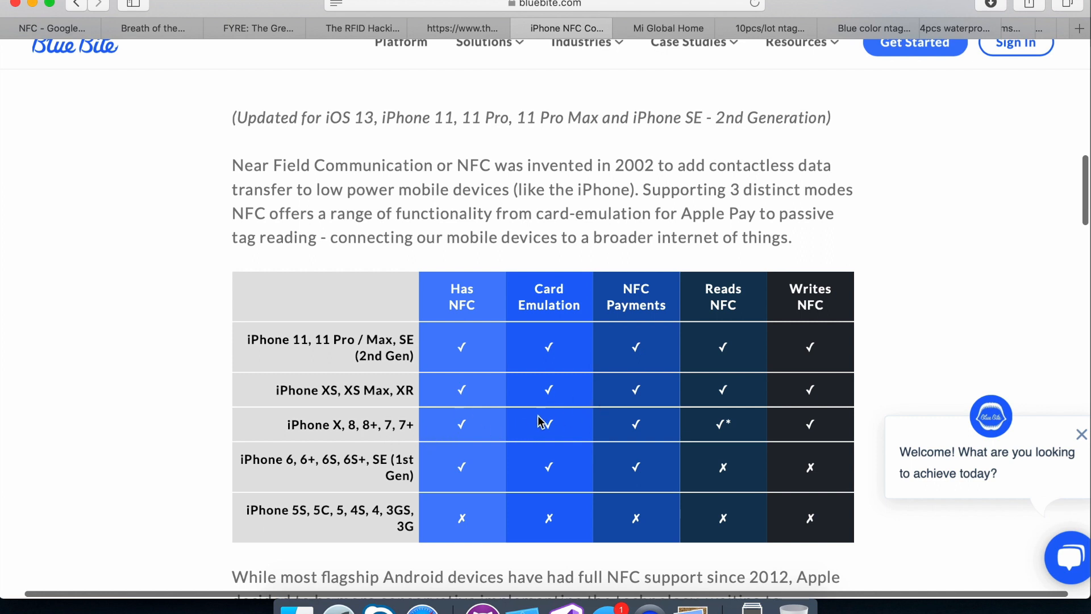
{"action": "mouse_move", "coordinate": [755, 417]}
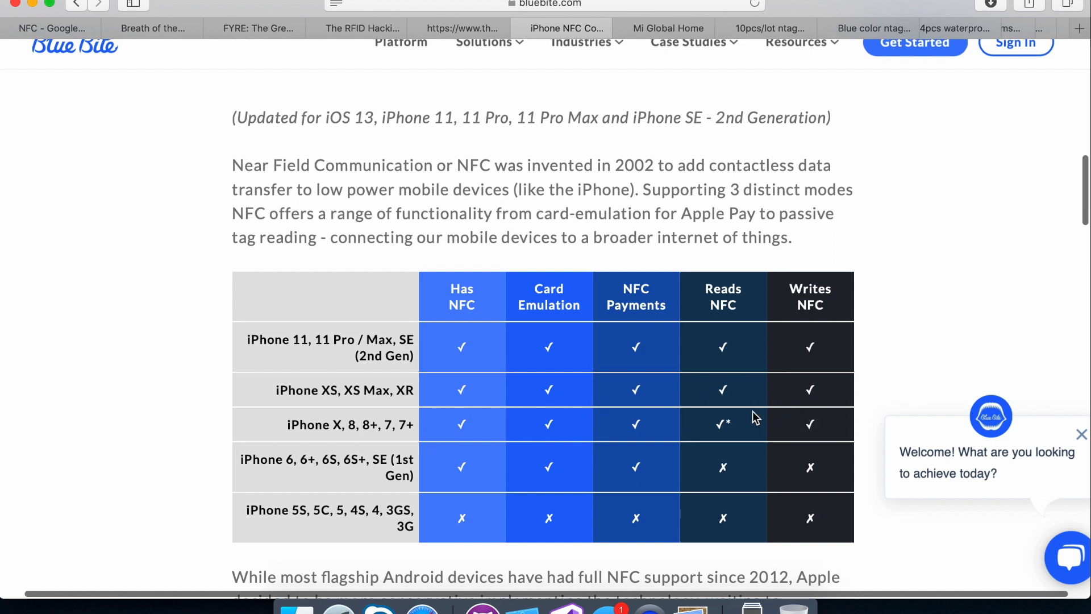
{"action": "mouse_move", "coordinate": [626, 421]}
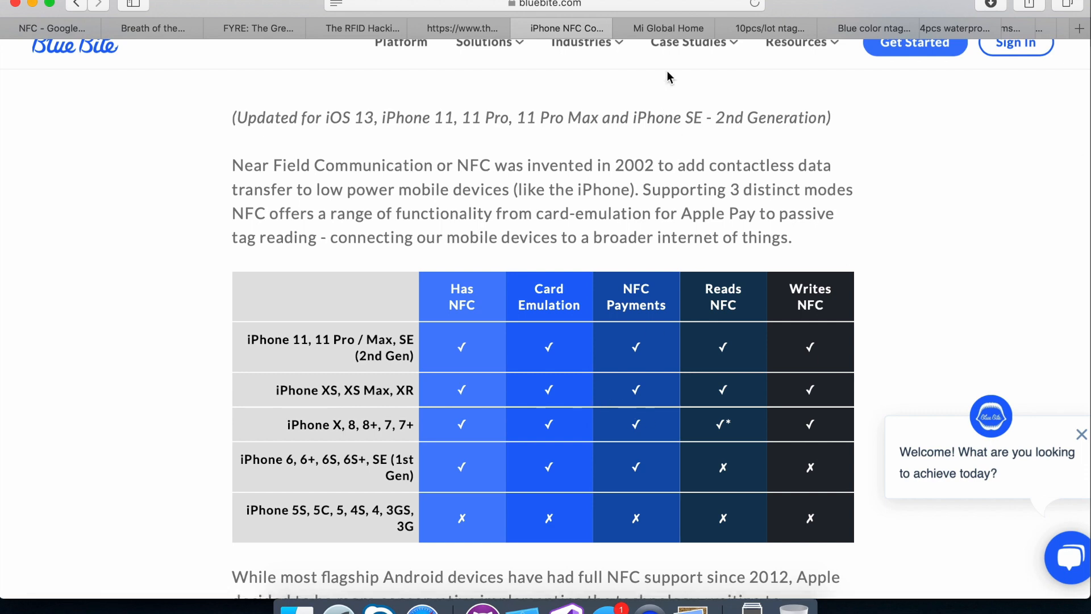
{"action": "mouse_move", "coordinate": [669, 27]}
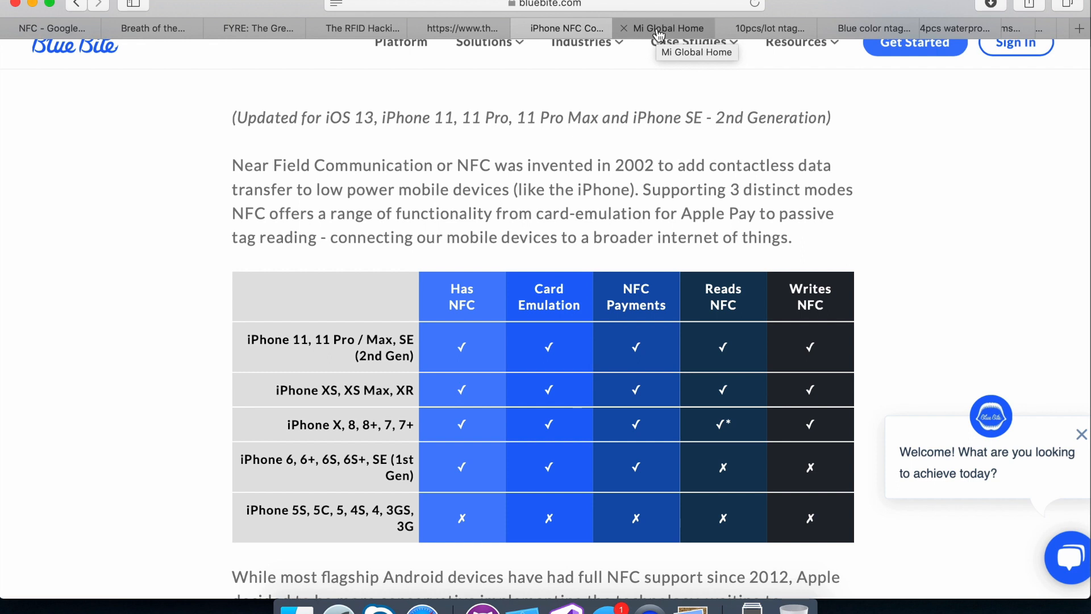
Step: Show the Redmi 8 banner on the Mi Global Home page
{"action": "left_click", "coordinate": [665, 27]}
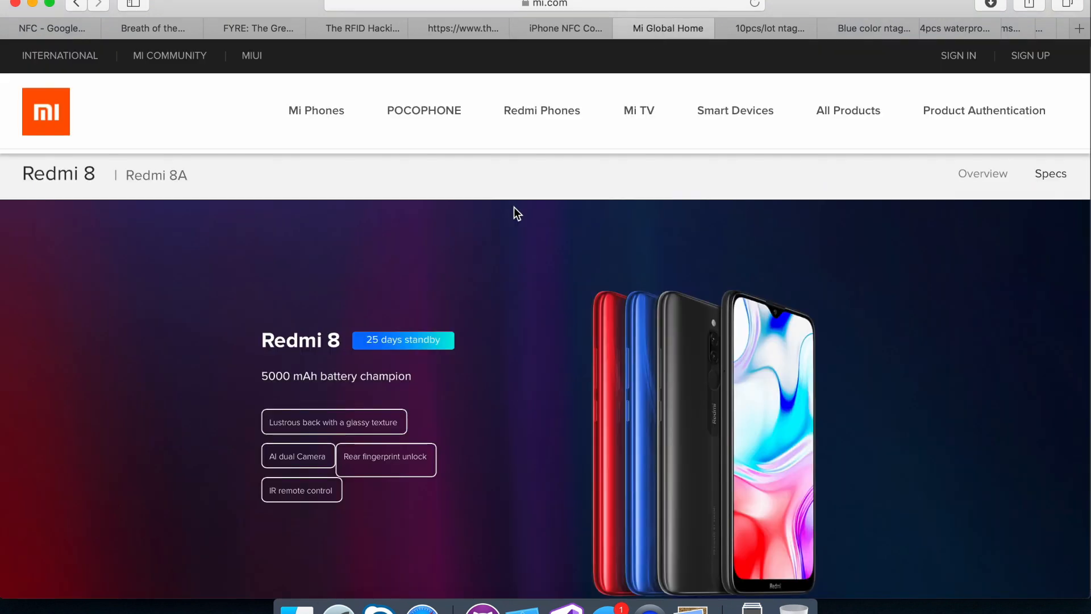
{"action": "scroll", "scroll_direction": "down", "scroll_amount": 3}
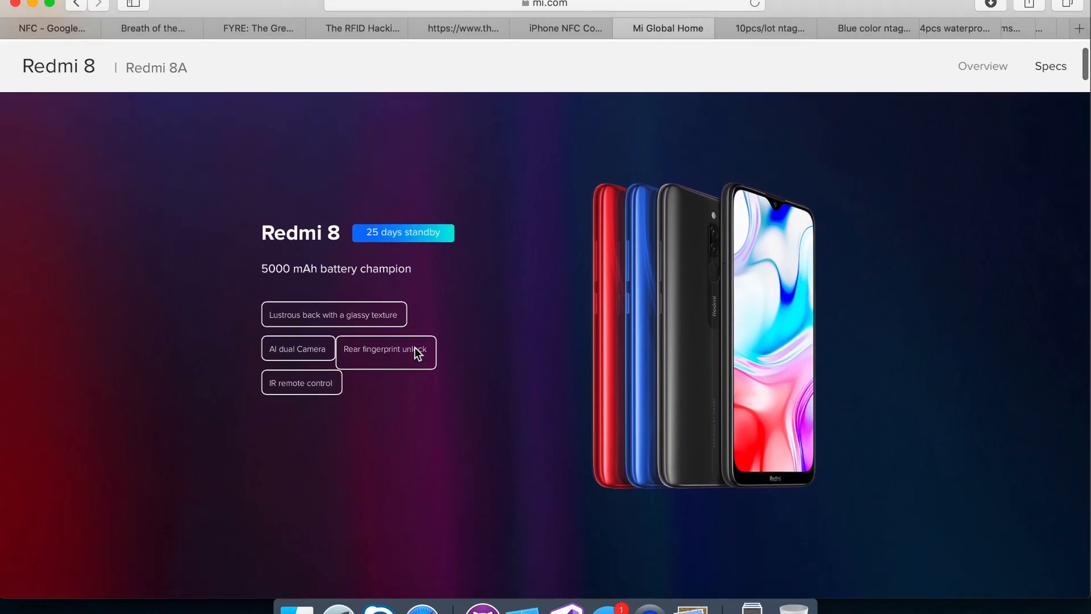
{"action": "mouse_move", "coordinate": [416, 349]}
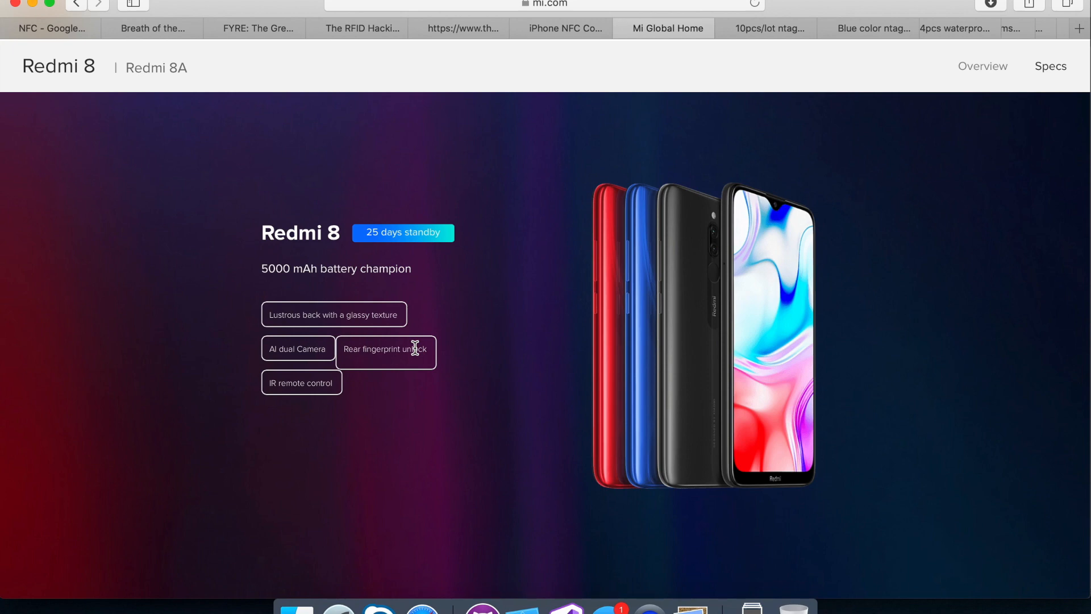
{"action": "mouse_move", "coordinate": [511, 230]}
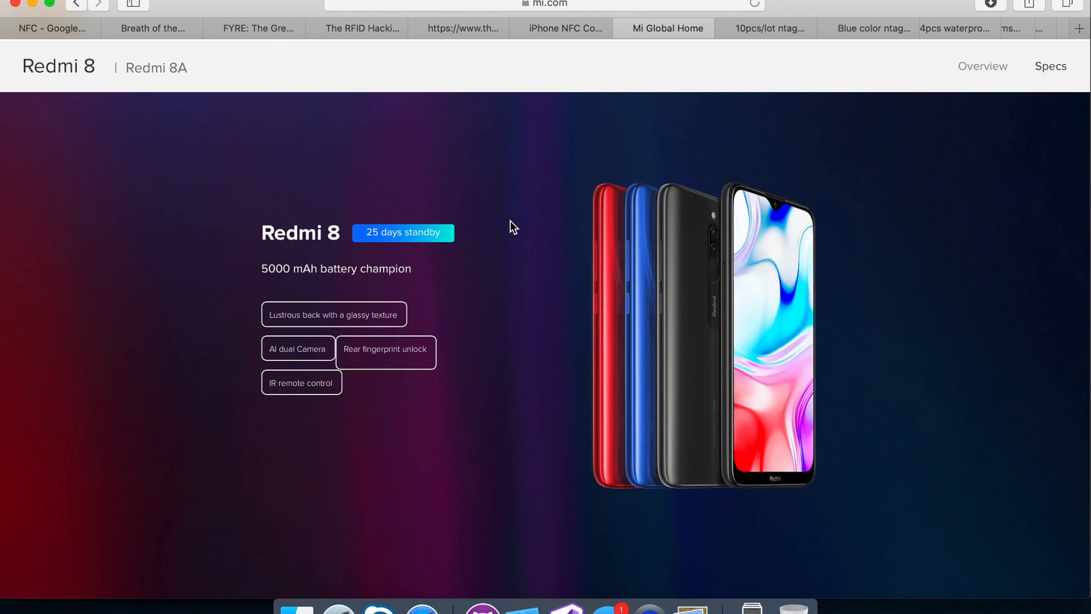
{"action": "mouse_move", "coordinate": [629, 95]}
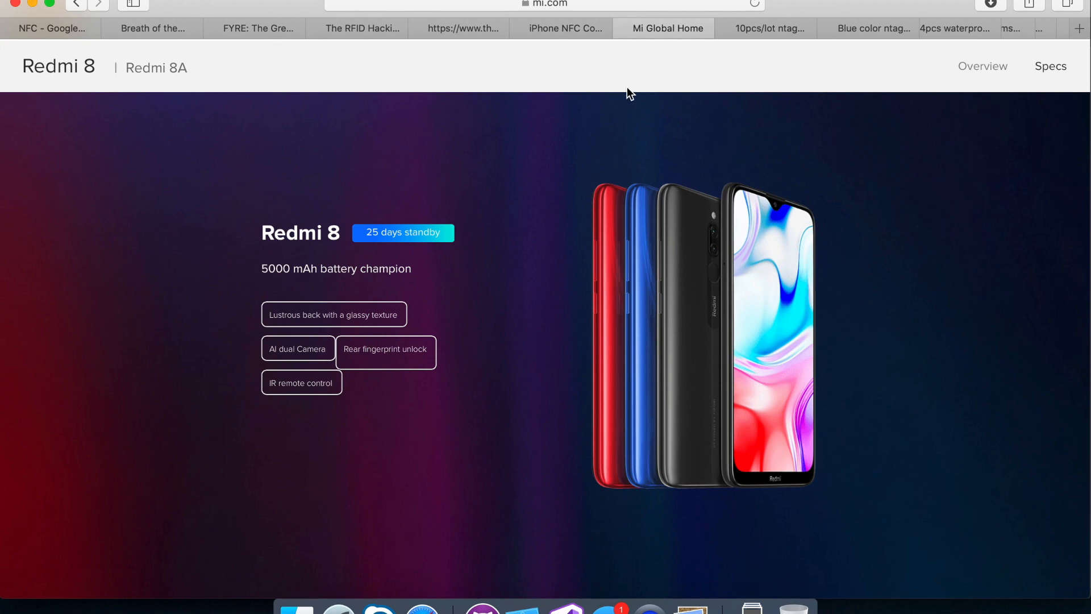
{"action": "mouse_move", "coordinate": [793, 51]}
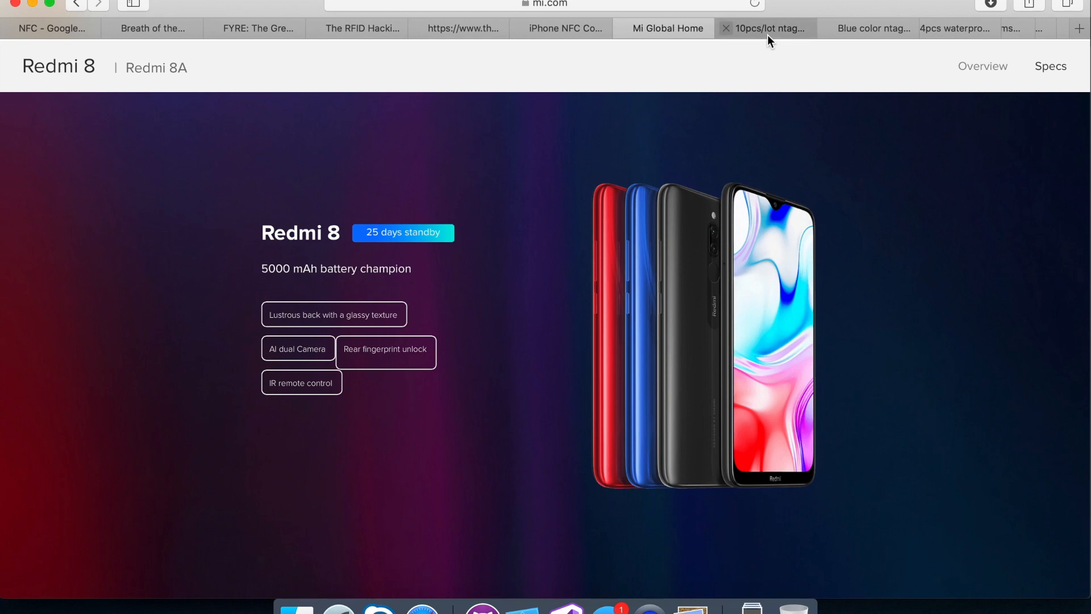
{"action": "mouse_move", "coordinate": [765, 29]}
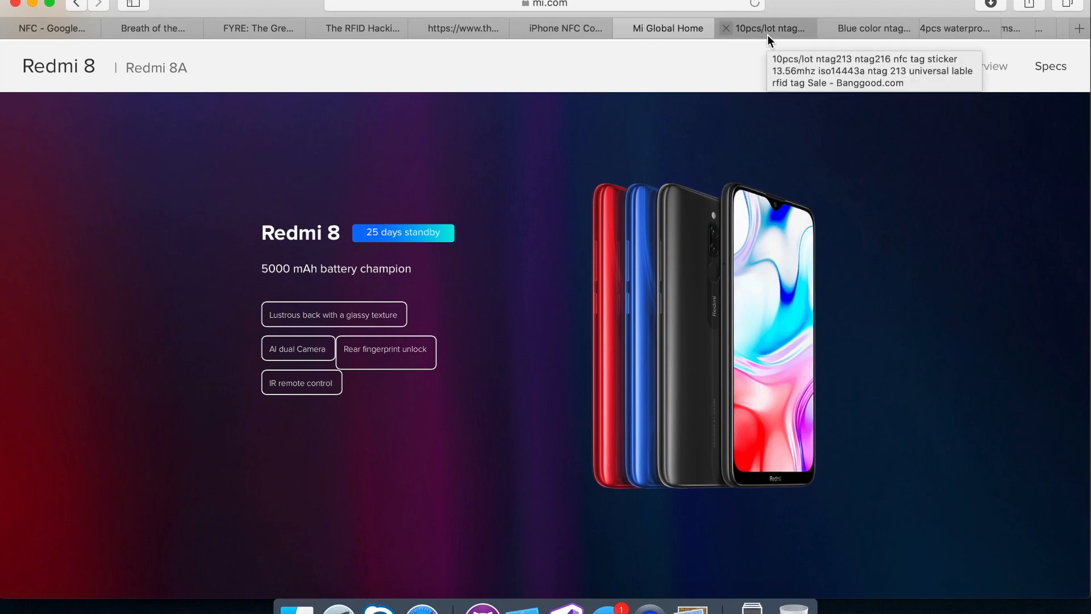
Step: Browse the Ntag213 sticker listing's thumbnails through to the application photos
{"action": "left_click", "coordinate": [765, 28]}
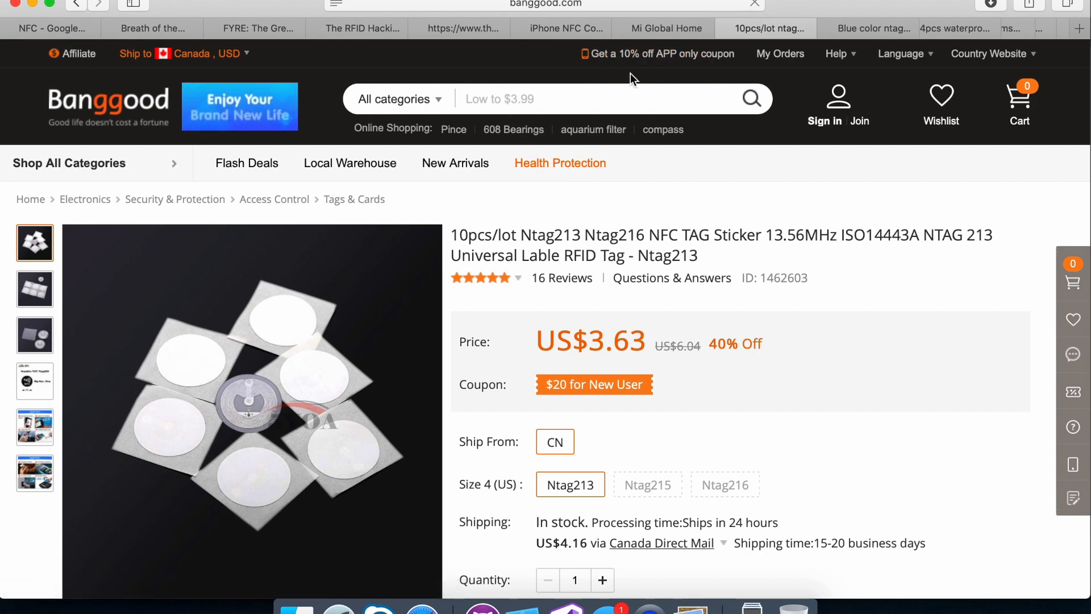
{"action": "mouse_move", "coordinate": [562, 278]}
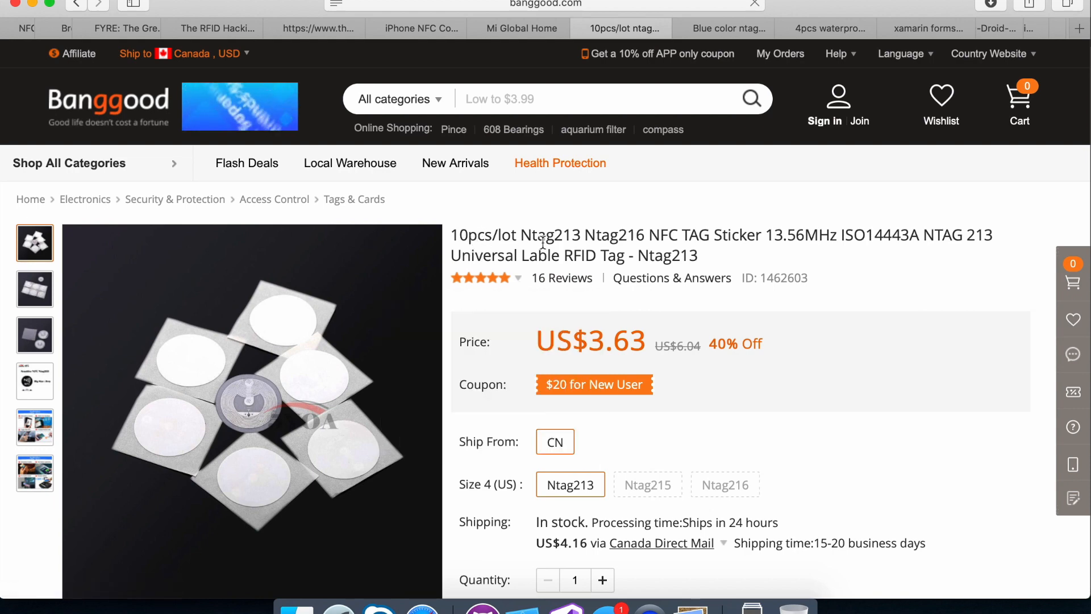
{"action": "mouse_move", "coordinate": [292, 341]}
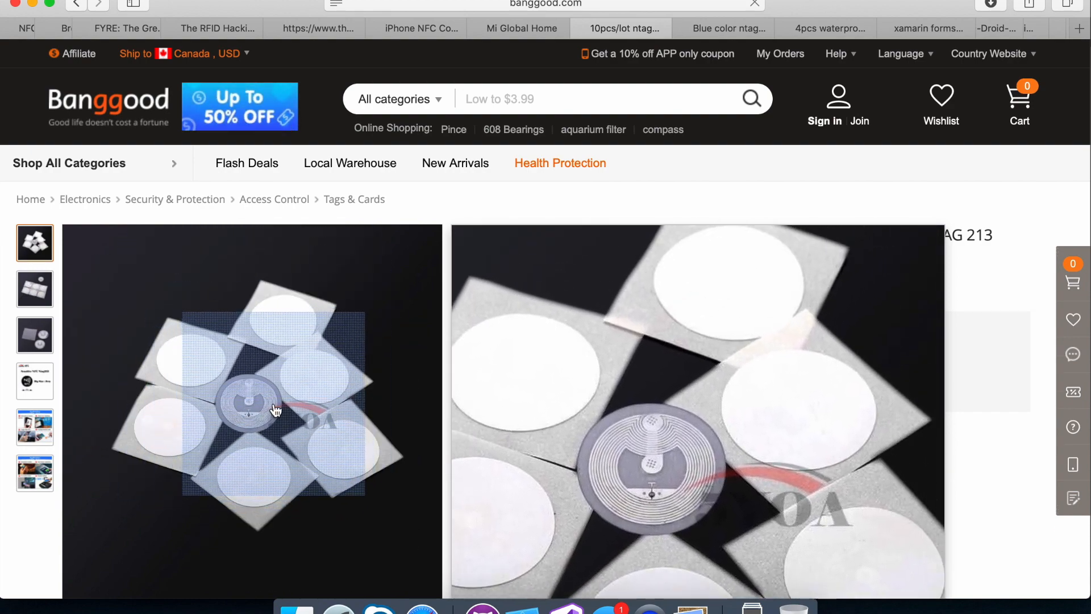
{"action": "left_click", "coordinate": [34, 381]}
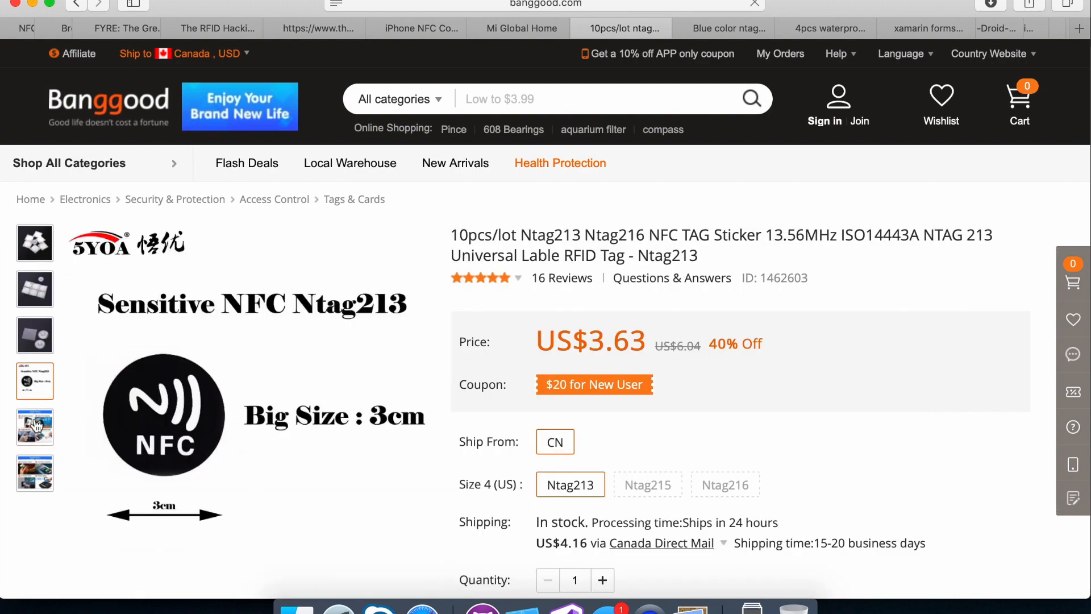
{"action": "left_click", "coordinate": [35, 428]}
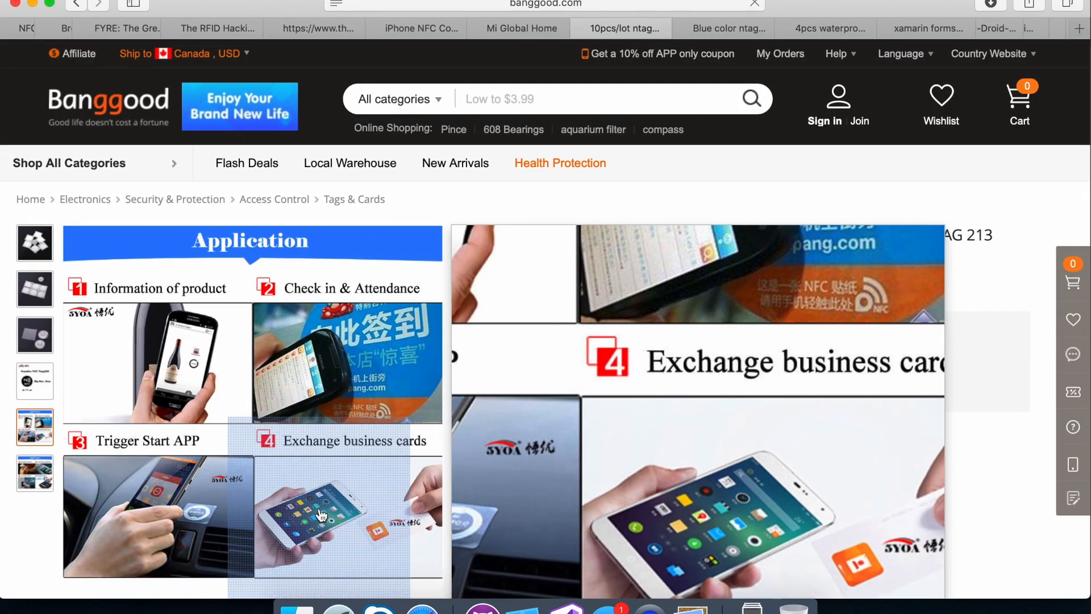
{"action": "left_click", "coordinate": [34, 473]}
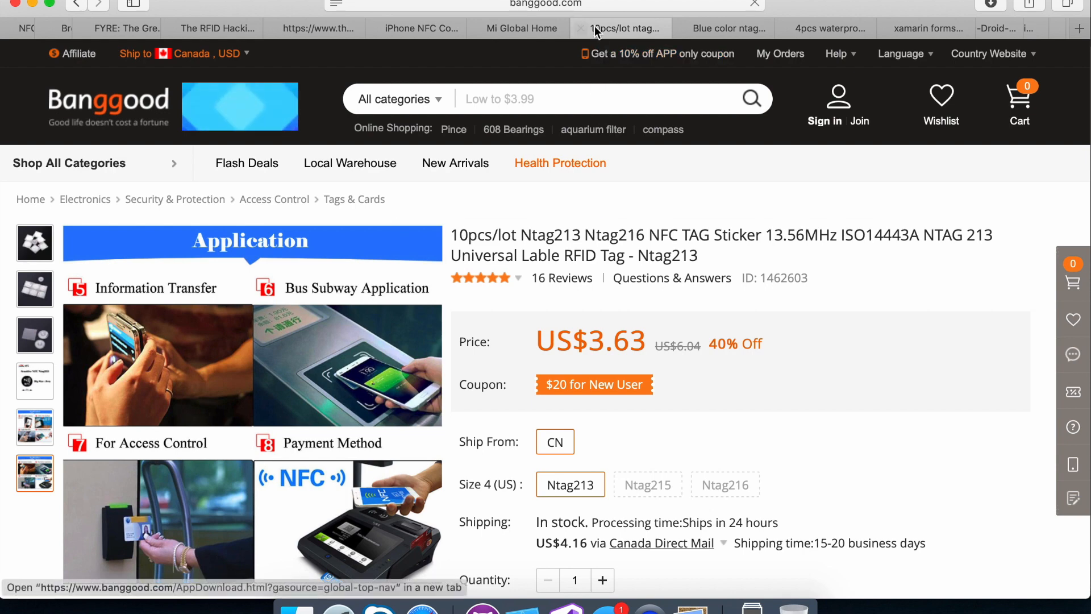
Step: Show the Blue Color NTAG213 NFC finger ring listing on its phone application image
{"action": "left_click", "coordinate": [724, 29]}
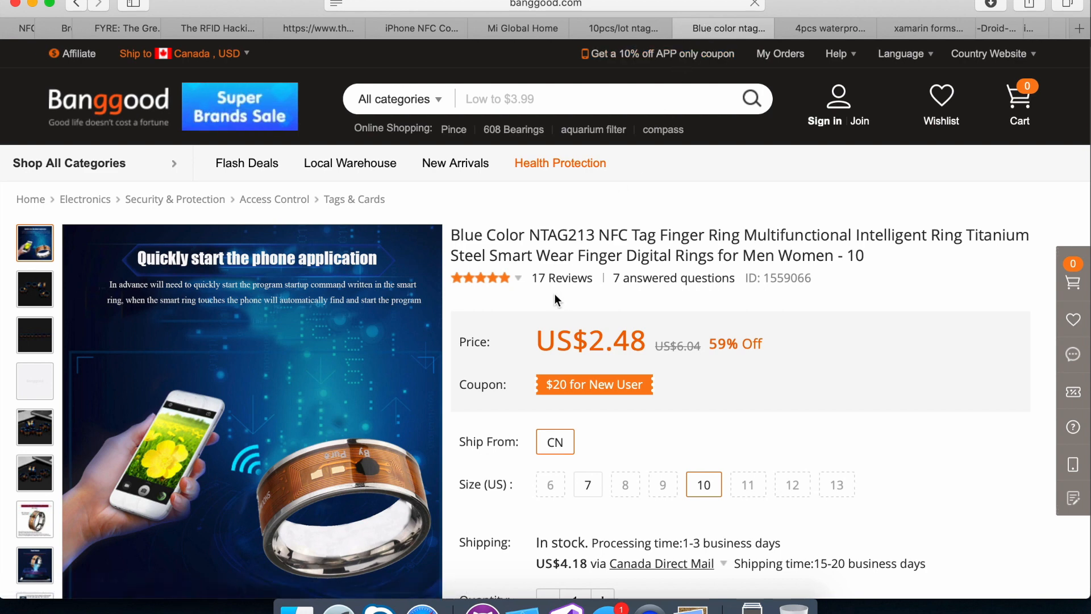
{"action": "mouse_move", "coordinate": [484, 368]}
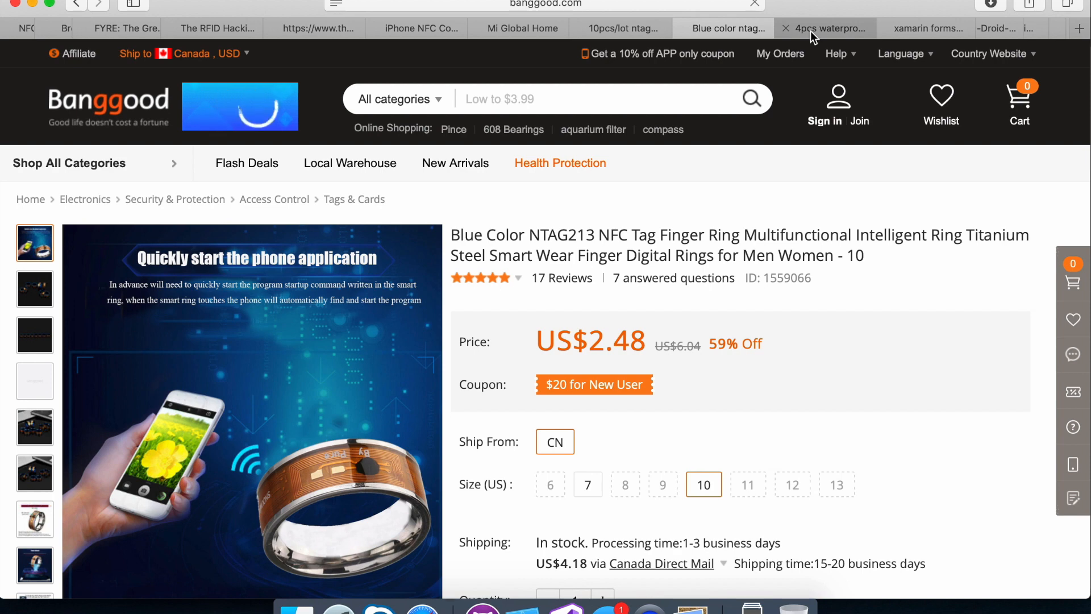
Step: Show the 4PCS Waterproof Ntag216 key-fob tags listing at US$5.77, sold out
{"action": "left_click", "coordinate": [827, 28]}
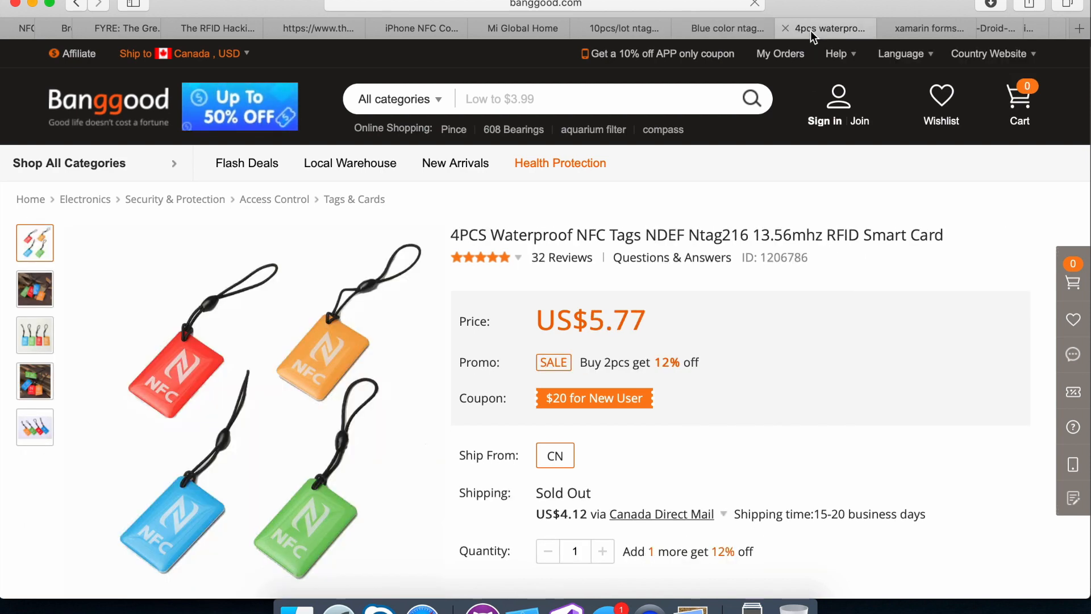
{"action": "mouse_move", "coordinate": [512, 256]}
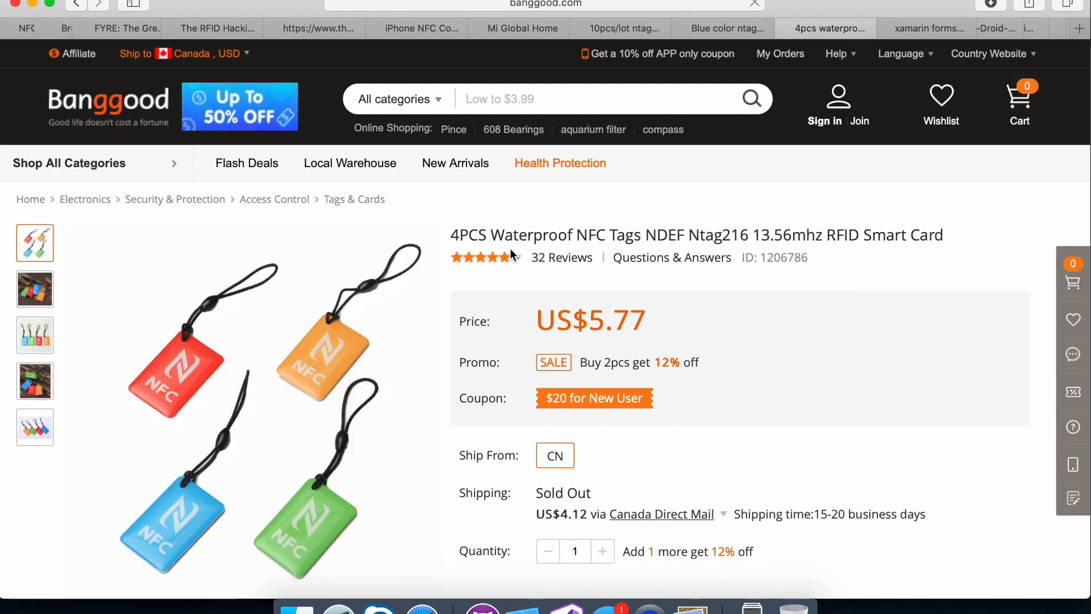
{"action": "mouse_move", "coordinate": [362, 327]}
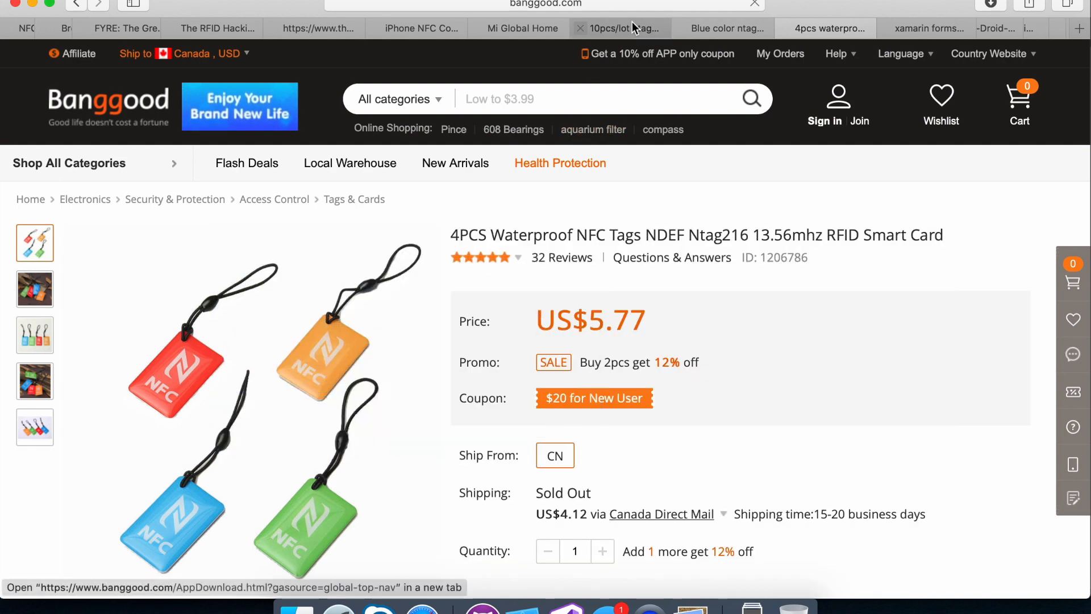
{"action": "left_click", "coordinate": [836, 54]}
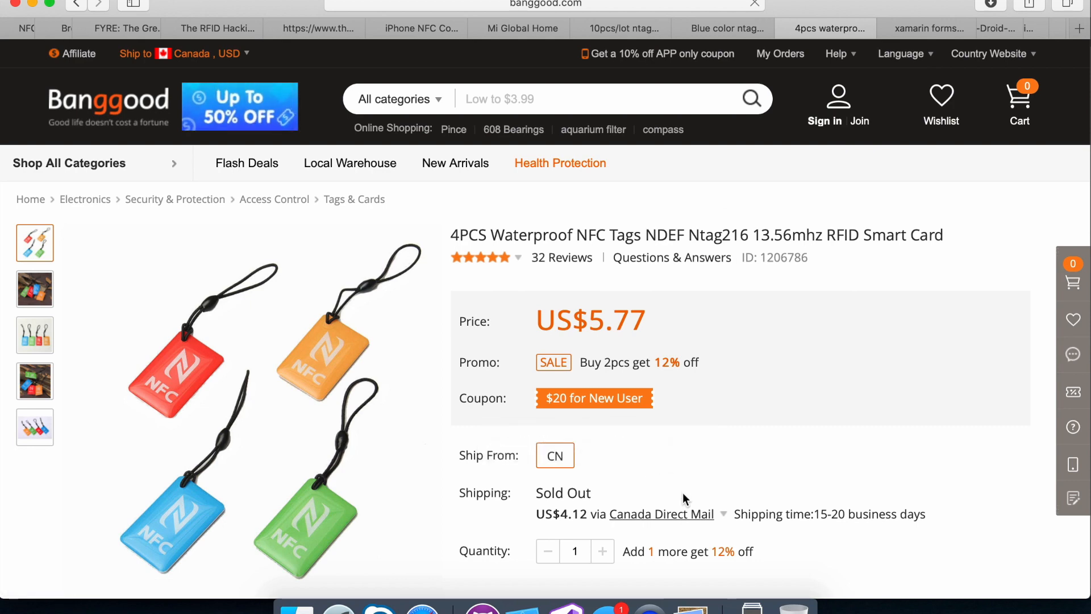
{"action": "left_click", "coordinate": [900, 53]}
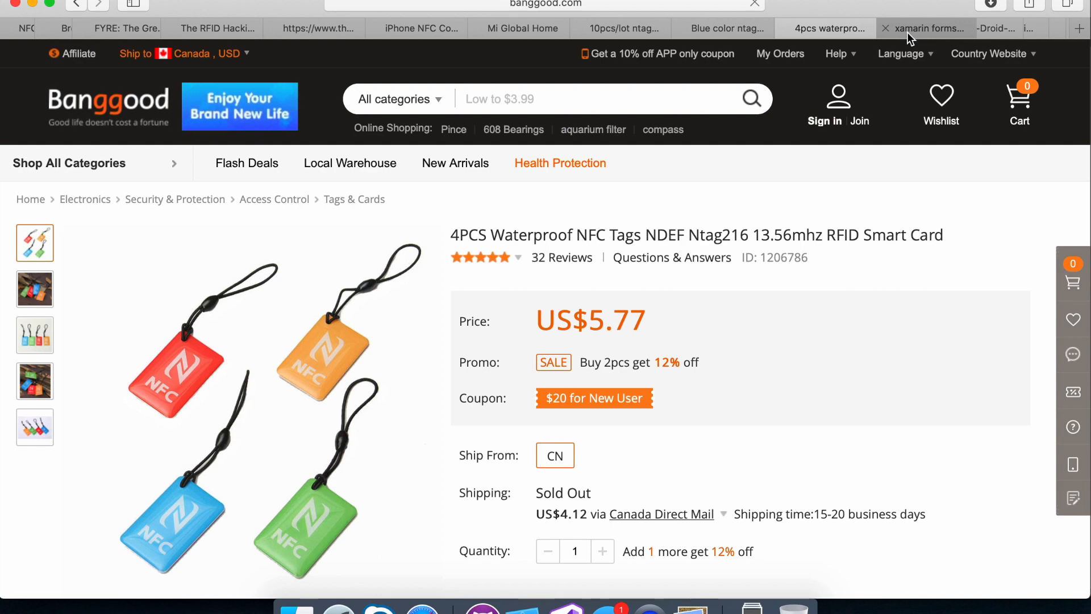
Step: Scroll the xamarin forms nfc results down to Plugin.NFC on NuGet and GitHub
{"action": "left_click", "coordinate": [927, 28]}
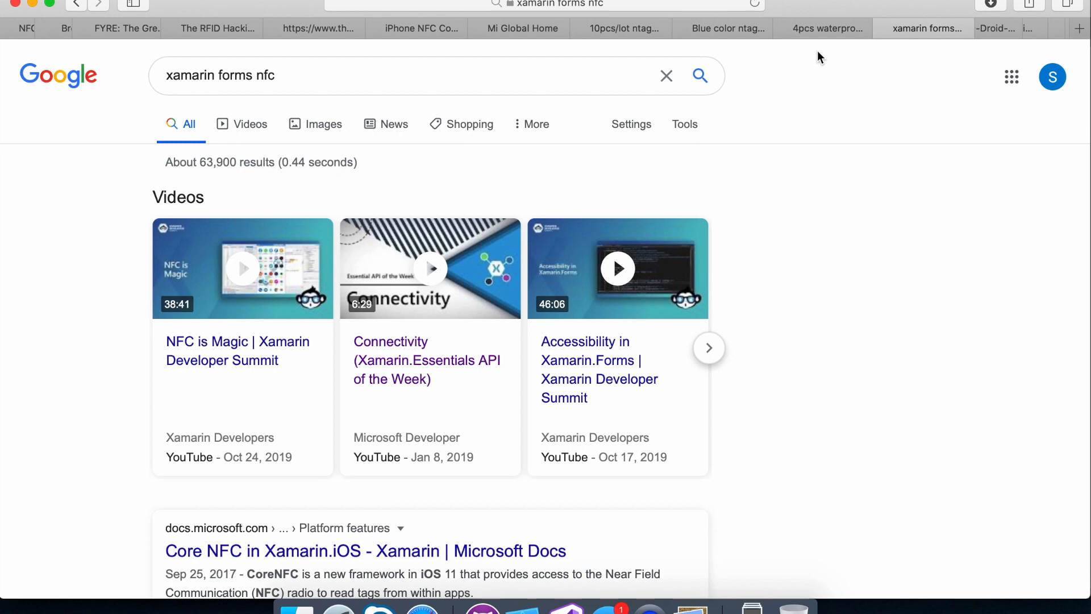
{"action": "scroll", "scroll_direction": "down", "scroll_amount": 3}
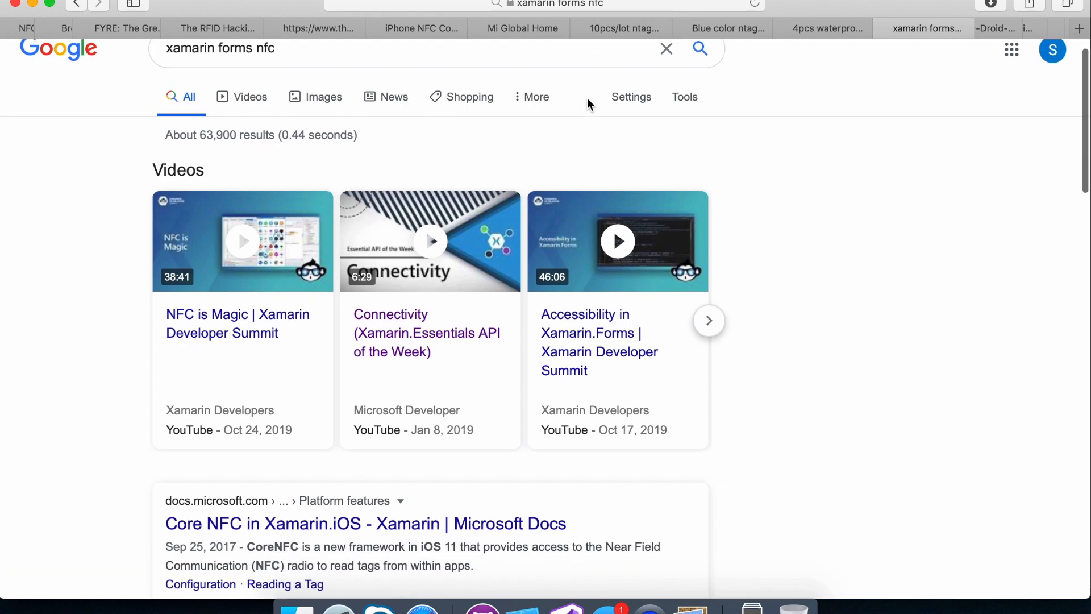
{"action": "scroll", "scroll_direction": "down", "scroll_amount": 3}
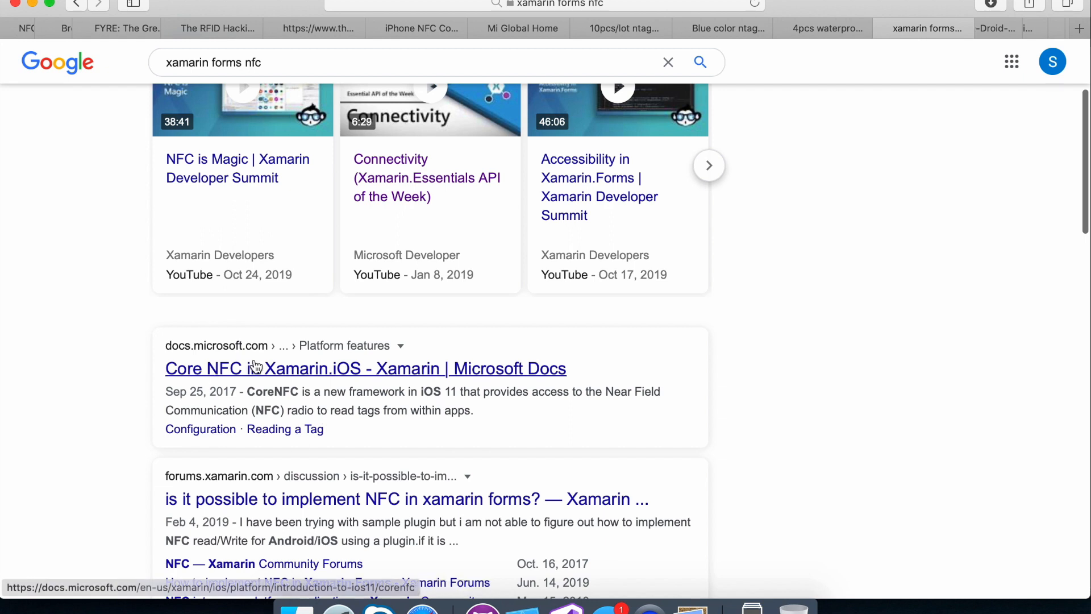
{"action": "mouse_move", "coordinate": [367, 376]}
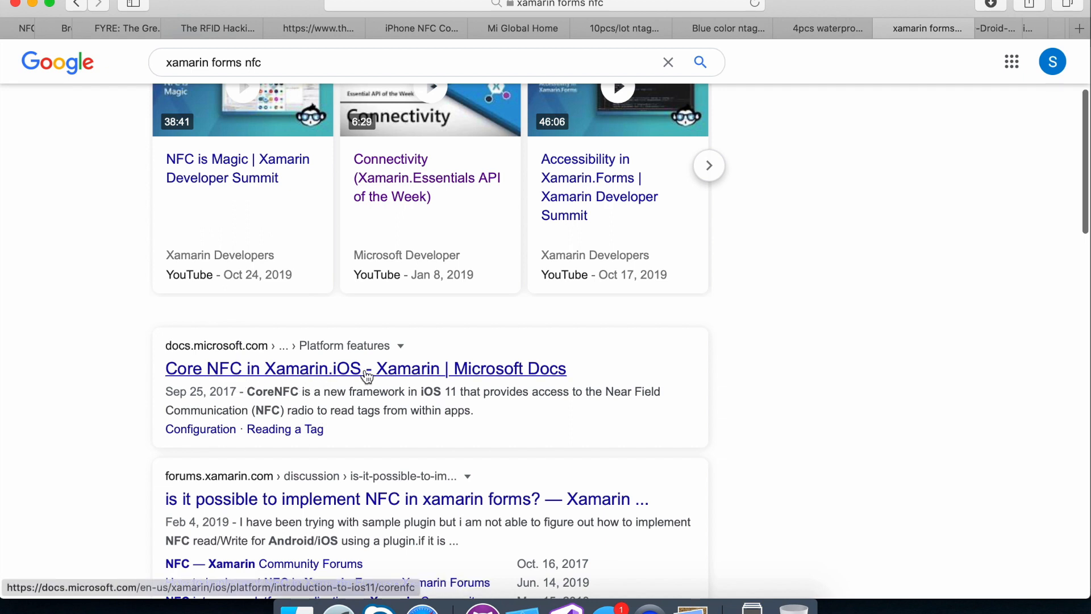
{"action": "scroll", "scroll_direction": "down", "scroll_amount": 3}
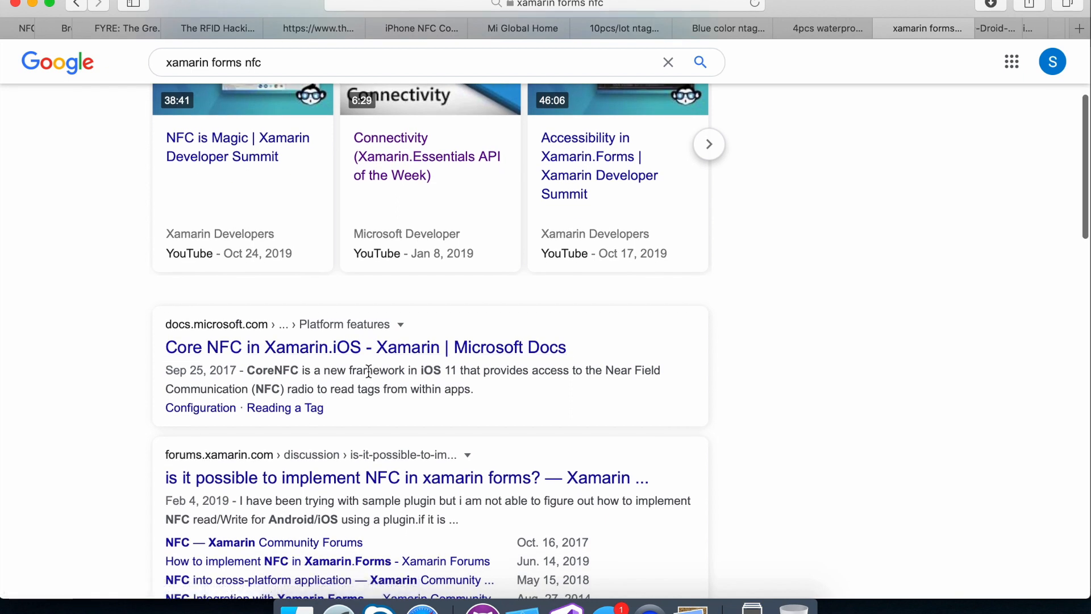
{"action": "scroll", "scroll_direction": "down", "scroll_amount": 3}
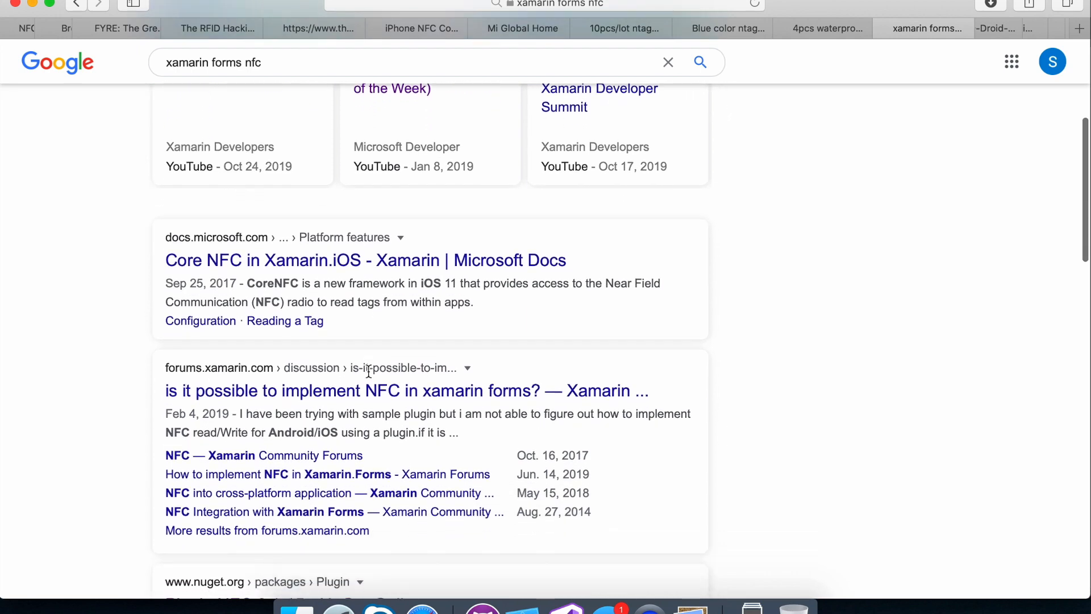
{"action": "mouse_move", "coordinate": [285, 321]}
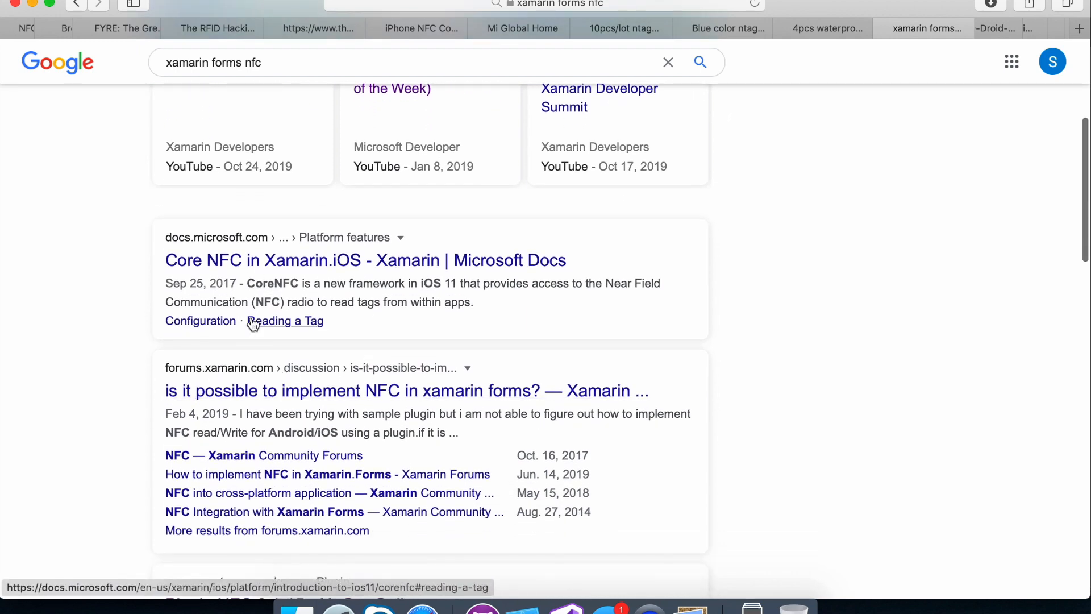
{"action": "scroll", "scroll_direction": "down", "scroll_amount": 3}
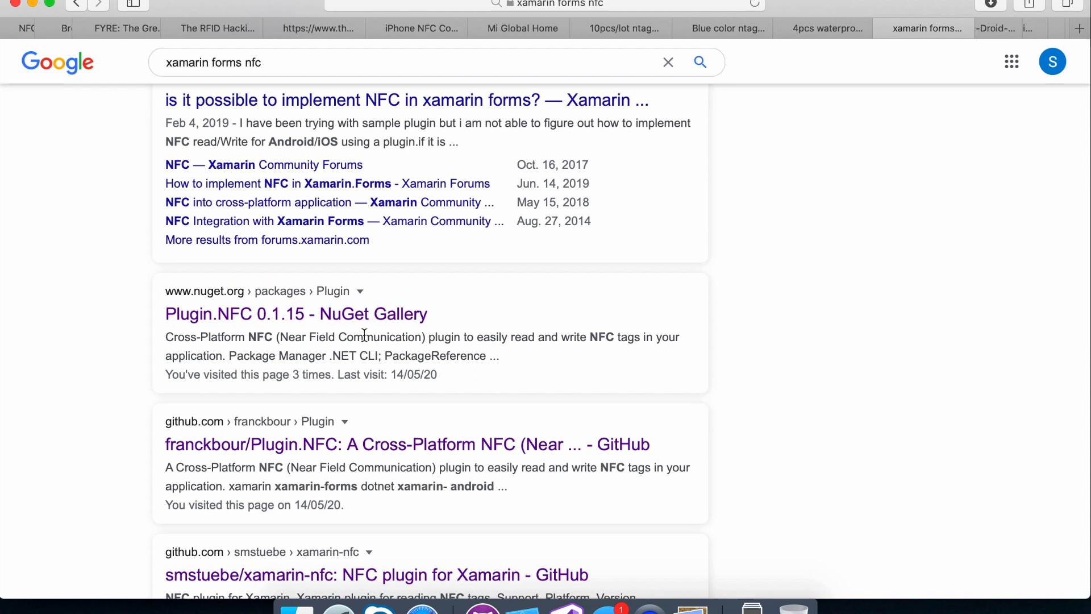
{"action": "mouse_move", "coordinate": [296, 314]}
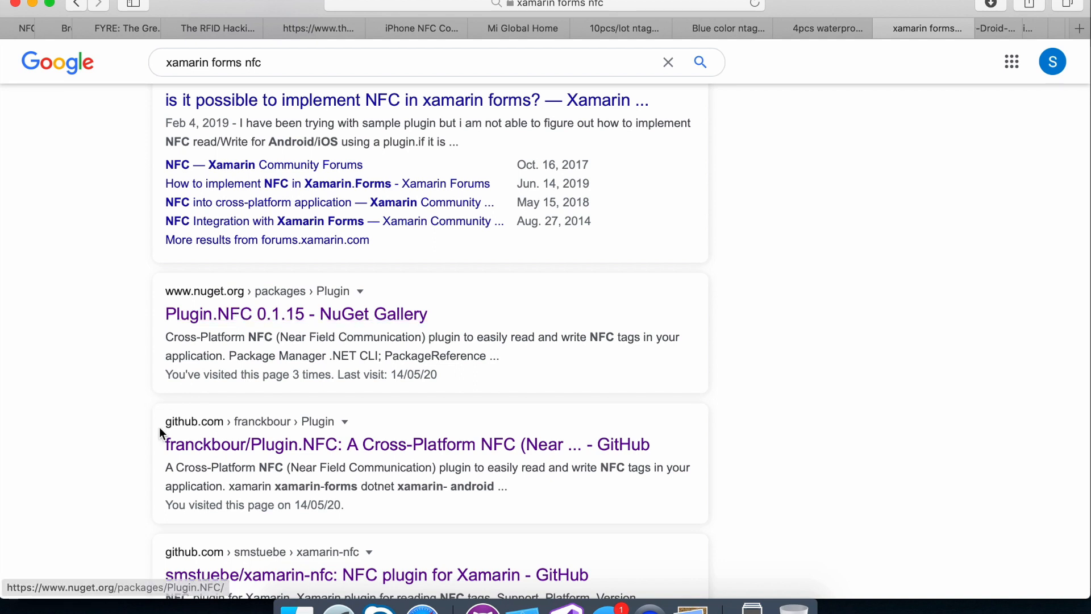
{"action": "mouse_move", "coordinate": [249, 309]}
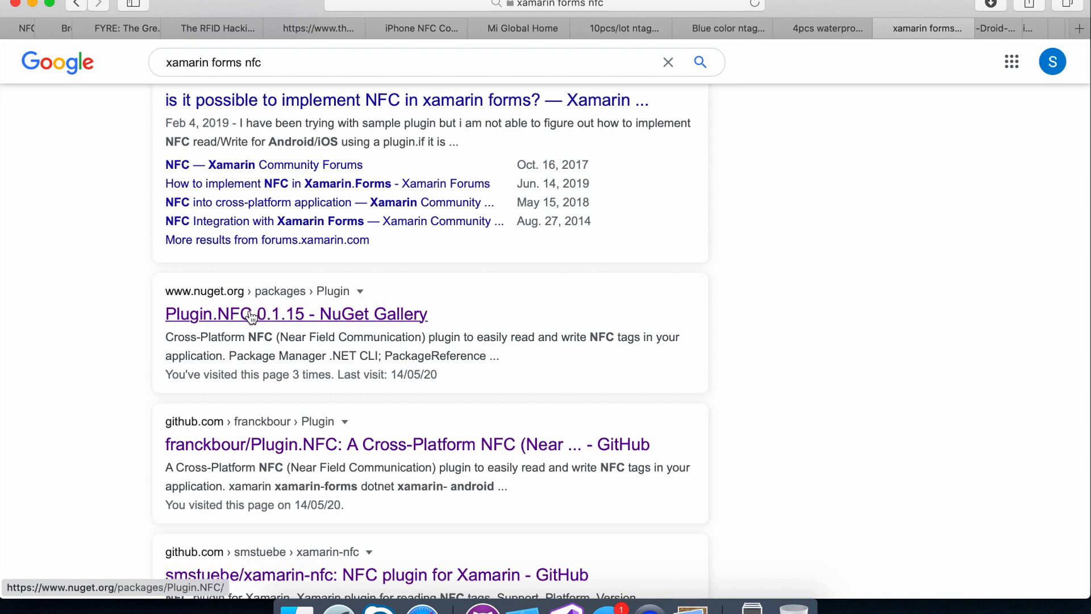
Step: View the Plugin.NFC 0.1.15 package page and follow its Project Site link to GitHub
{"action": "left_click", "coordinate": [295, 314]}
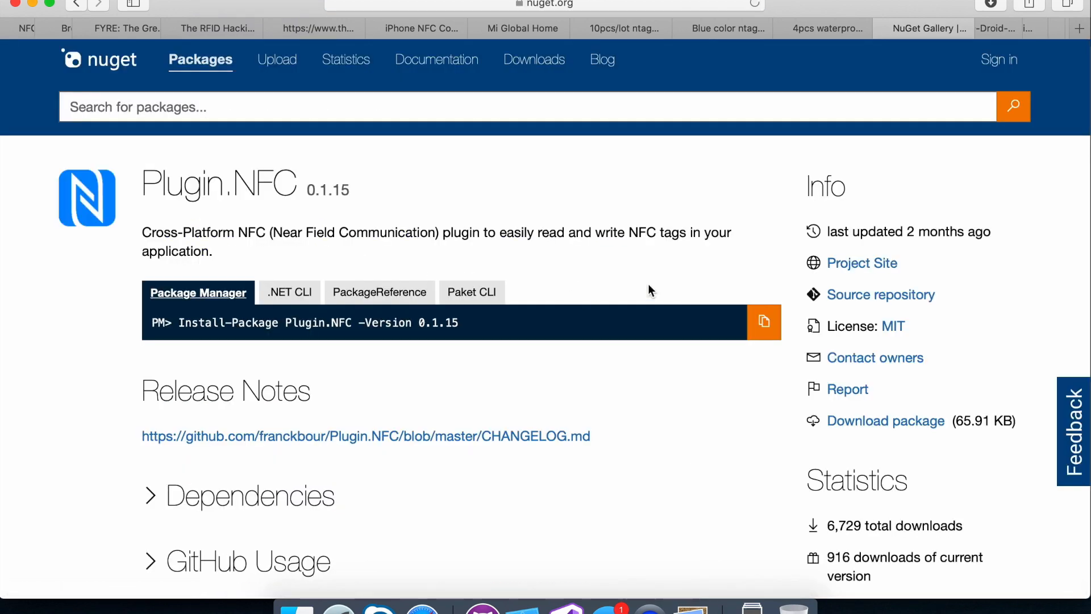
{"action": "scroll", "scroll_direction": "down", "scroll_amount": 3}
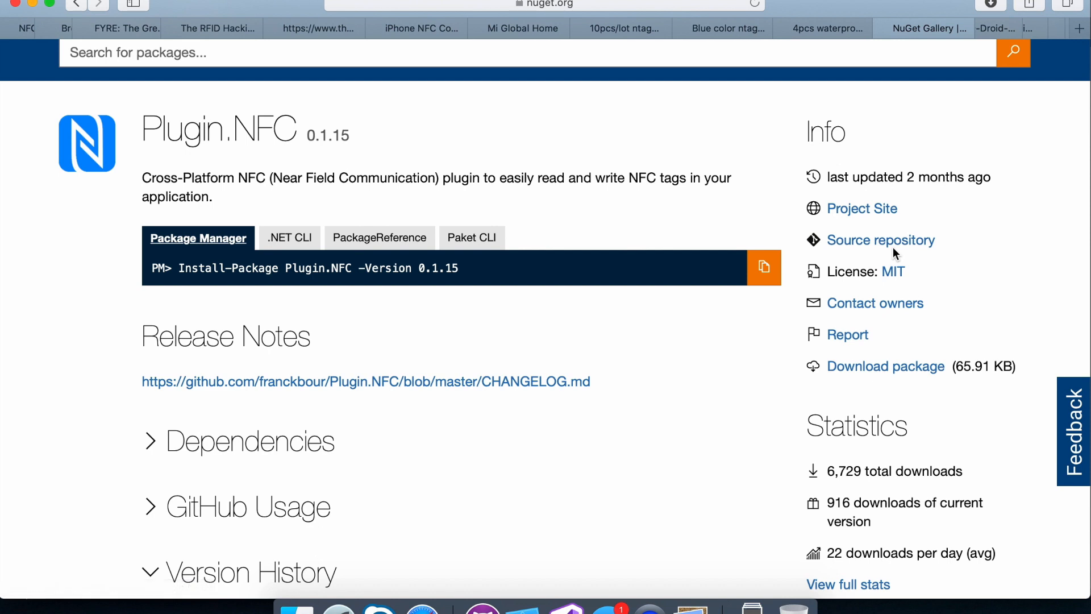
{"action": "mouse_move", "coordinate": [879, 205]}
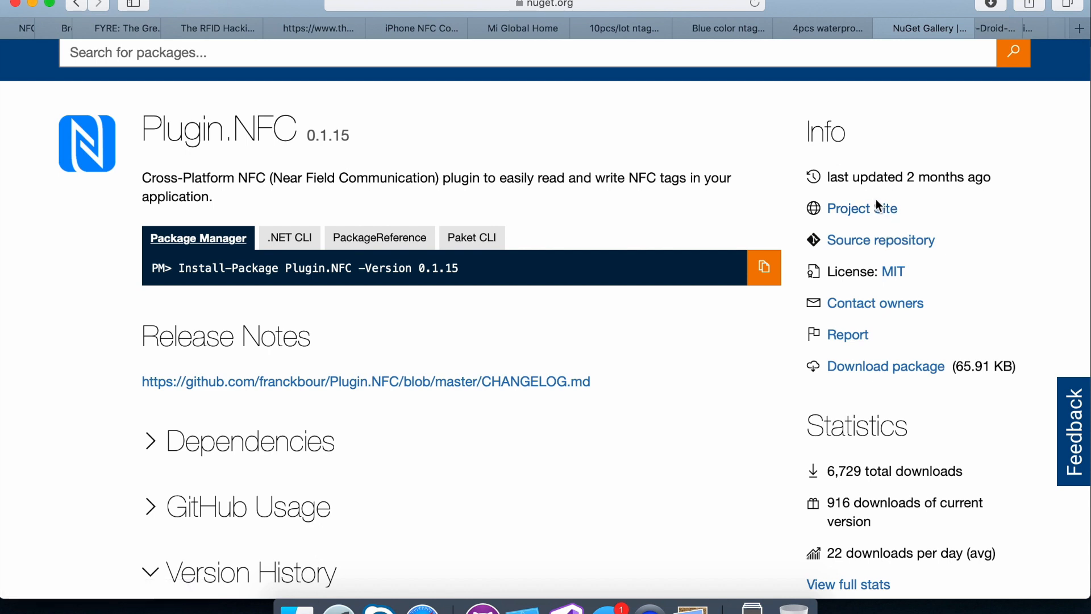
{"action": "mouse_move", "coordinate": [862, 208]}
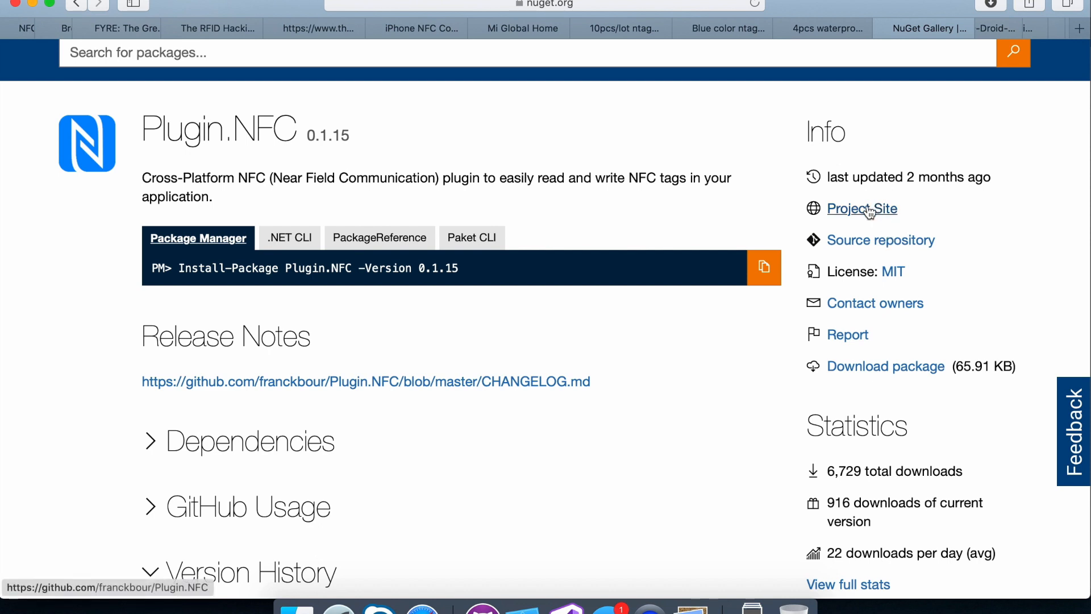
{"action": "mouse_move", "coordinate": [863, 209]}
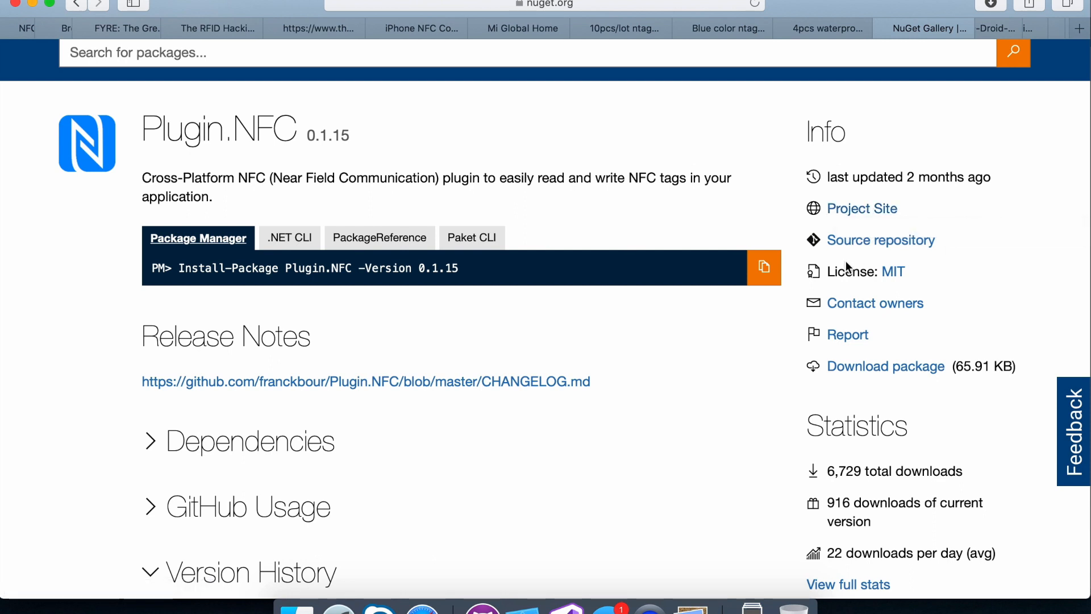
{"action": "mouse_move", "coordinate": [880, 240]}
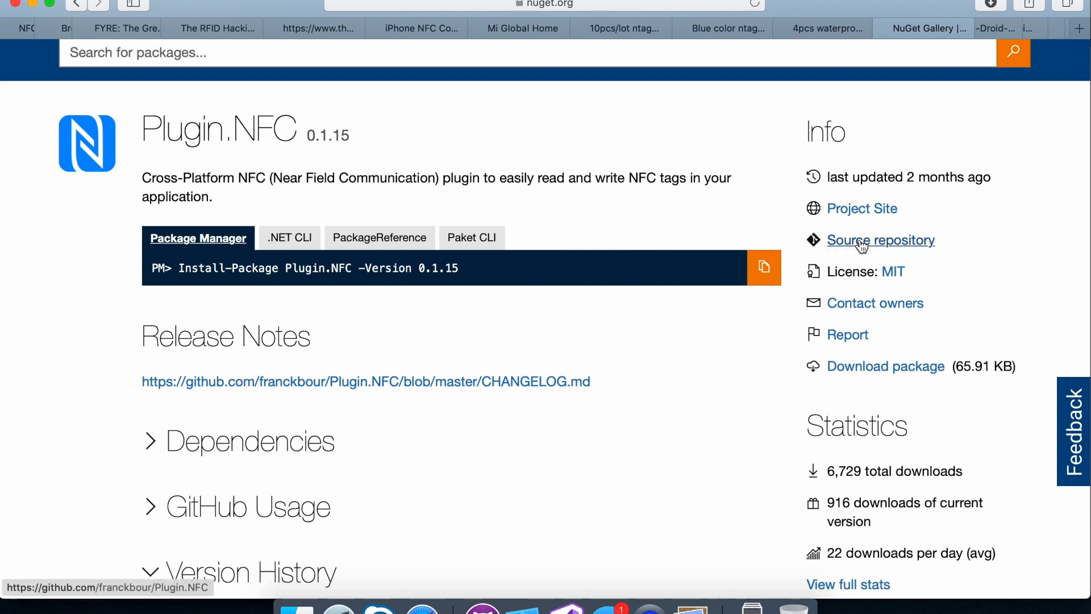
{"action": "mouse_move", "coordinate": [863, 213]}
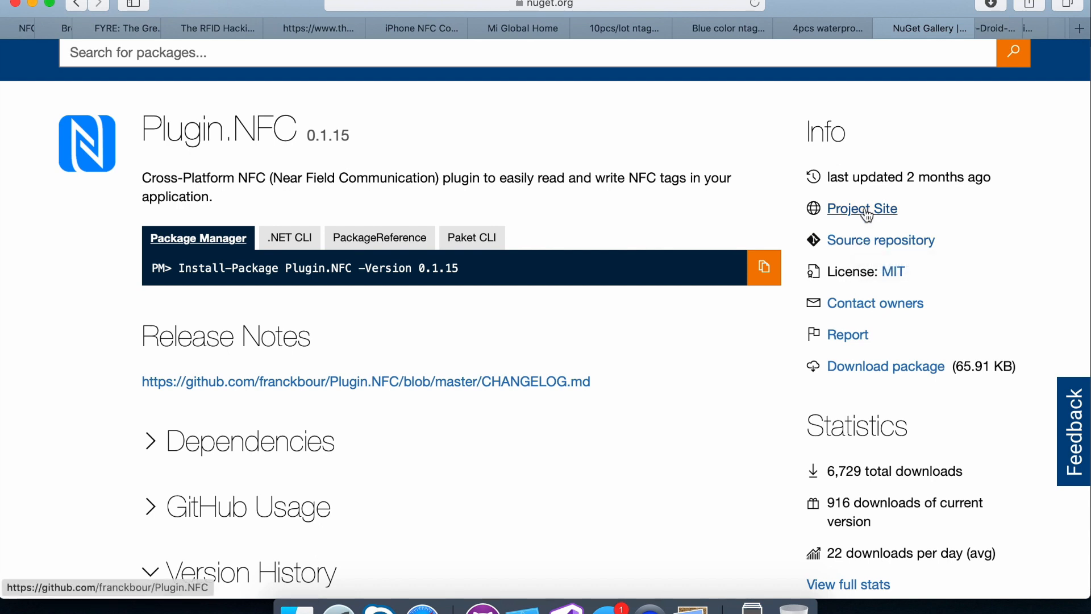
{"action": "left_click", "coordinate": [862, 208]}
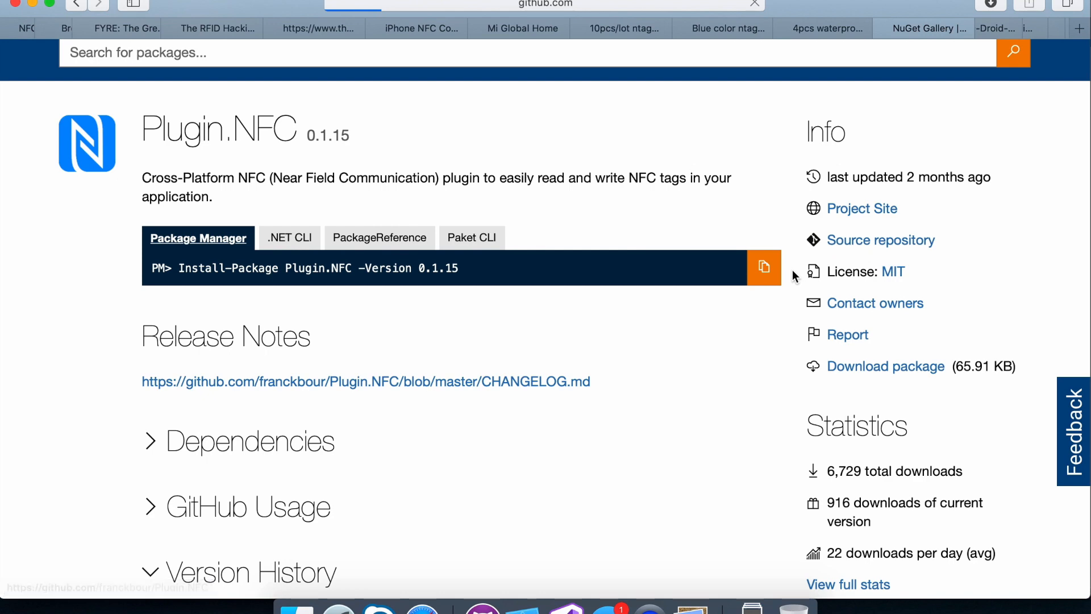
Step: Browse the repo's src folder, return to Plugin.NFC home and choose Open in Desktop
{"action": "left_click", "coordinate": [880, 240]}
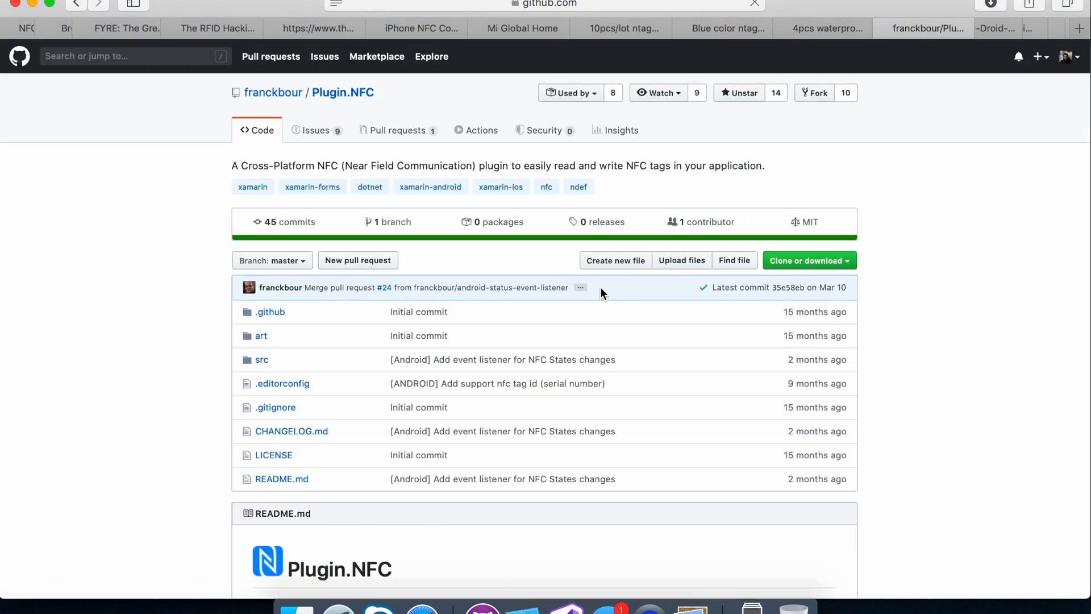
{"action": "mouse_move", "coordinate": [273, 92]}
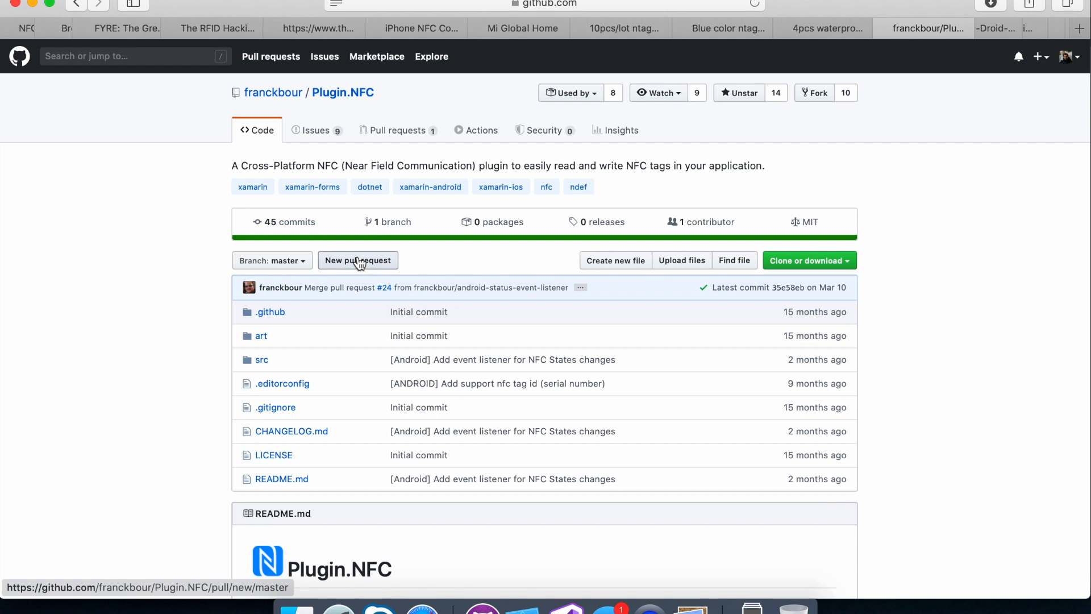
{"action": "mouse_move", "coordinate": [499, 222]}
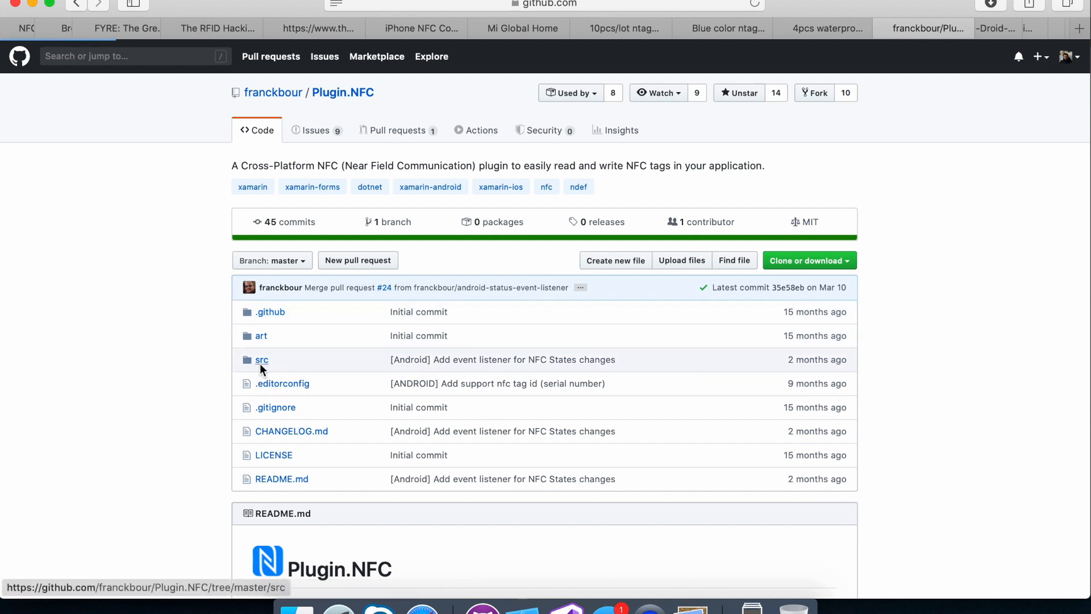
{"action": "left_click", "coordinate": [262, 360]}
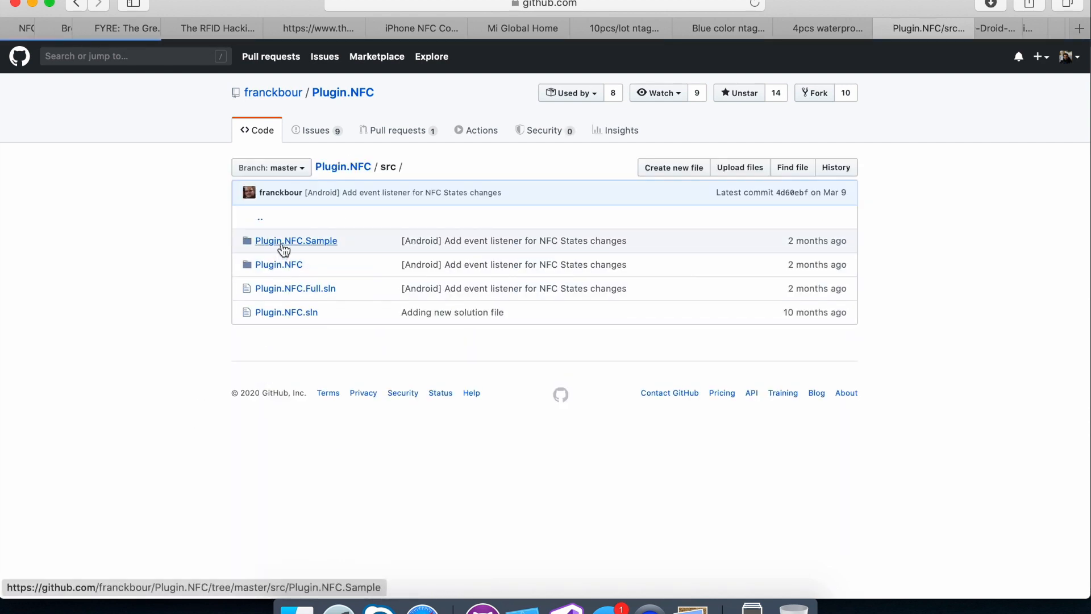
{"action": "left_click", "coordinate": [296, 240]}
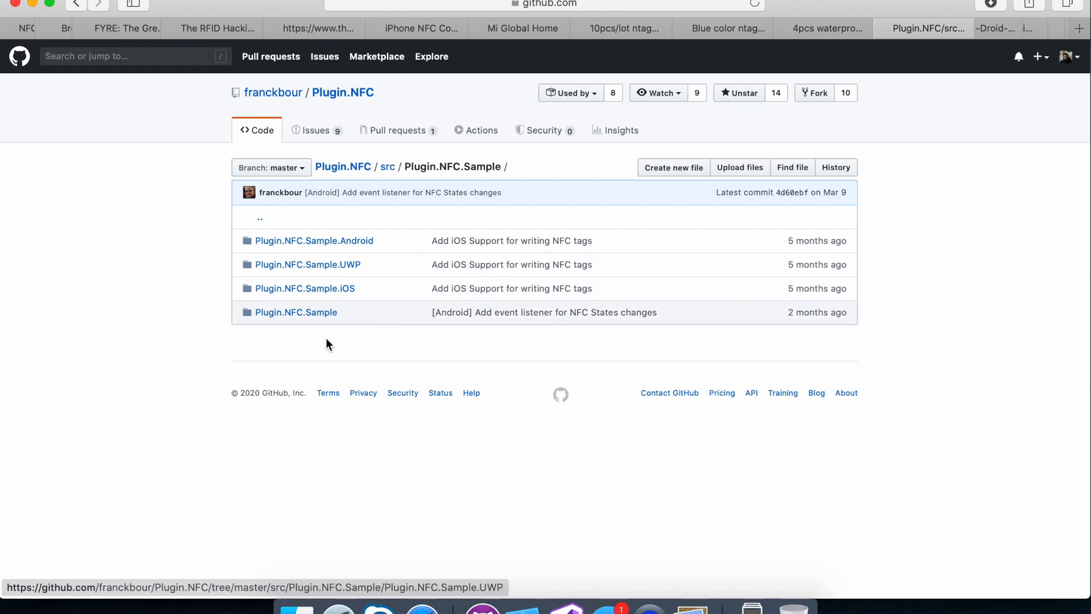
{"action": "mouse_move", "coordinate": [342, 166]}
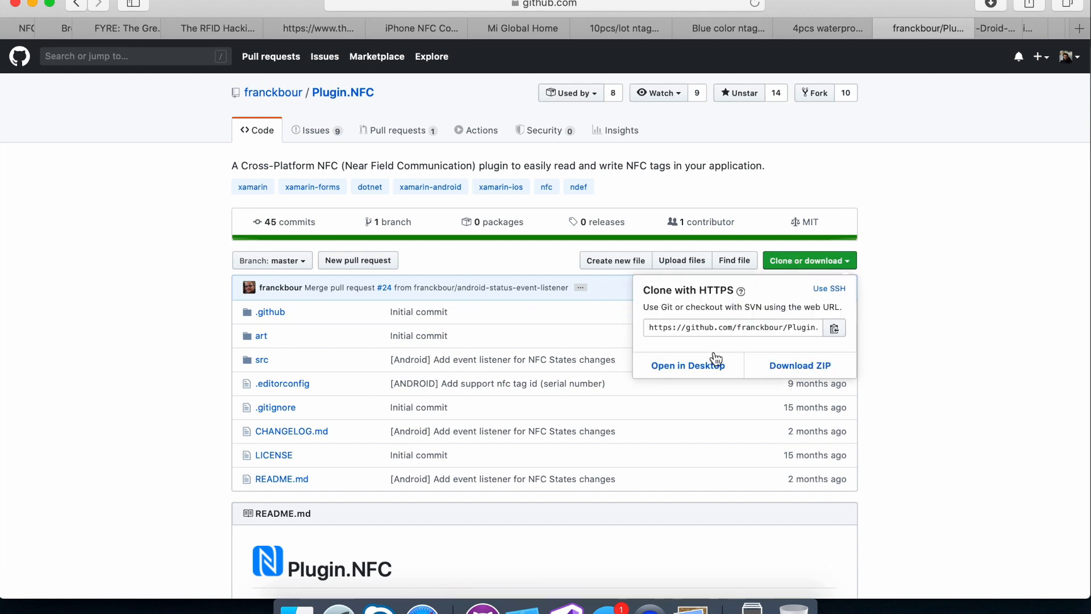
{"action": "left_click", "coordinate": [688, 365]}
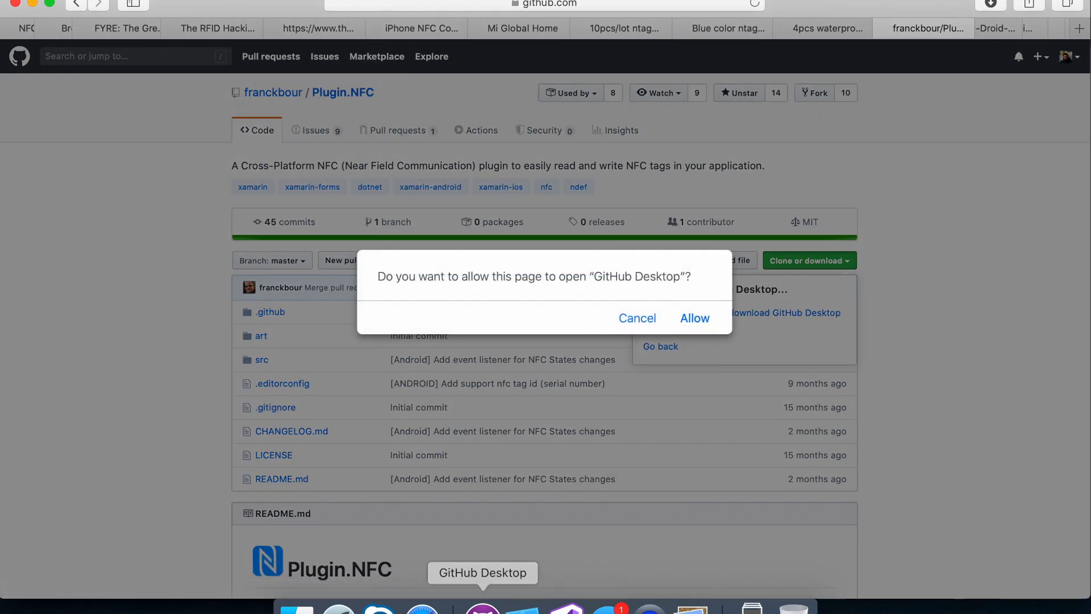
{"action": "left_click", "coordinate": [693, 318]}
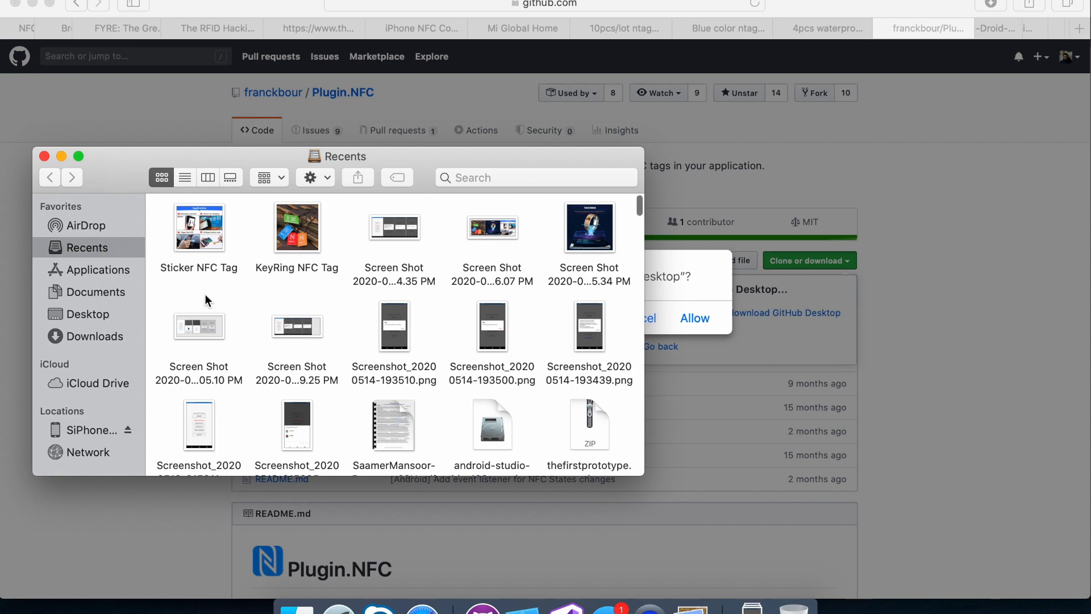
Step: Open Plugin.NFC.Full.sln from the src folder of the local Plugin.NFC clone
{"action": "left_click", "coordinate": [96, 292]}
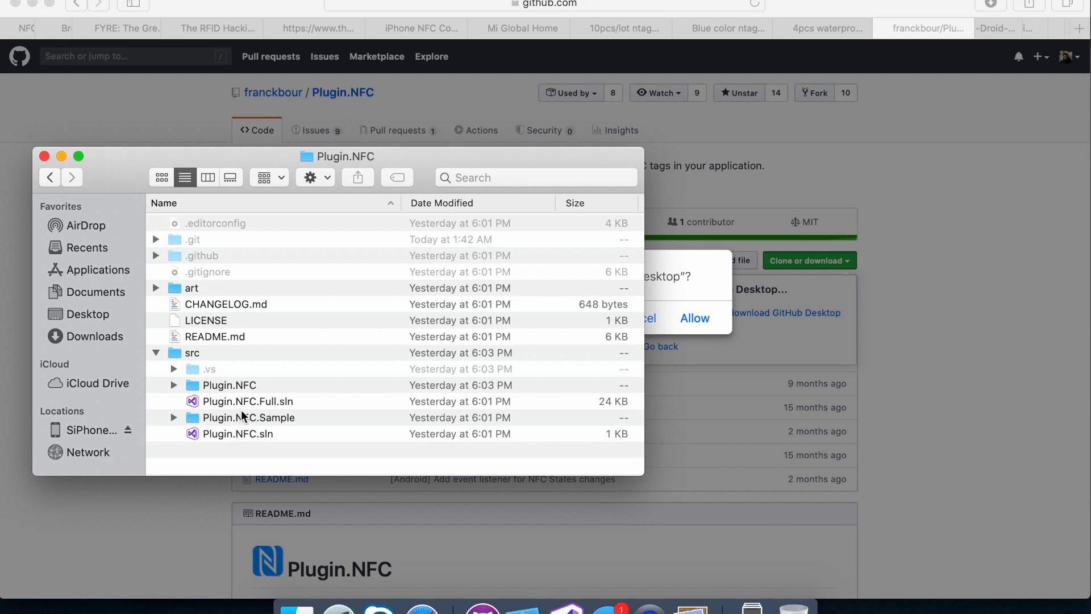
{"action": "left_click", "coordinate": [248, 402]}
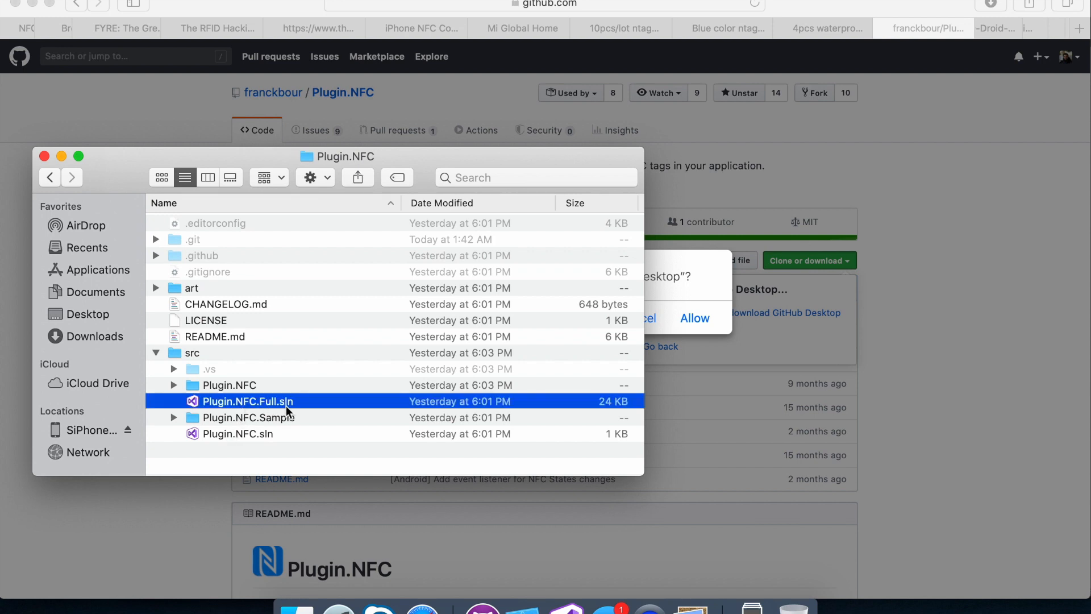
{"action": "mouse_move", "coordinate": [568, 609]}
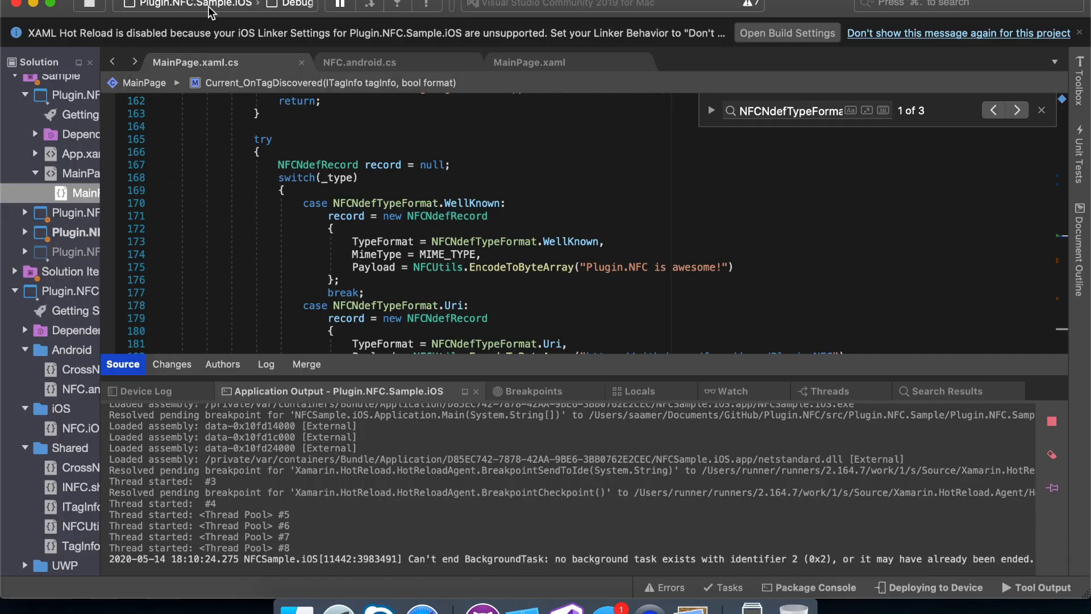
{"action": "mouse_move", "coordinate": [195, 5]}
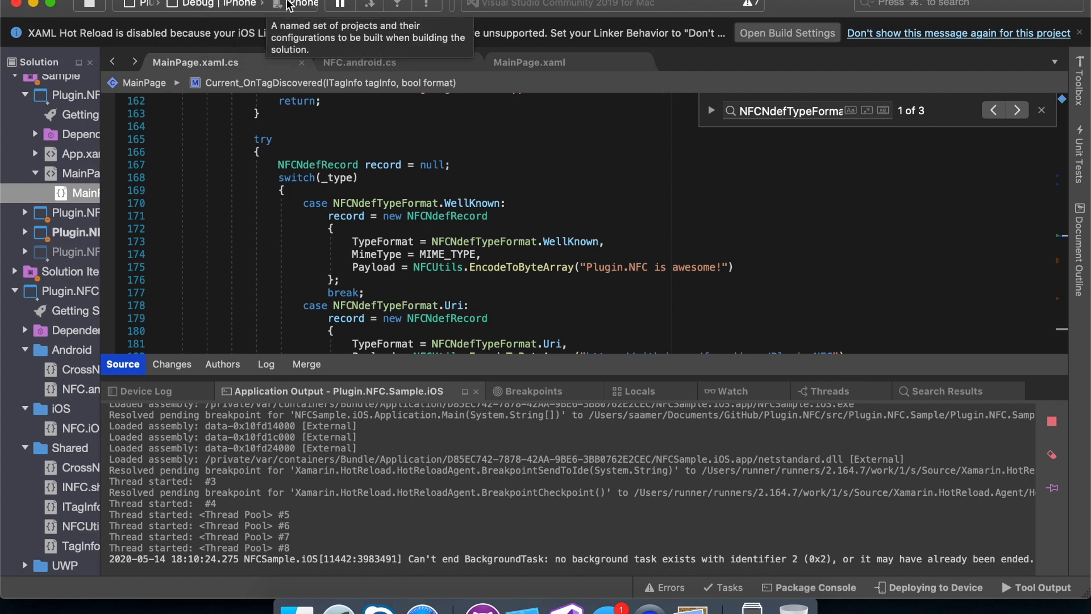
{"action": "mouse_move", "coordinate": [296, 7]}
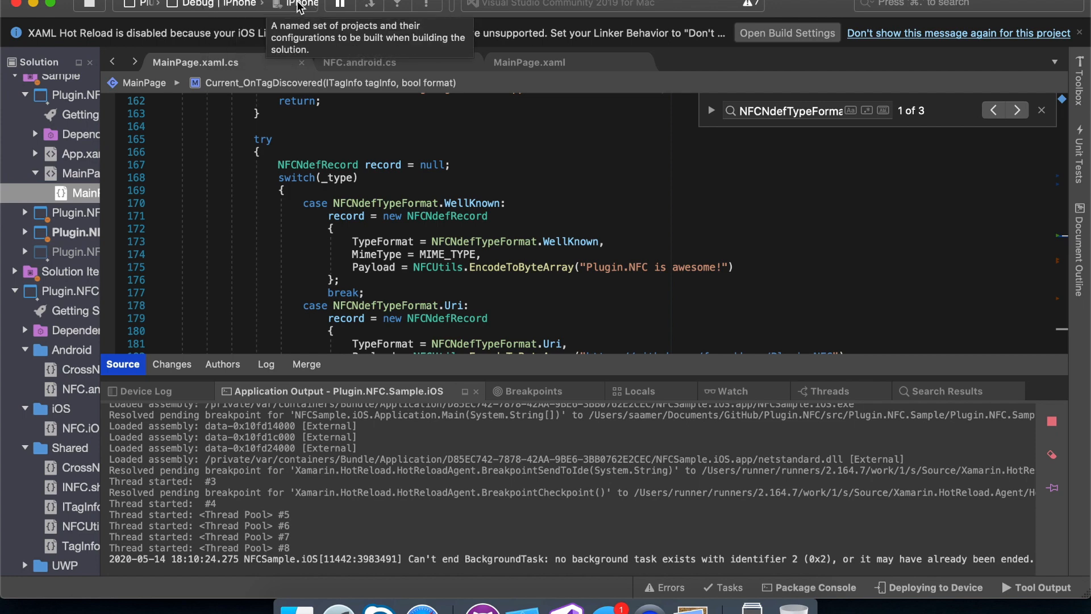
{"action": "mouse_move", "coordinate": [89, 309]}
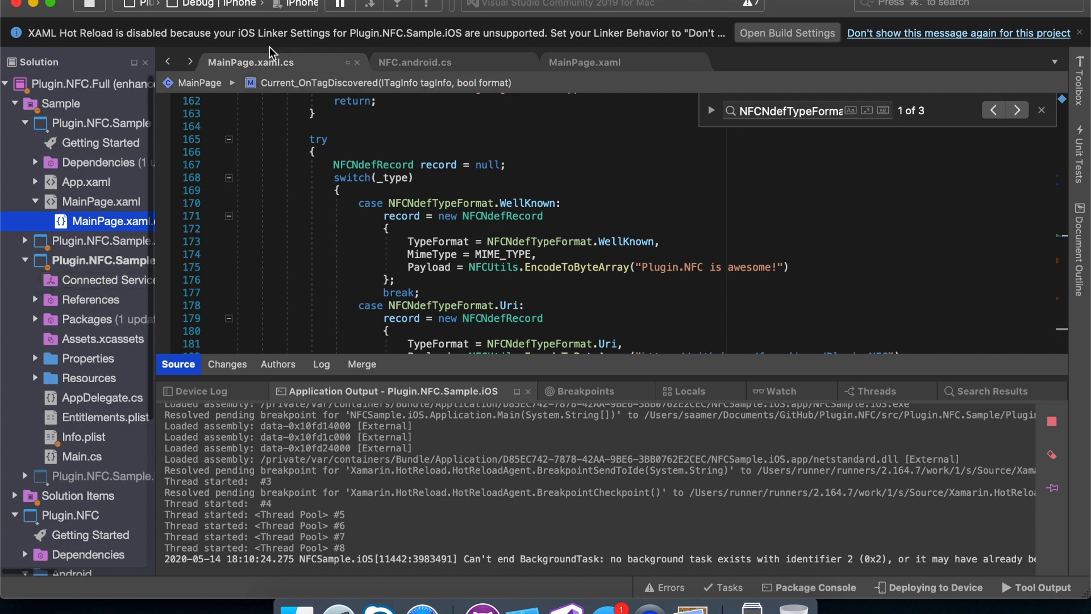
{"action": "mouse_move", "coordinate": [77, 427]}
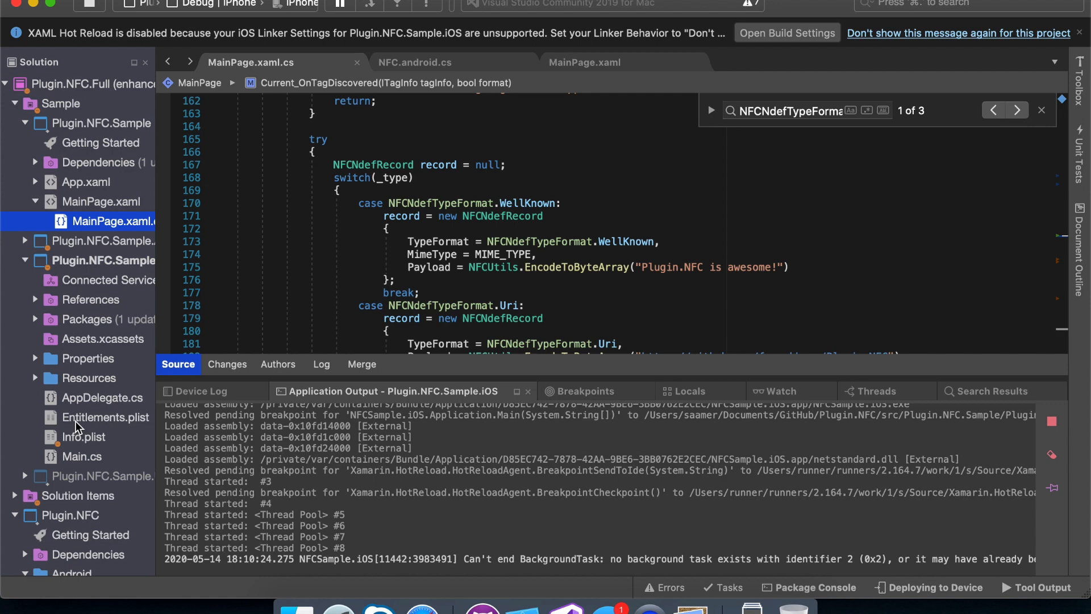
Step: Open the Plugin.NFC.Sample.iOS project's Entitlements.plist in the editor
{"action": "left_click", "coordinate": [105, 417]}
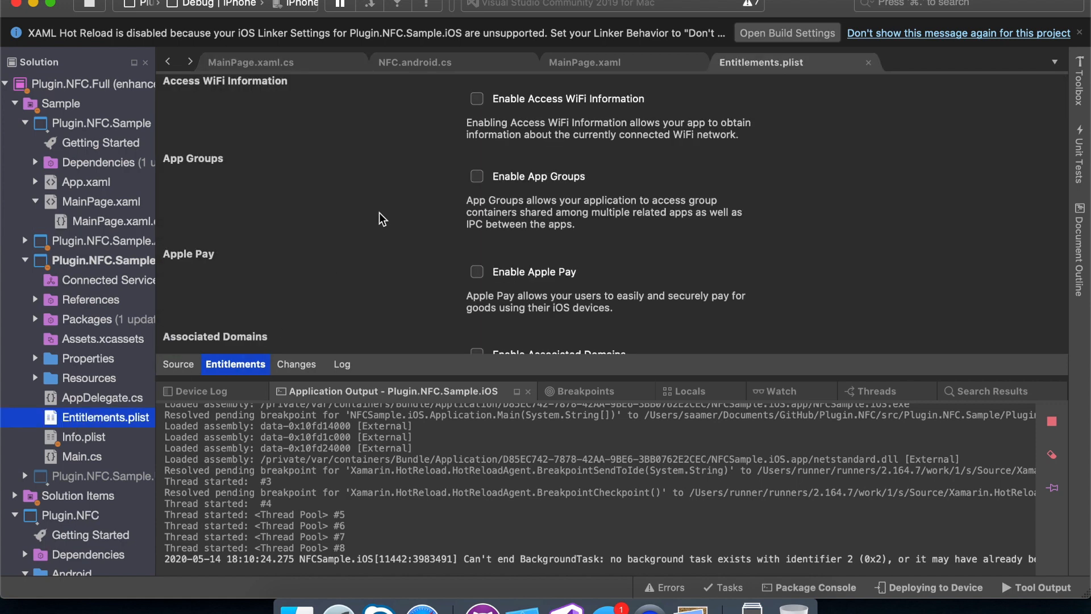
Step: Tick Enable NFC in the iOS sample's entitlements, then move to its Info.plist
{"action": "scroll", "scroll_direction": "down", "scroll_amount": 3}
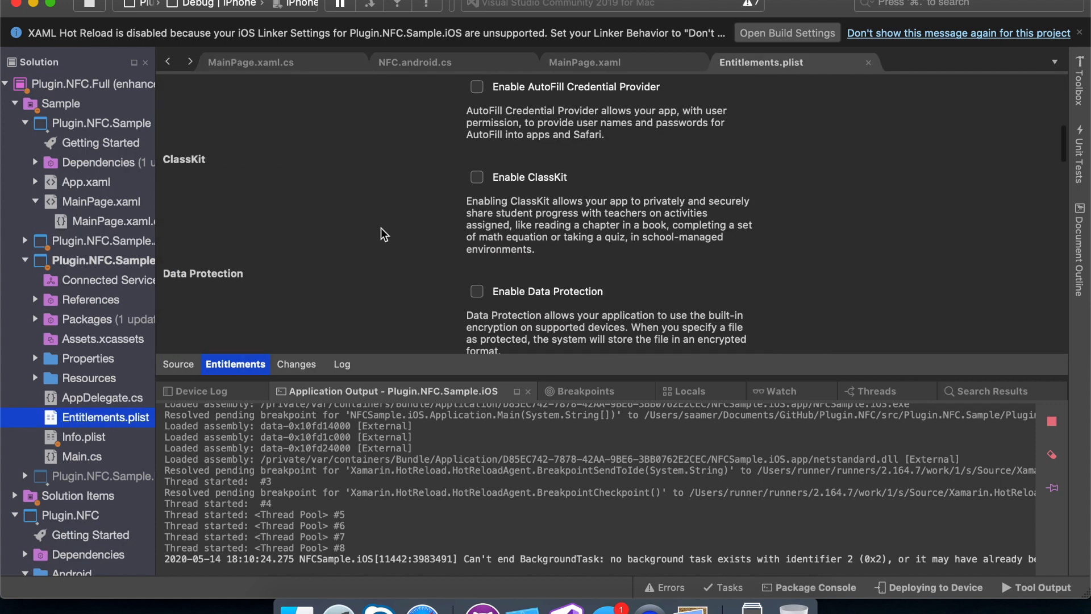
{"action": "scroll", "scroll_direction": "down", "scroll_amount": 3}
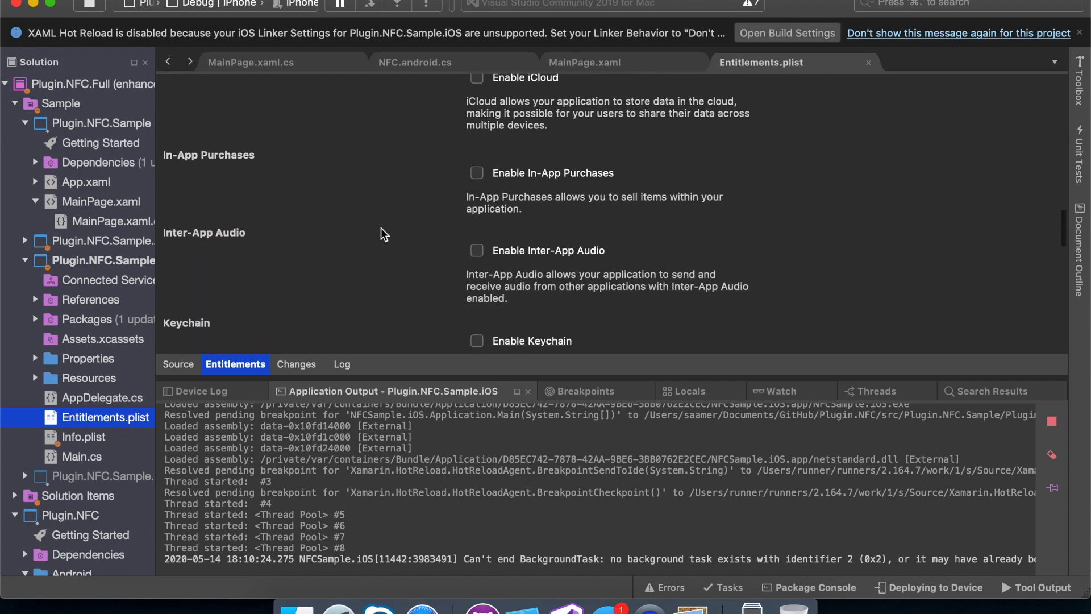
{"action": "scroll", "scroll_direction": "down", "scroll_amount": 3}
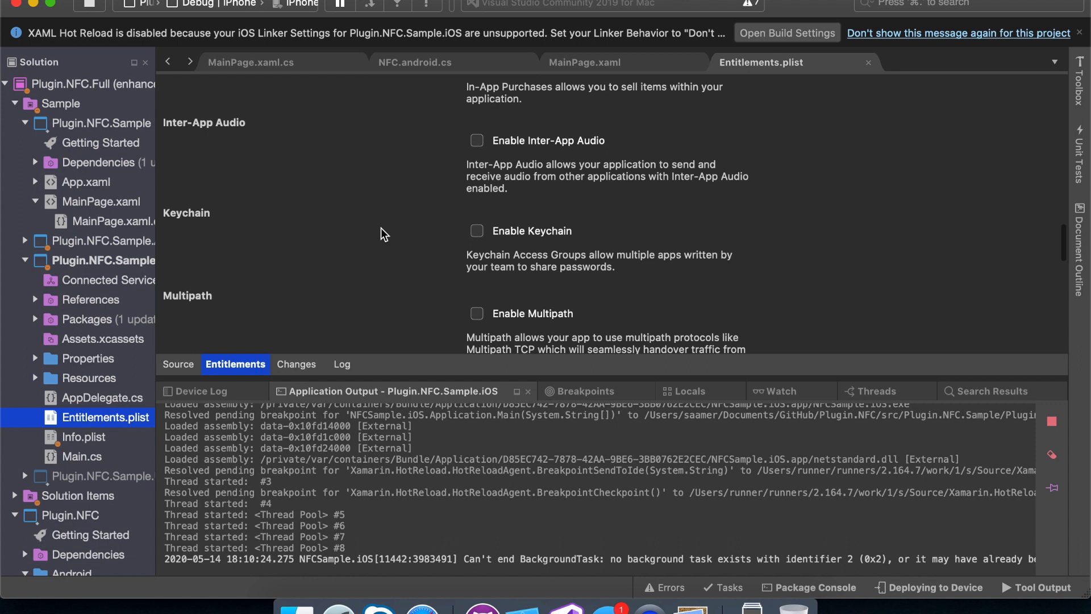
{"action": "scroll", "scroll_direction": "down", "scroll_amount": 3}
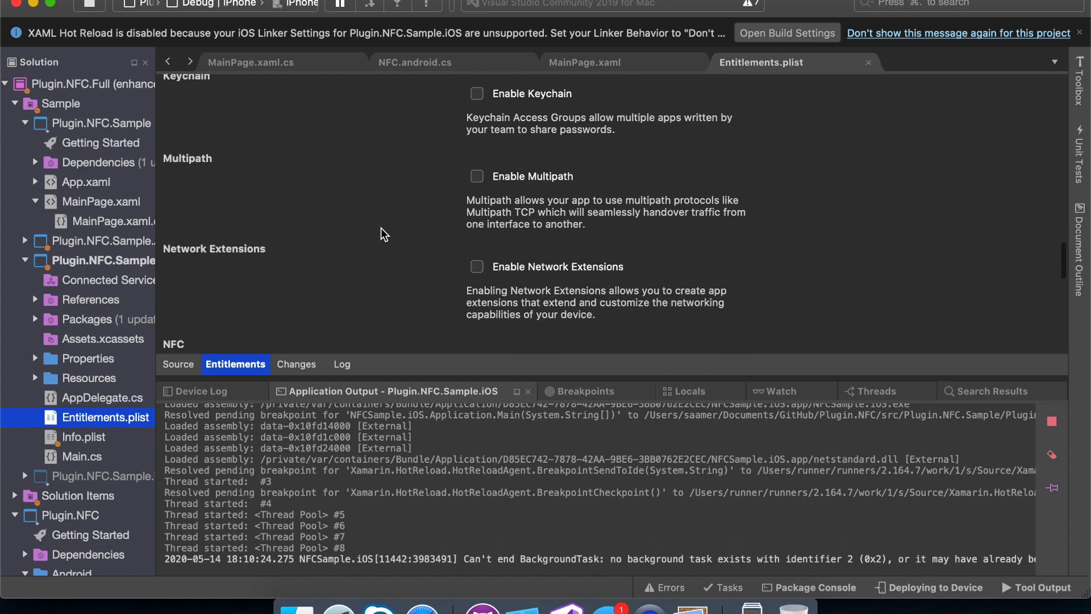
{"action": "left_click", "coordinate": [476, 238]}
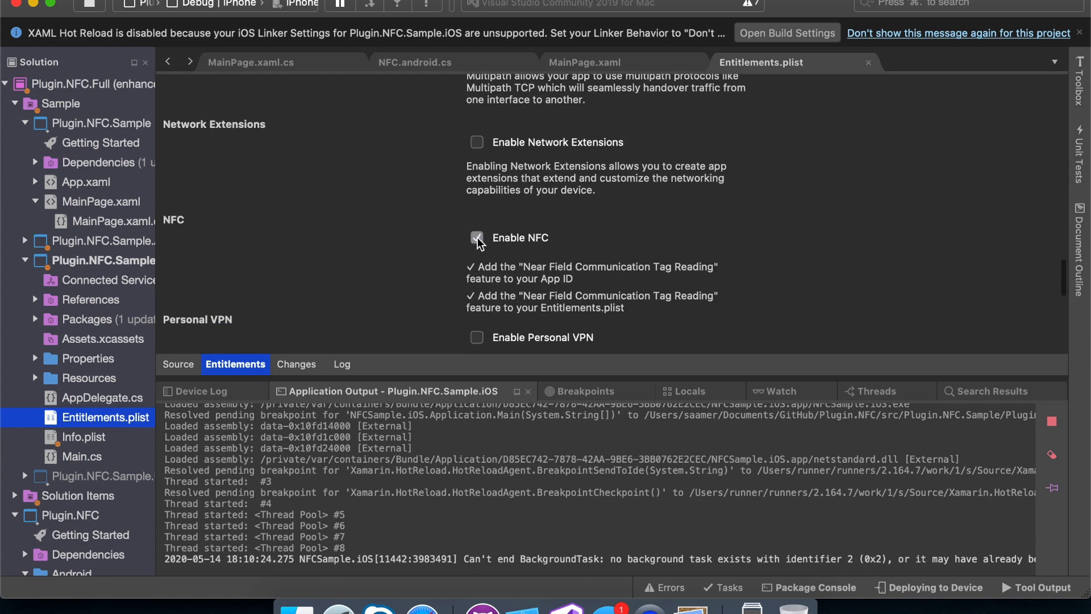
{"action": "left_click", "coordinate": [83, 437]}
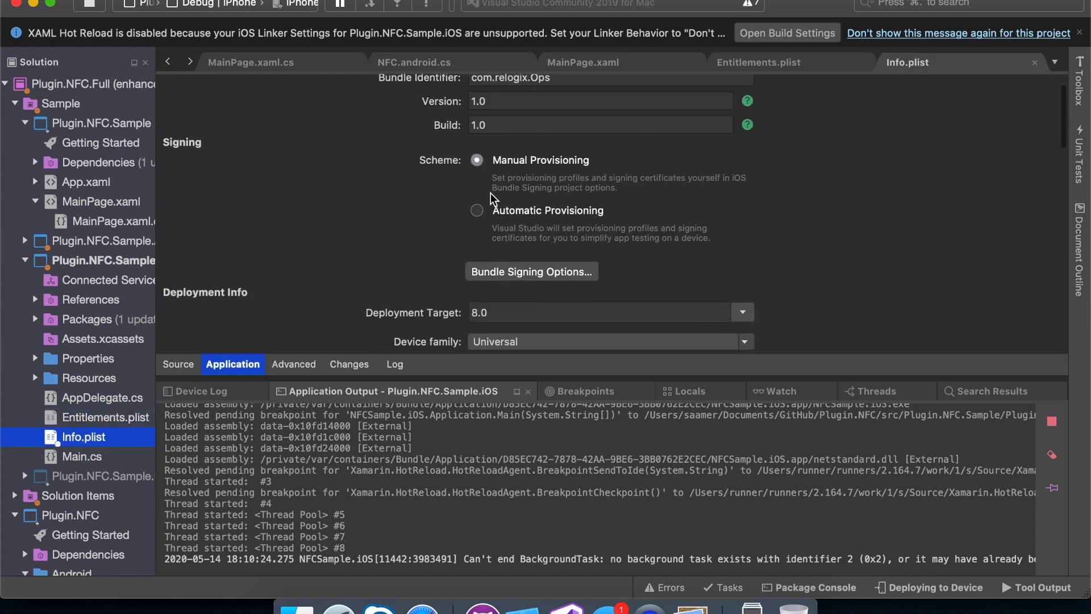
Step: Scroll Info.plist down to its Signing and deployment settings with Manual Provisioning
{"action": "scroll", "scroll_direction": "down", "scroll_amount": 3}
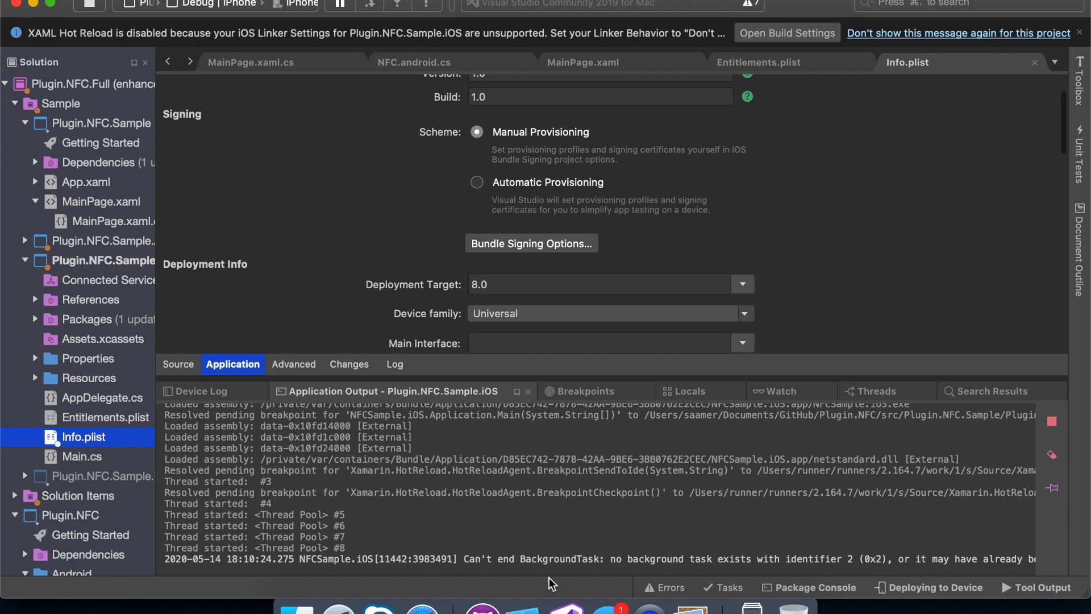
{"action": "mouse_move", "coordinate": [551, 587]}
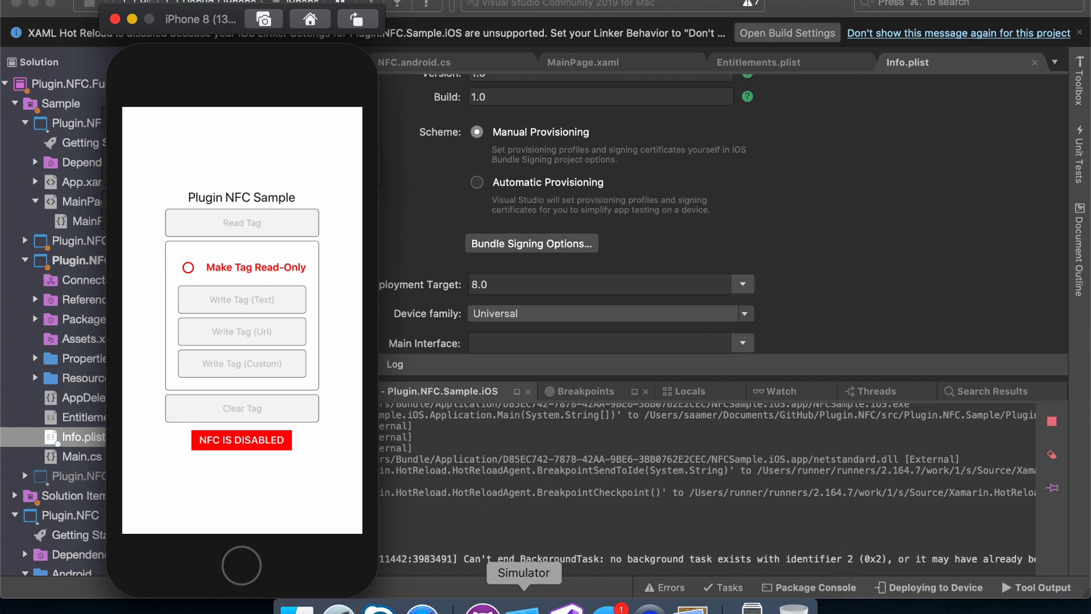
{"action": "mouse_move", "coordinate": [482, 573]}
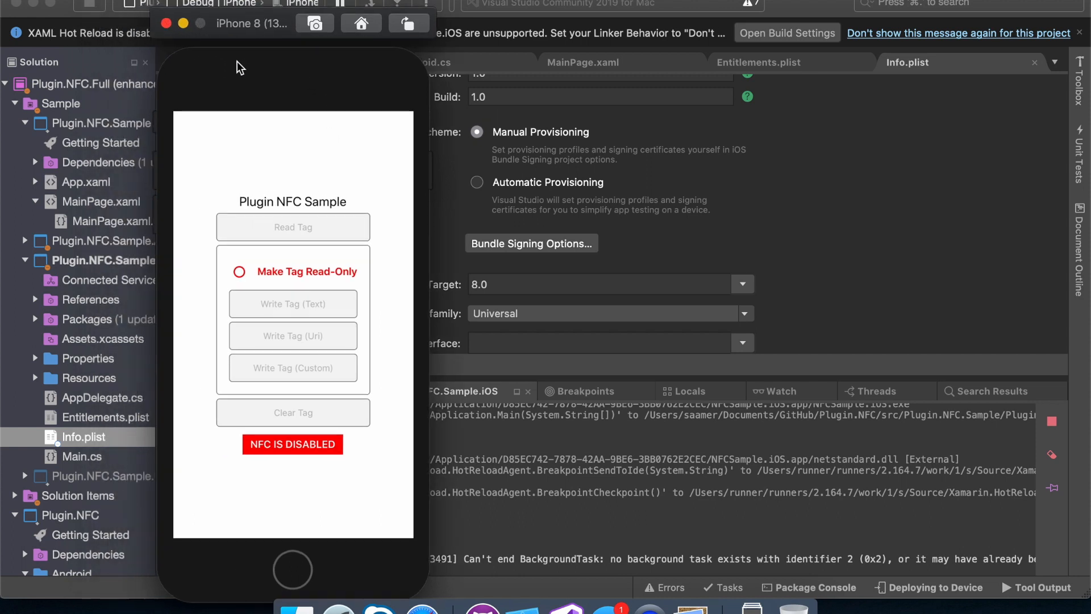
{"action": "mouse_move", "coordinate": [229, 100]}
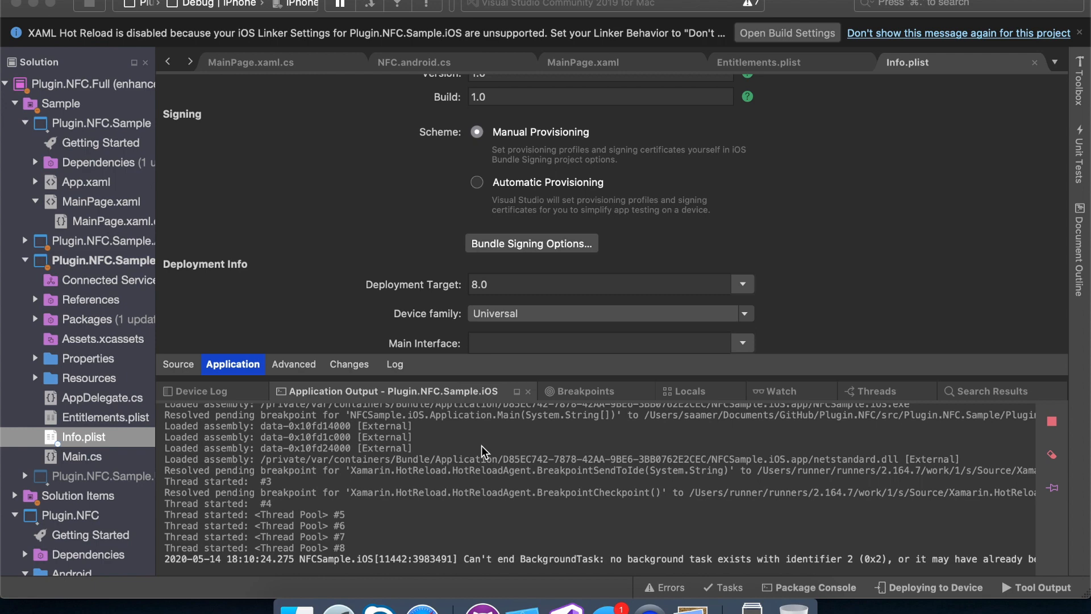
{"action": "mouse_move", "coordinate": [476, 597]}
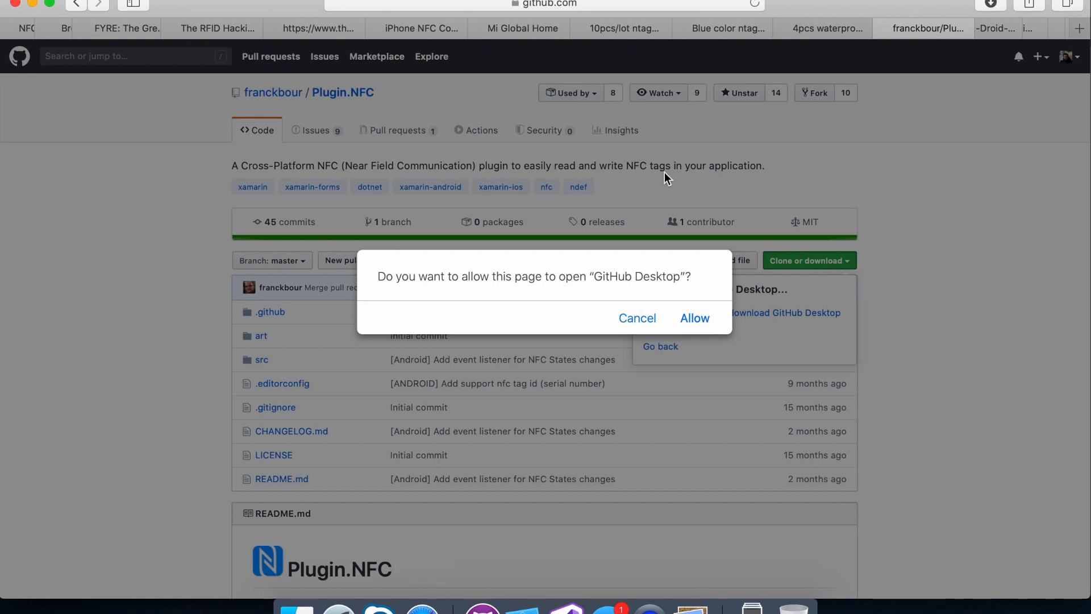
Step: Dismiss the GitHub Desktop prompt and read the Free Provisioning docs down to steps 9 and 10
{"action": "left_click", "coordinate": [693, 318]}
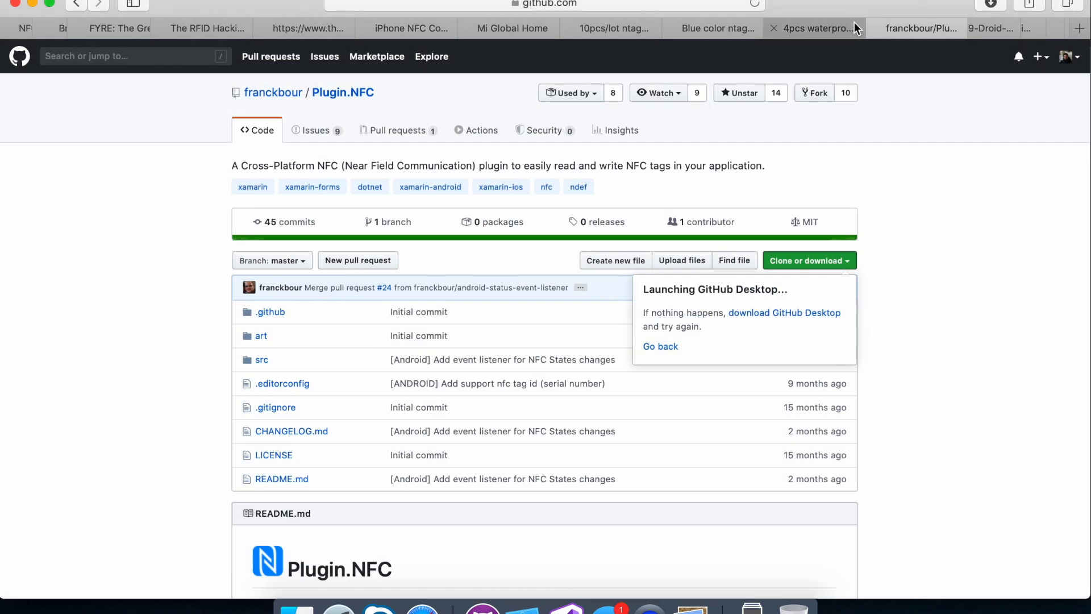
{"action": "left_click", "coordinate": [800, 28]}
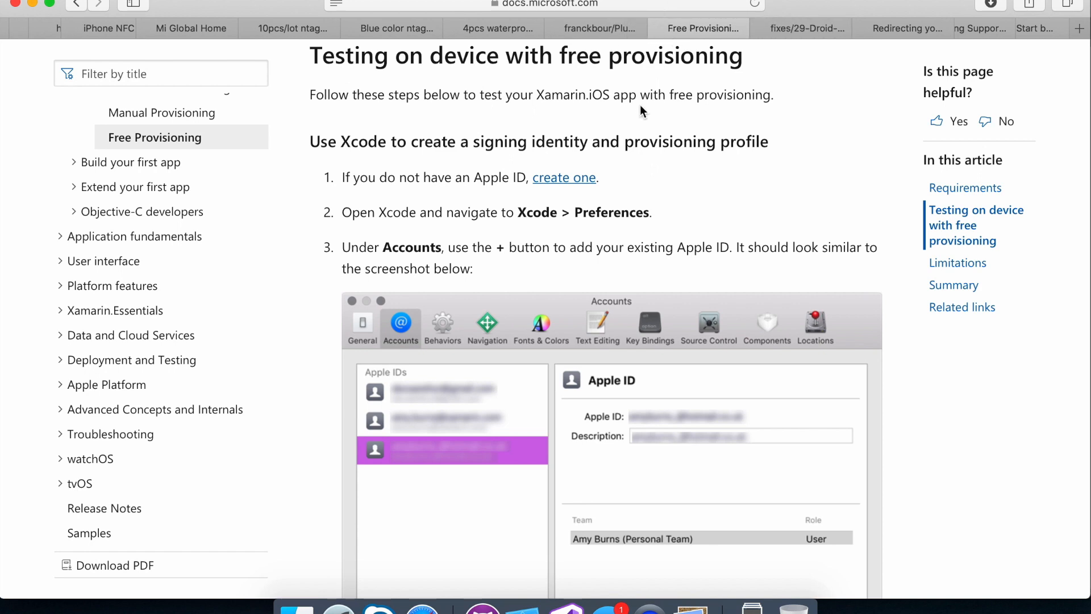
{"action": "mouse_move", "coordinate": [638, 66]}
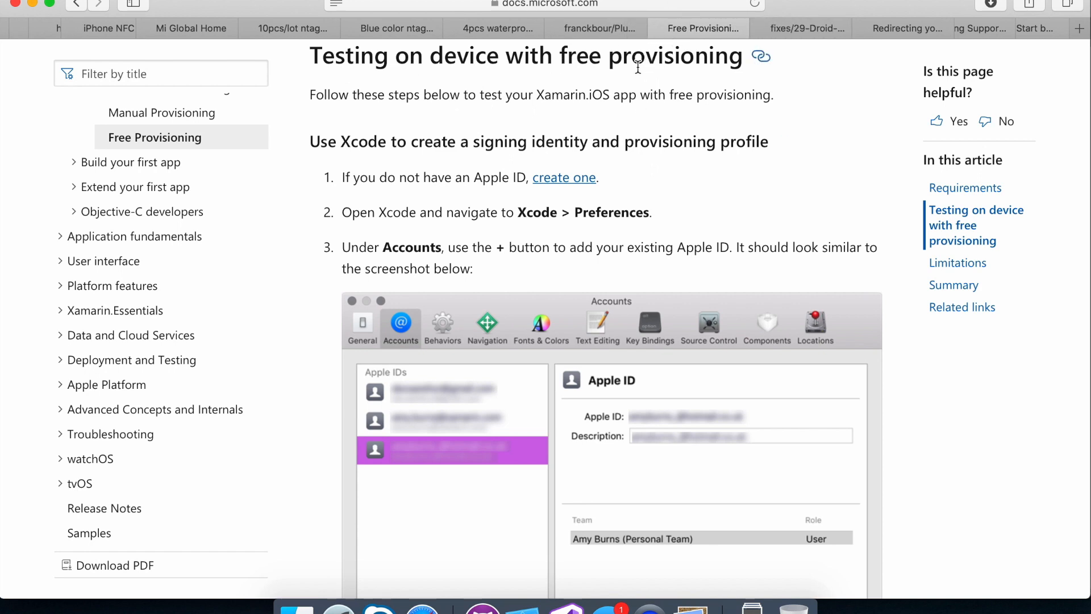
{"action": "scroll", "scroll_direction": "down", "scroll_amount": 3}
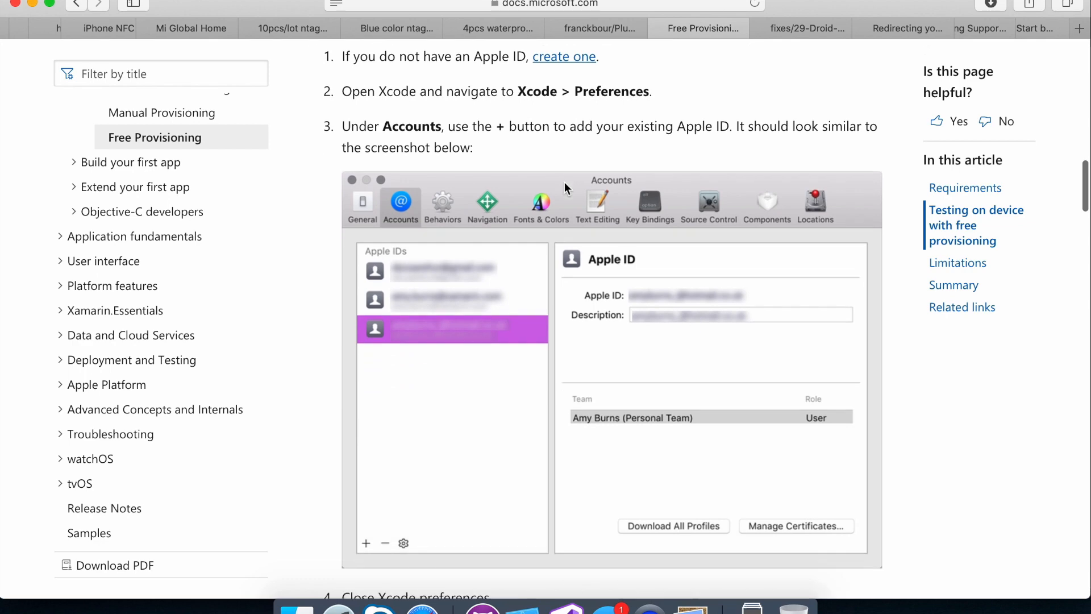
{"action": "scroll", "scroll_direction": "down", "scroll_amount": 3}
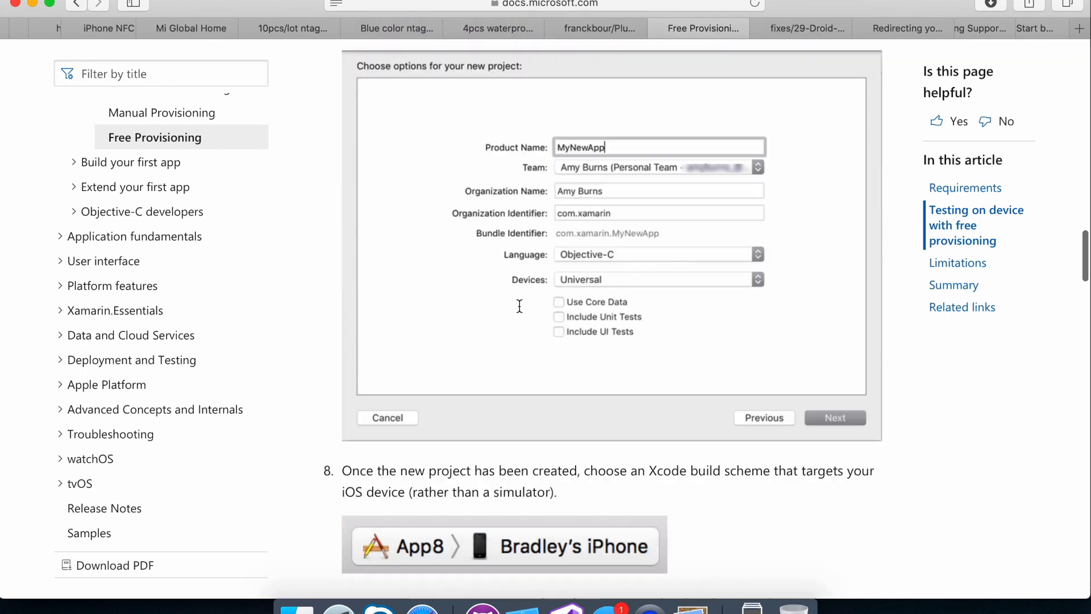
{"action": "scroll", "scroll_direction": "down", "scroll_amount": 3}
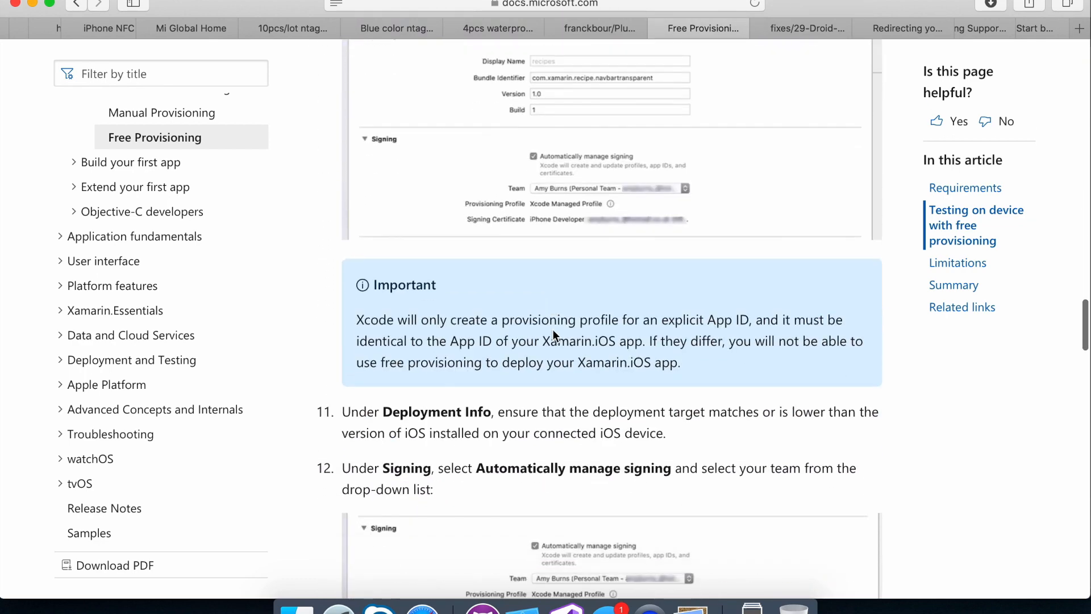
{"action": "scroll", "scroll_direction": "down", "scroll_amount": 3}
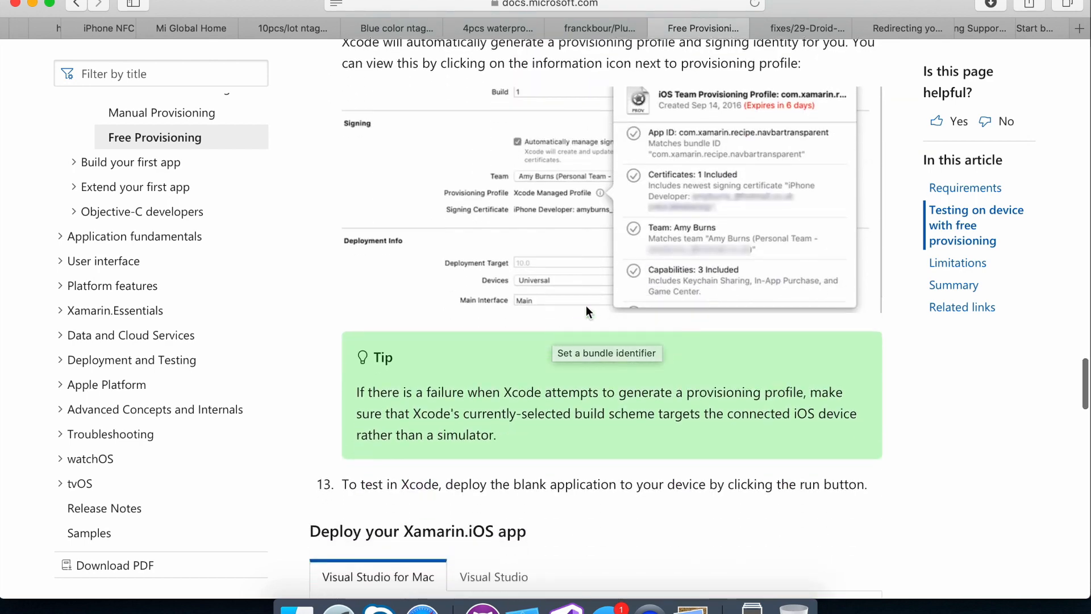
{"action": "scroll", "scroll_direction": "down", "scroll_amount": 3}
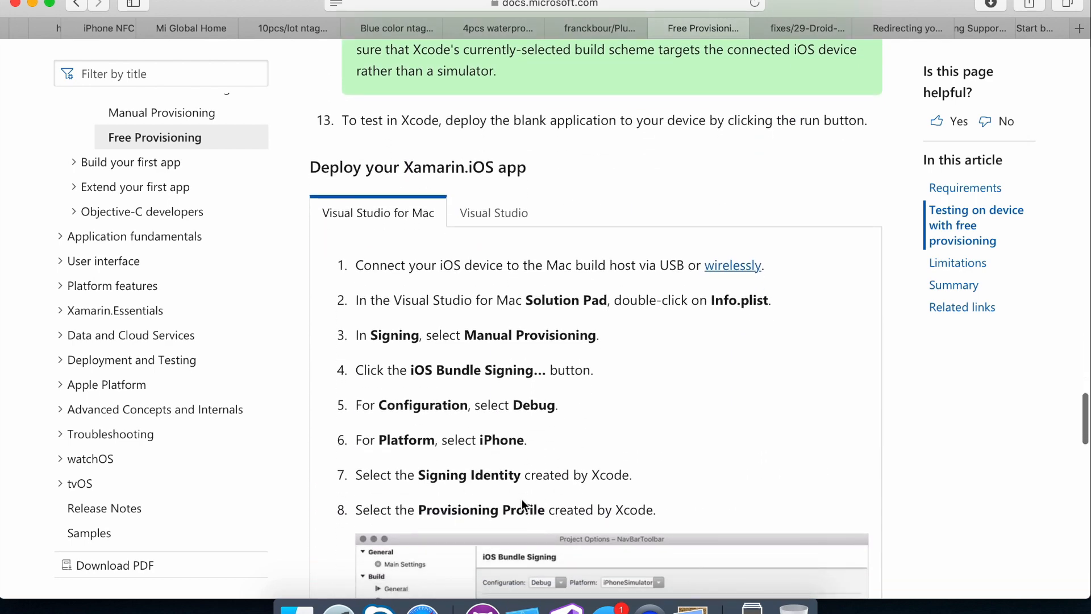
{"action": "scroll", "scroll_direction": "down", "scroll_amount": 3}
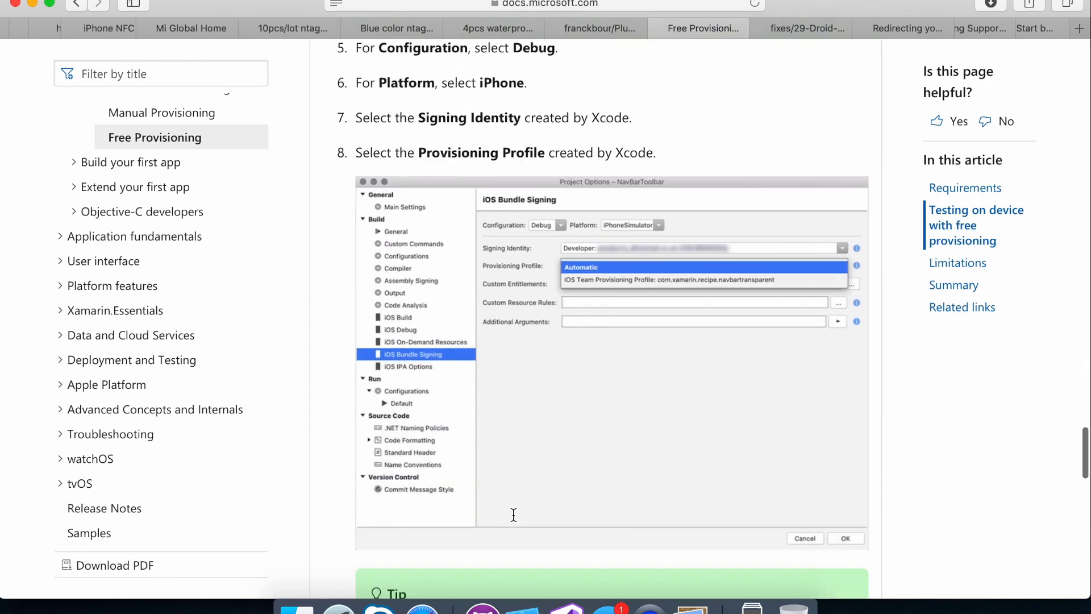
{"action": "scroll", "scroll_direction": "down", "scroll_amount": 3}
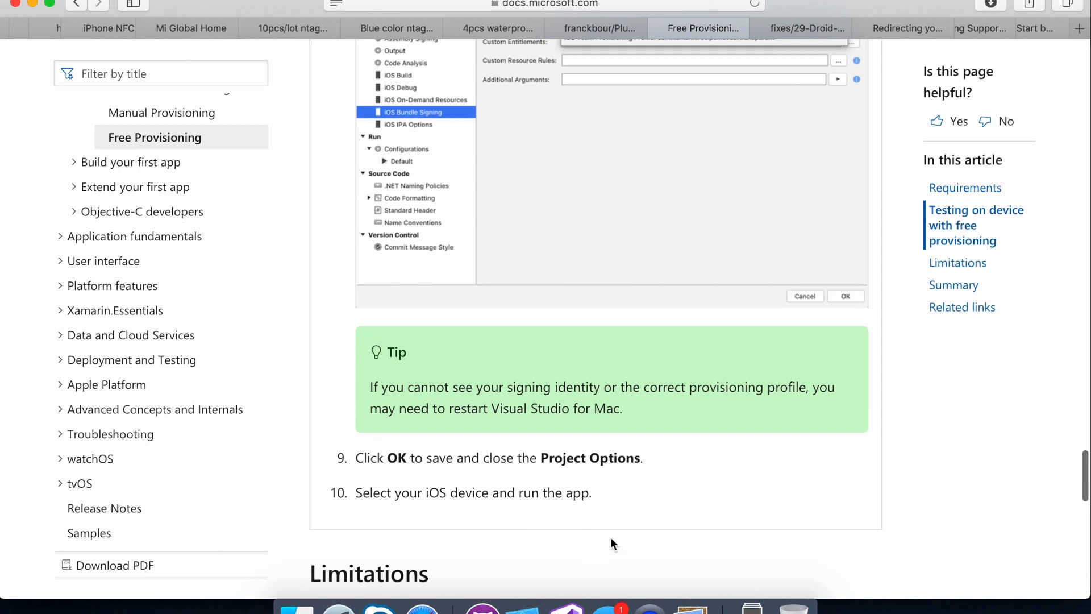
{"action": "mouse_move", "coordinate": [600, 28]}
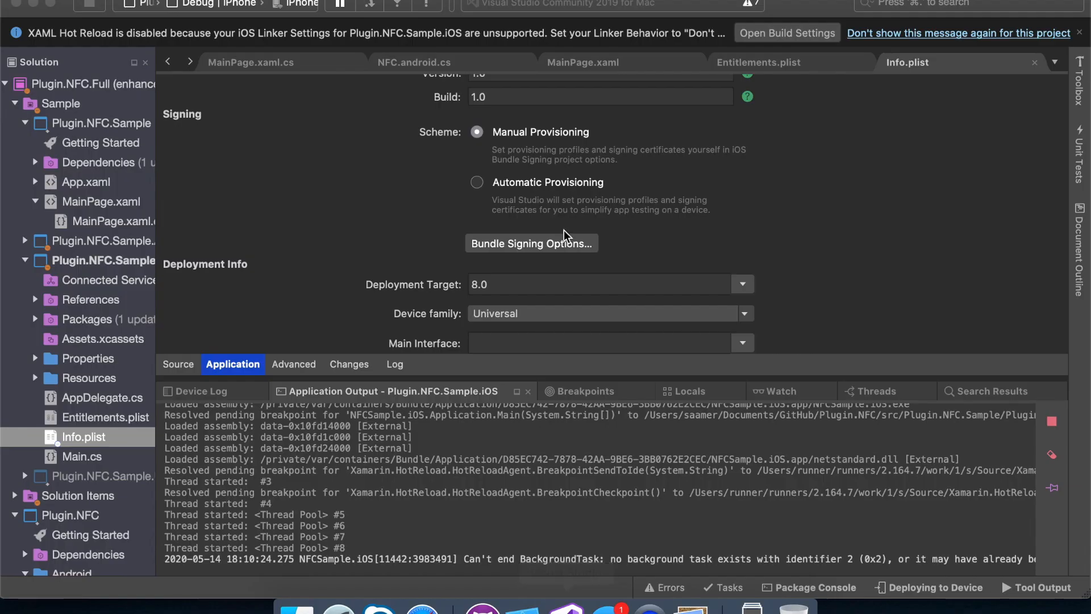
Step: Show the iOS sample's Info.plist Signing section using Manual Provisioning
{"action": "left_click", "coordinate": [83, 436]}
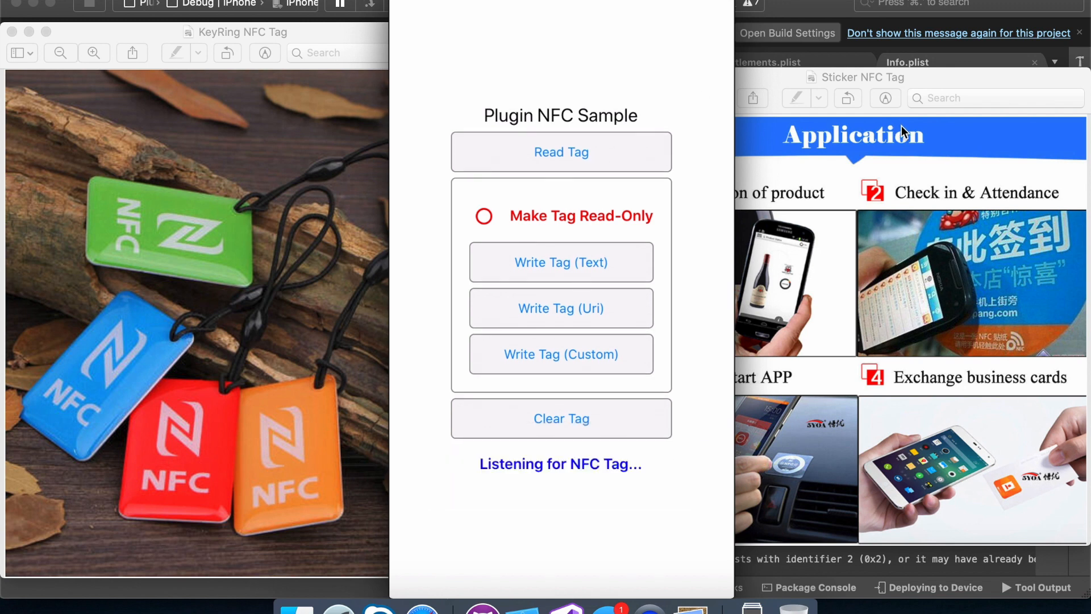
Step: Read a text tag, write the Plugin.NFC URL to a tag and read it back, dismissing each alert
{"action": "left_click", "coordinate": [560, 151]}
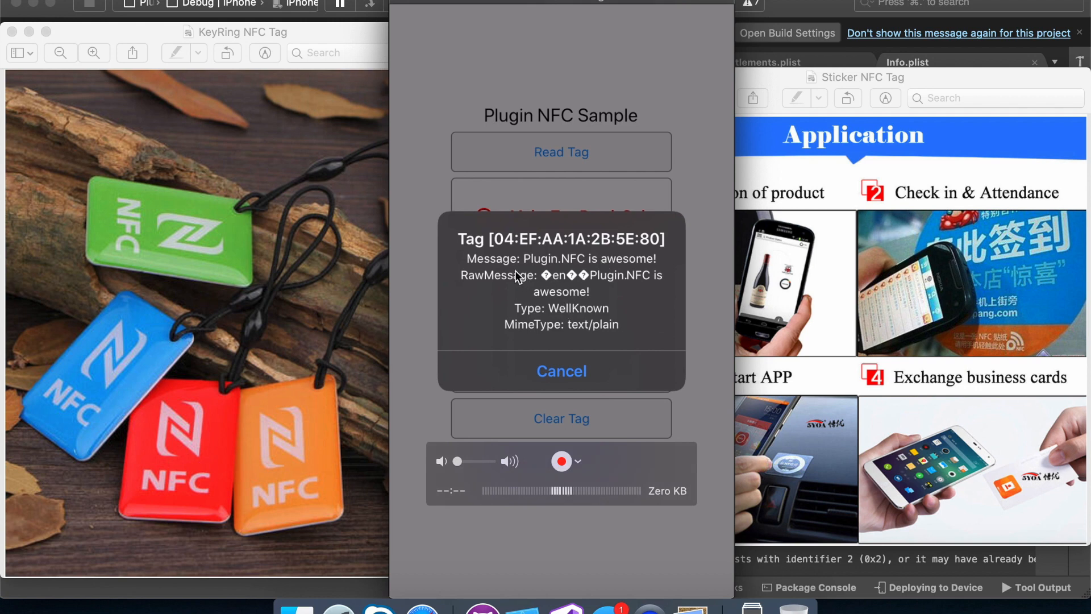
{"action": "mouse_move", "coordinate": [550, 365]}
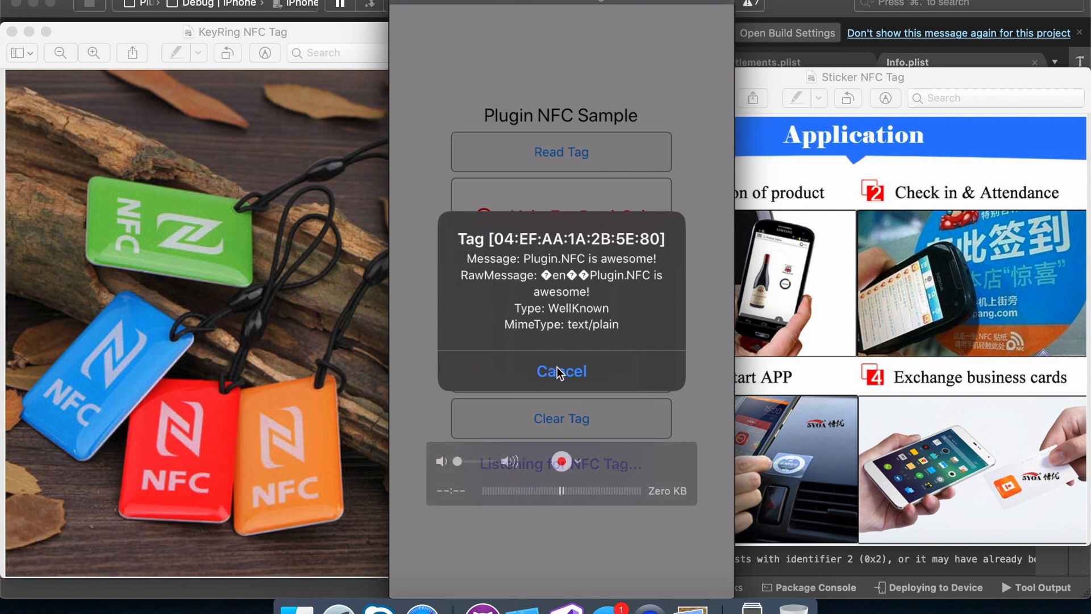
{"action": "left_click", "coordinate": [560, 370]}
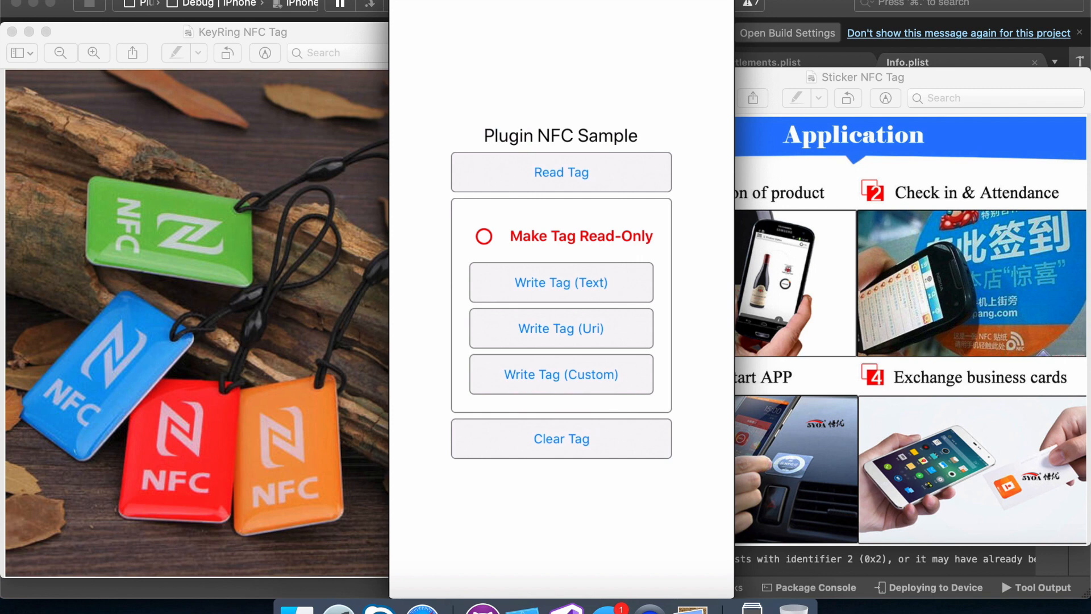
{"action": "left_click", "coordinate": [560, 172]}
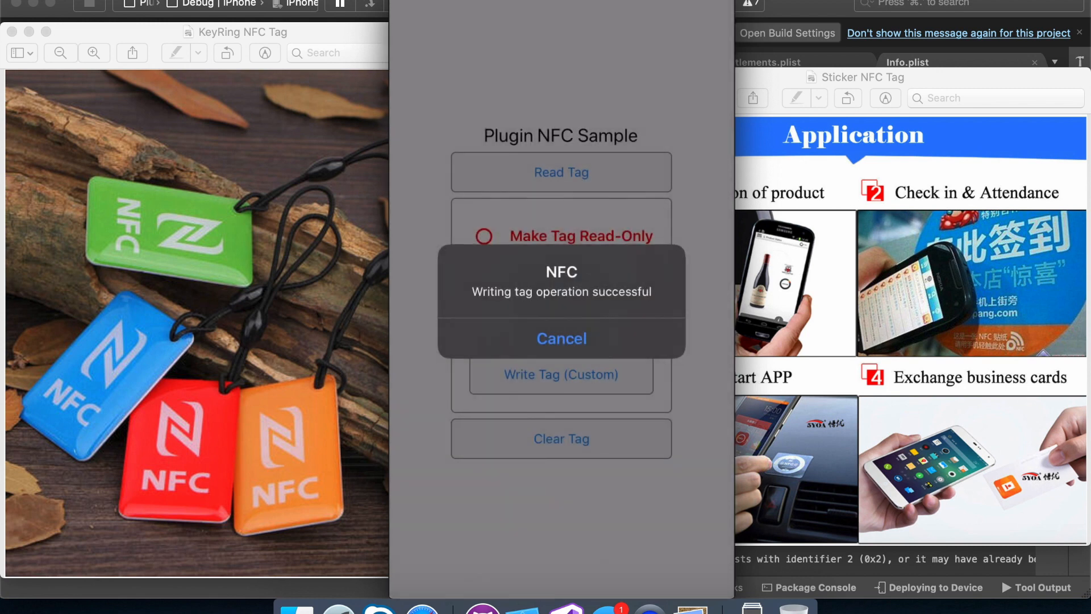
{"action": "left_click", "coordinate": [561, 338]}
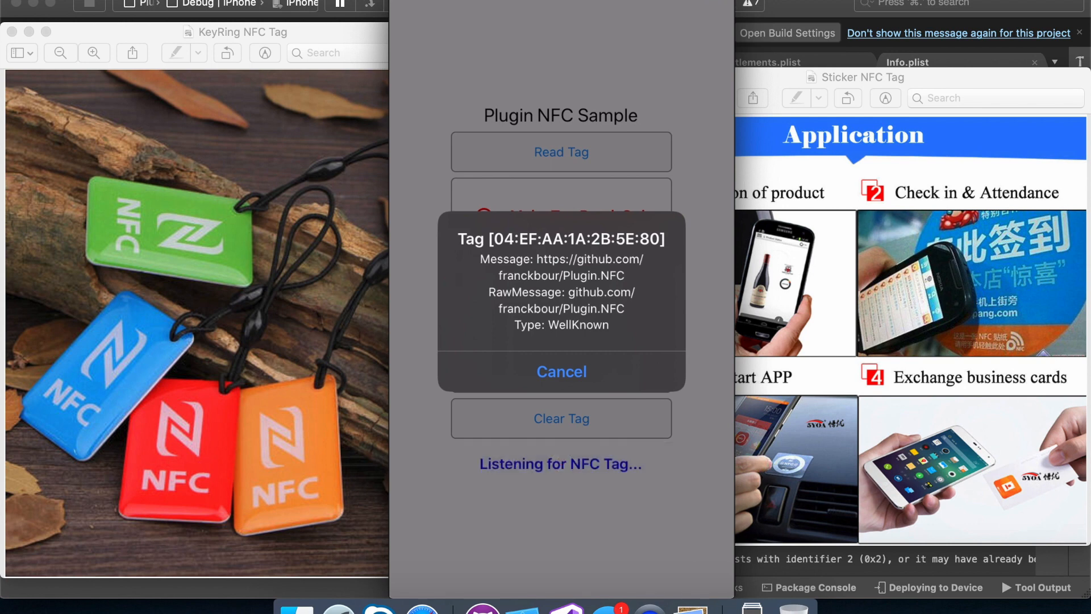
{"action": "left_click", "coordinate": [561, 371]}
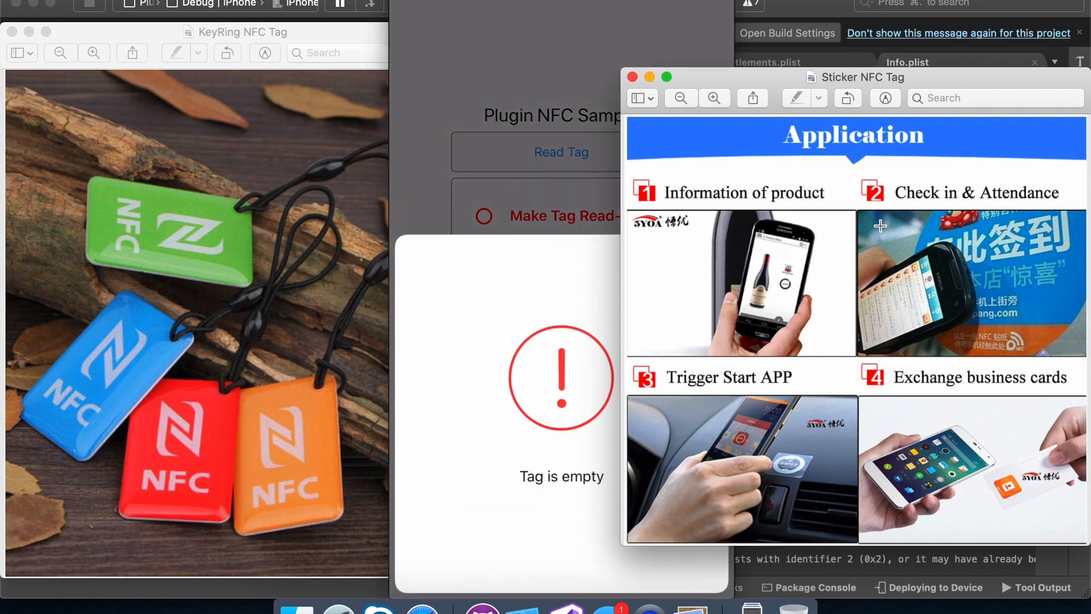
{"action": "mouse_move", "coordinate": [827, 222]}
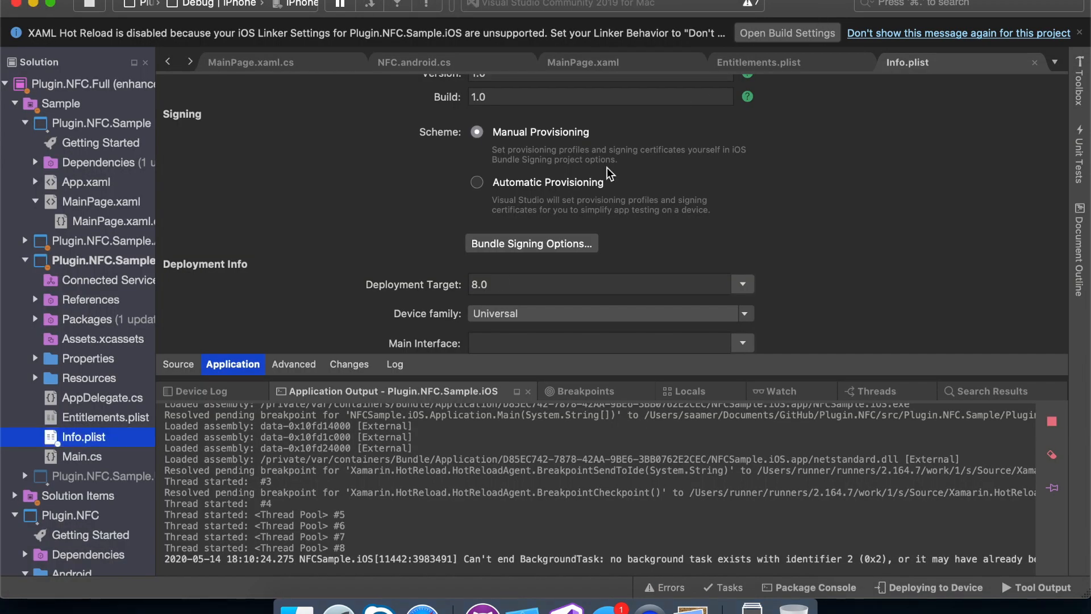
{"action": "mouse_move", "coordinate": [422, 607]}
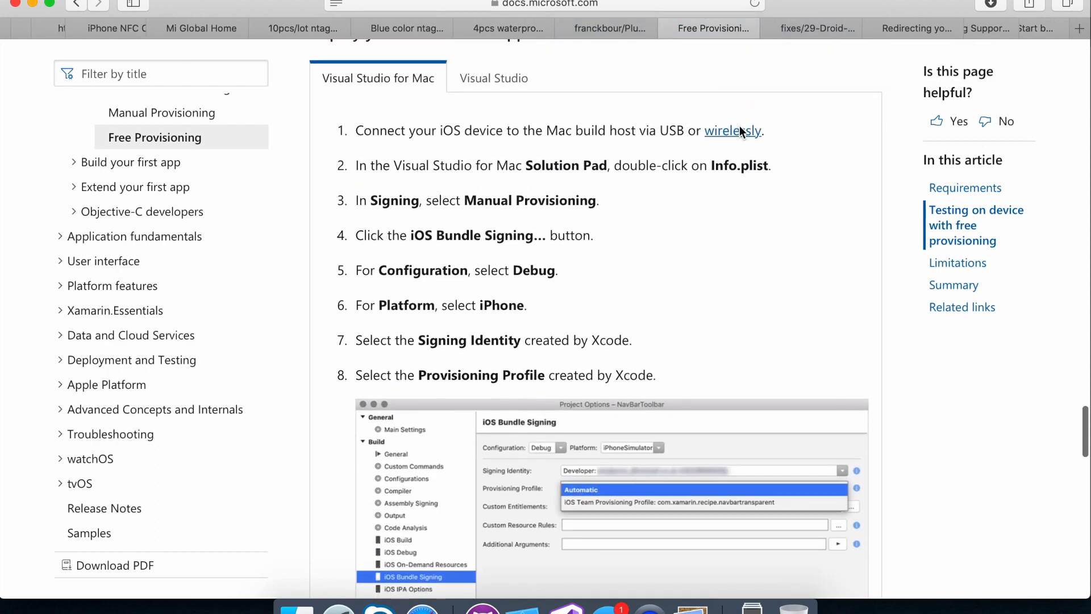
Step: Read the Android write-fix pull request's testing notes, then switch to the Medium draft
{"action": "left_click", "coordinate": [812, 29]}
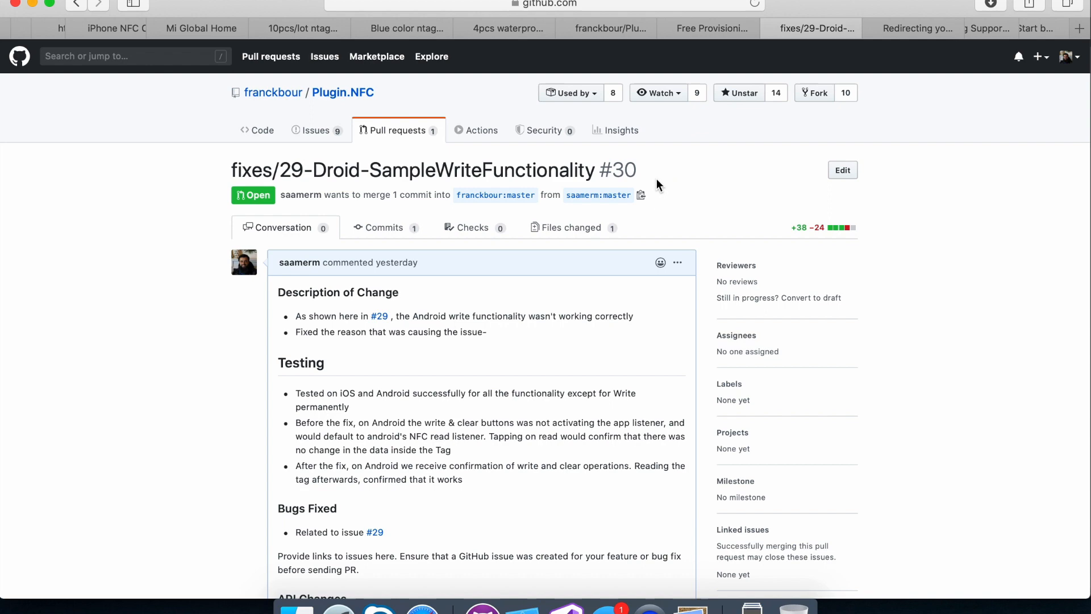
{"action": "scroll", "scroll_direction": "down", "scroll_amount": 3}
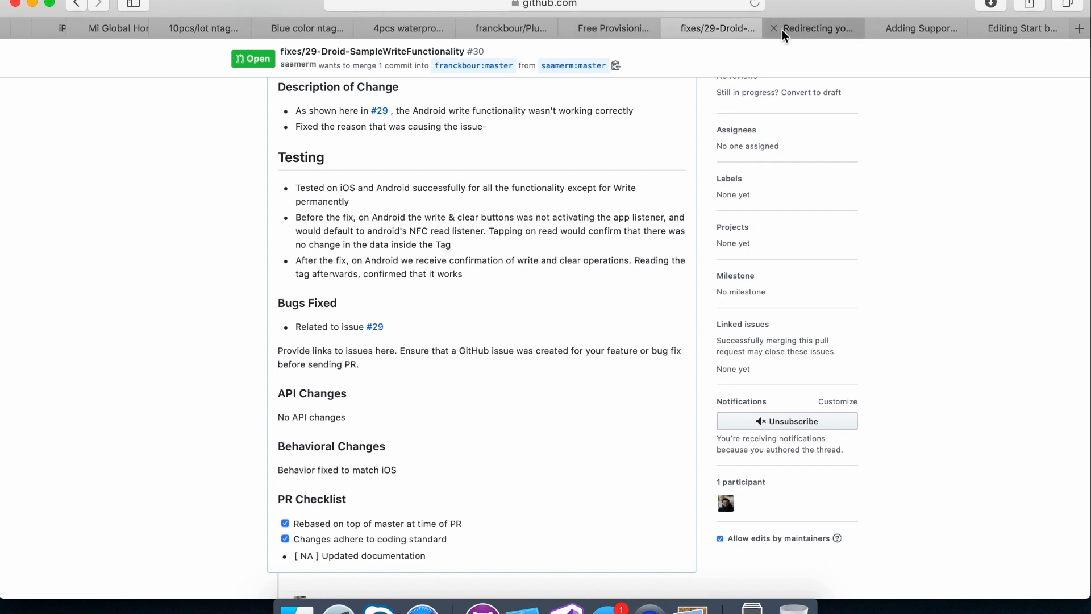
{"action": "left_click", "coordinate": [1023, 28]}
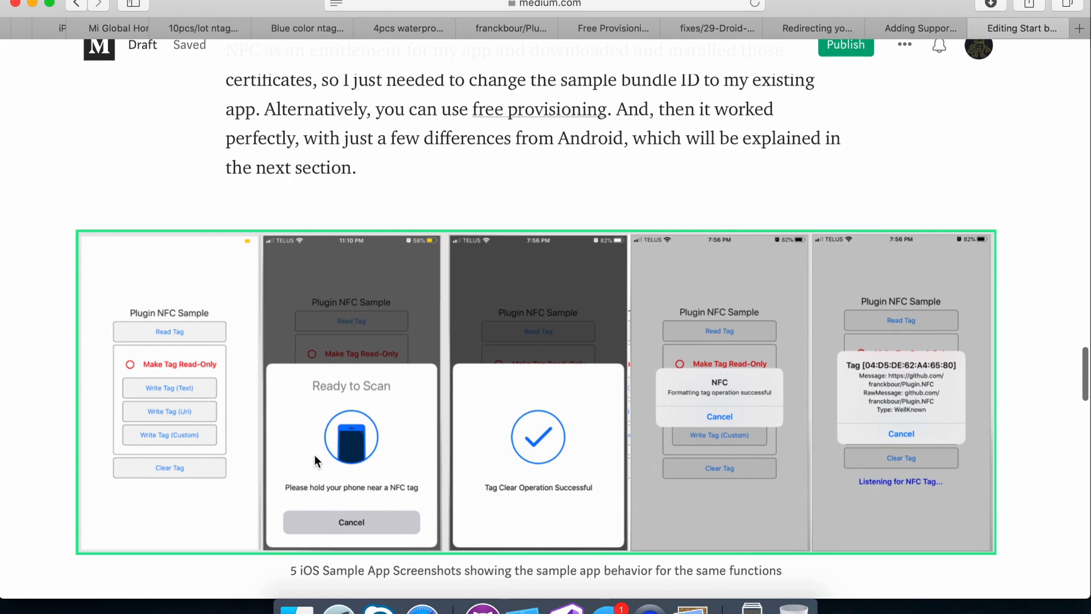
{"action": "mouse_move", "coordinate": [414, 453]}
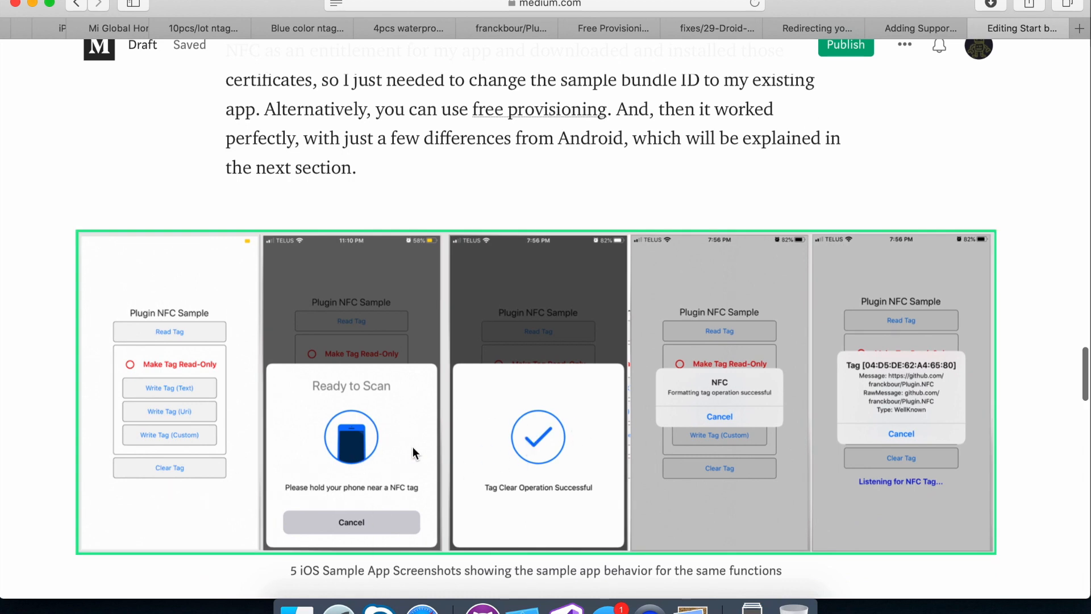
Step: Review the draft's iOS and Android screenshots, then view the pull request's Files changed on GitHub
{"action": "scroll", "scroll_direction": "down", "scroll_amount": 3}
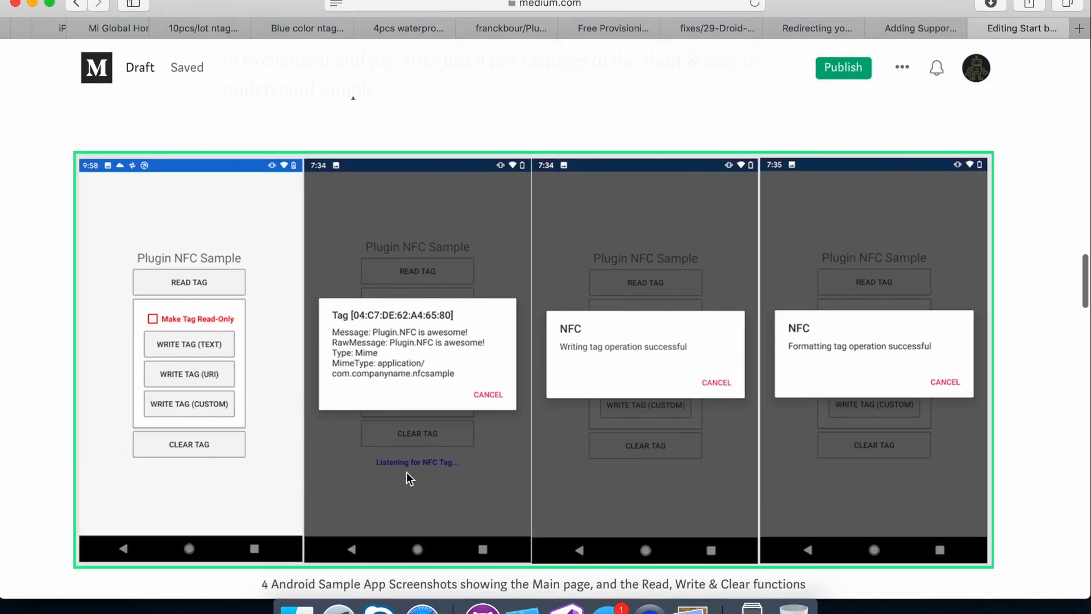
{"action": "mouse_move", "coordinate": [417, 467]}
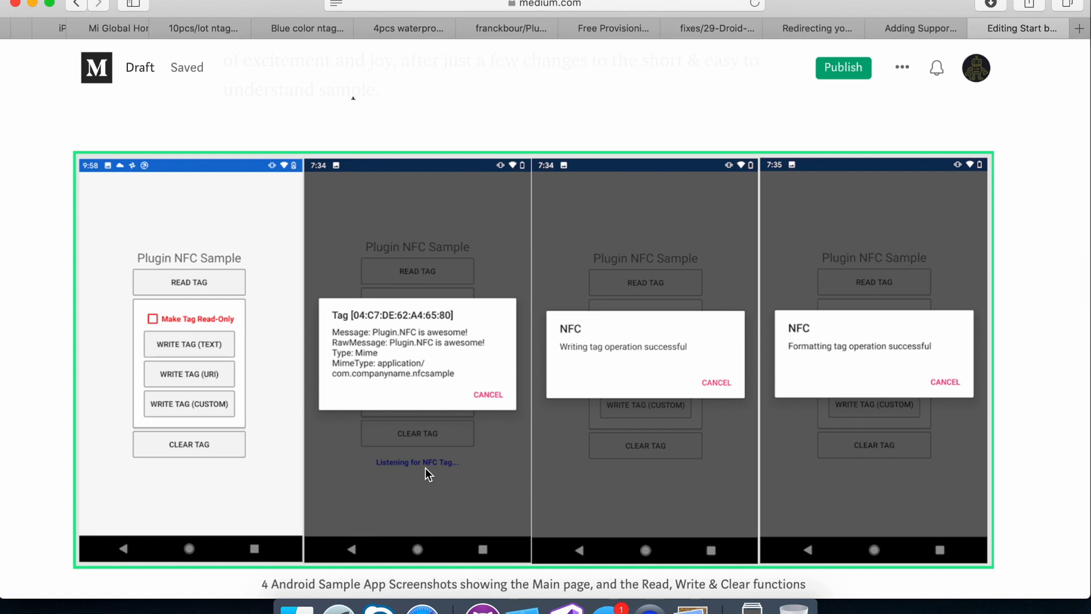
{"action": "mouse_move", "coordinate": [543, 322]}
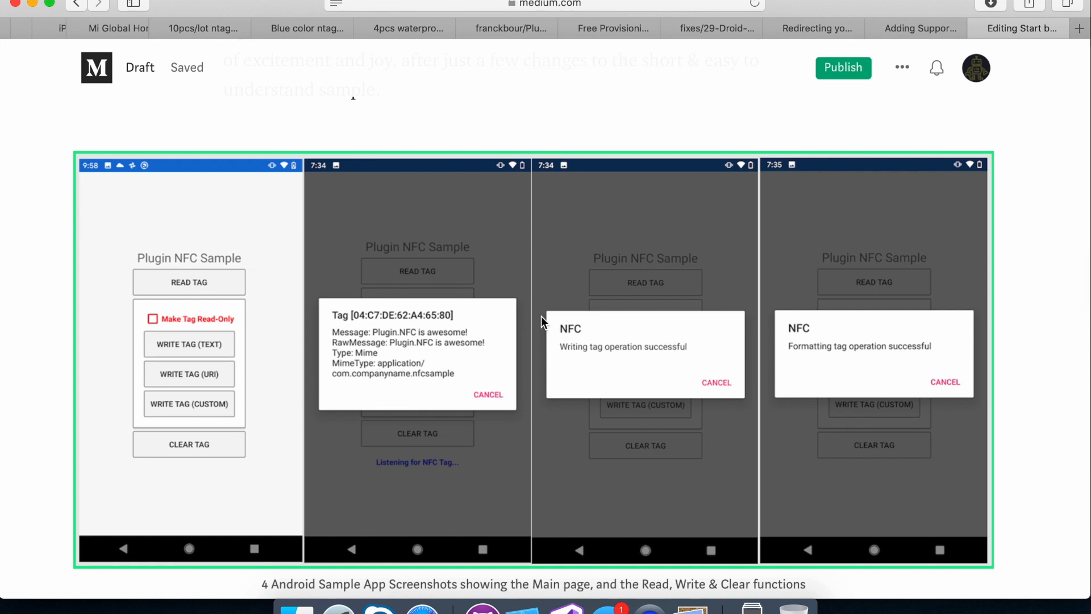
{"action": "left_click", "coordinate": [711, 28]}
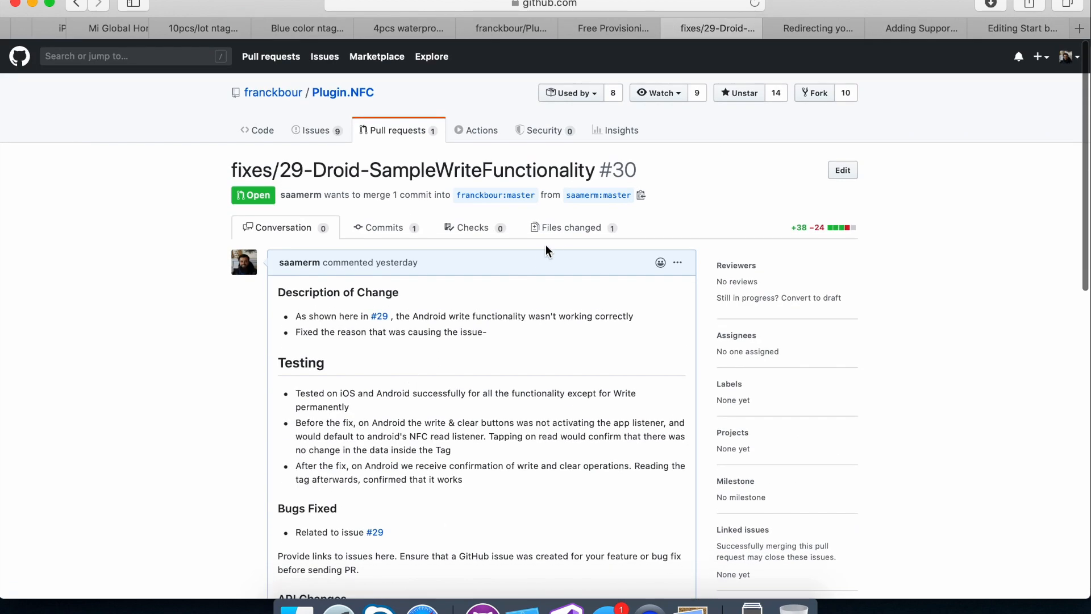
{"action": "left_click", "coordinate": [570, 228]}
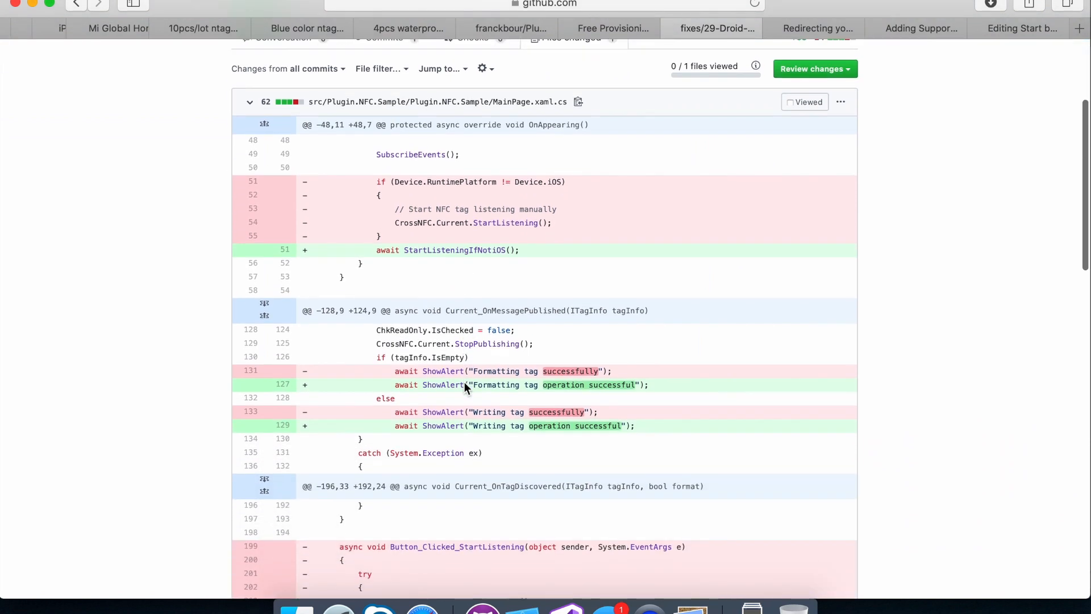
{"action": "left_click", "coordinate": [612, 29]}
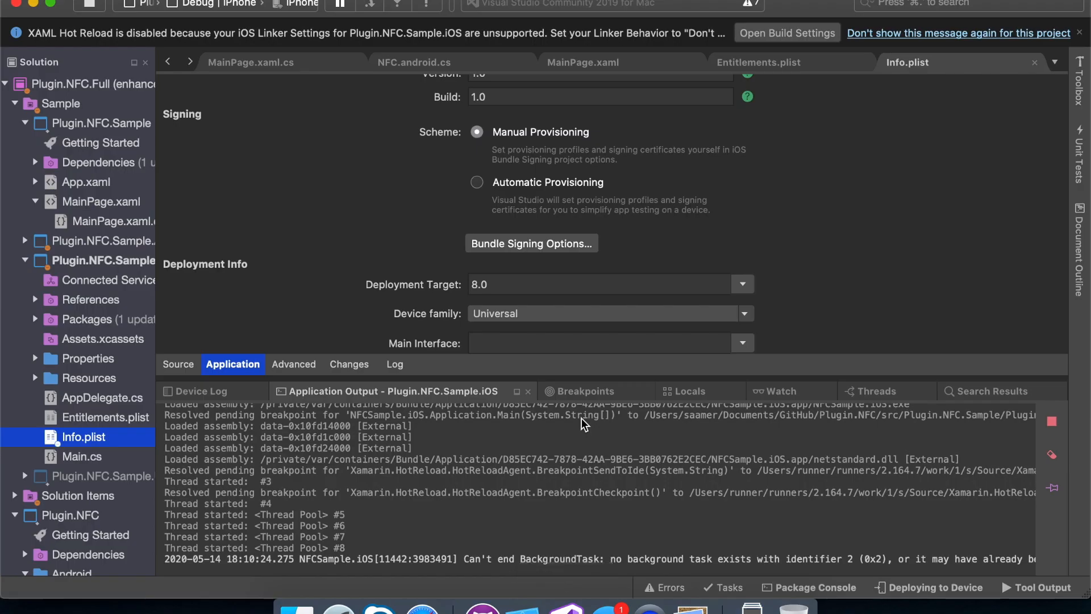
{"action": "mouse_move", "coordinate": [406, 78]}
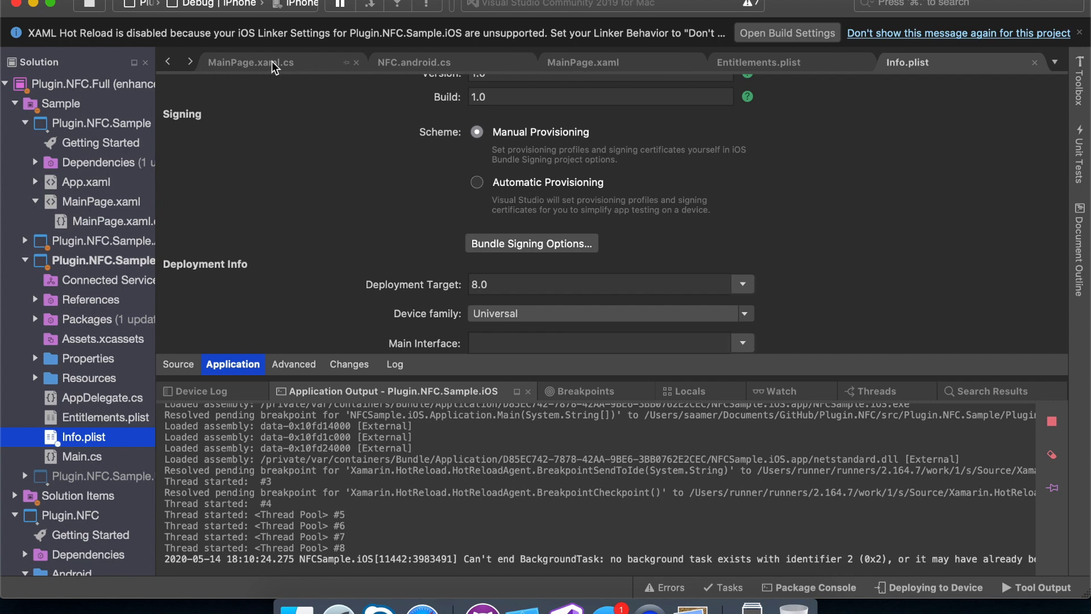
Step: Walk through the NFC record types written in Current_OnTagDiscovered within MainPage.xaml.cs
{"action": "left_click", "coordinate": [250, 61]}
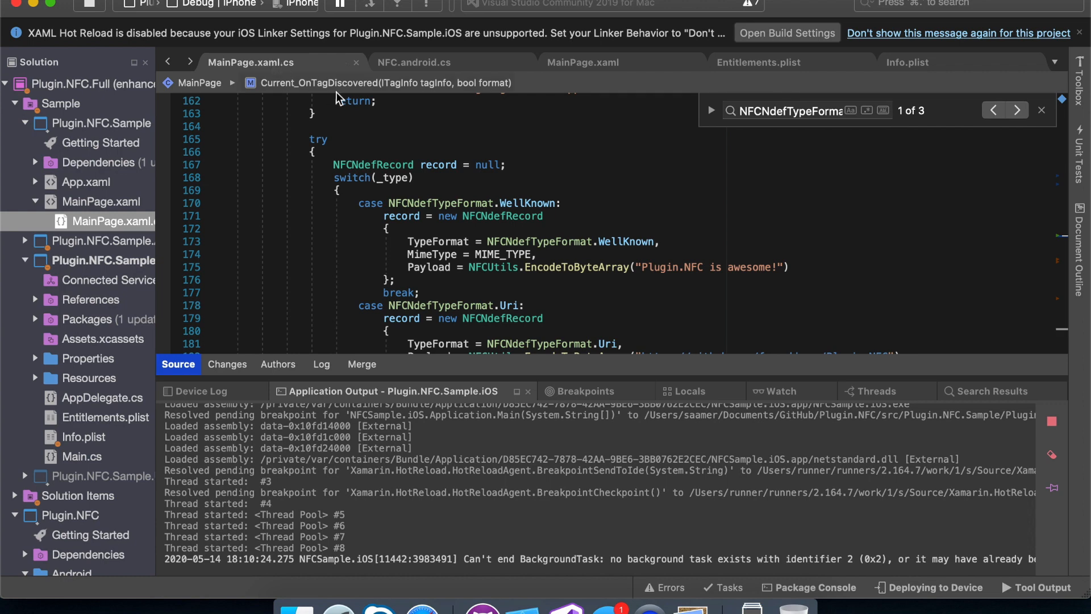
{"action": "mouse_move", "coordinate": [382, 141]}
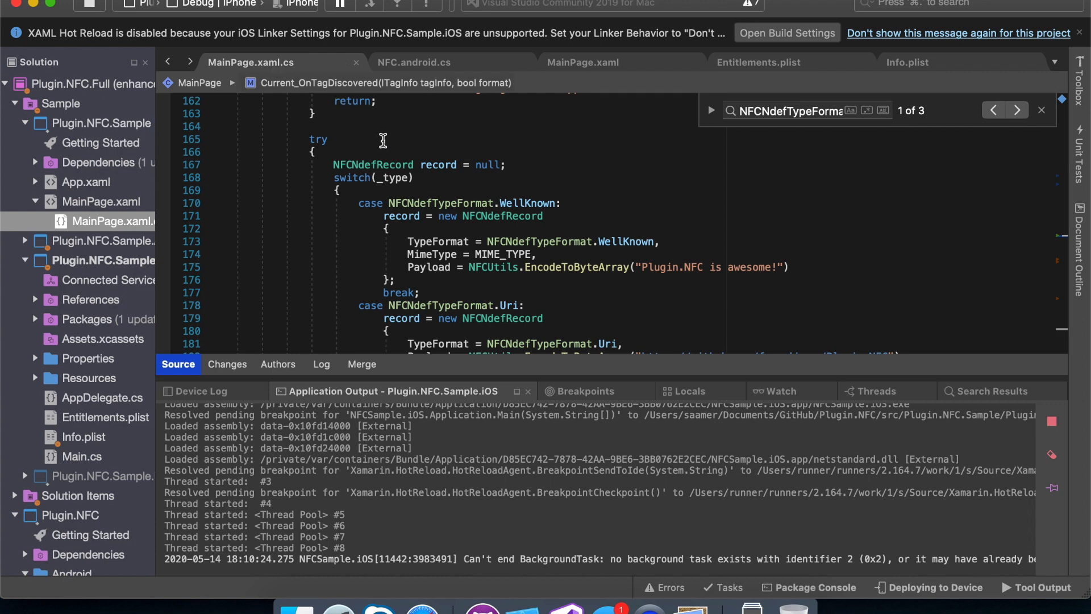
{"action": "scroll", "scroll_direction": "down", "scroll_amount": 3}
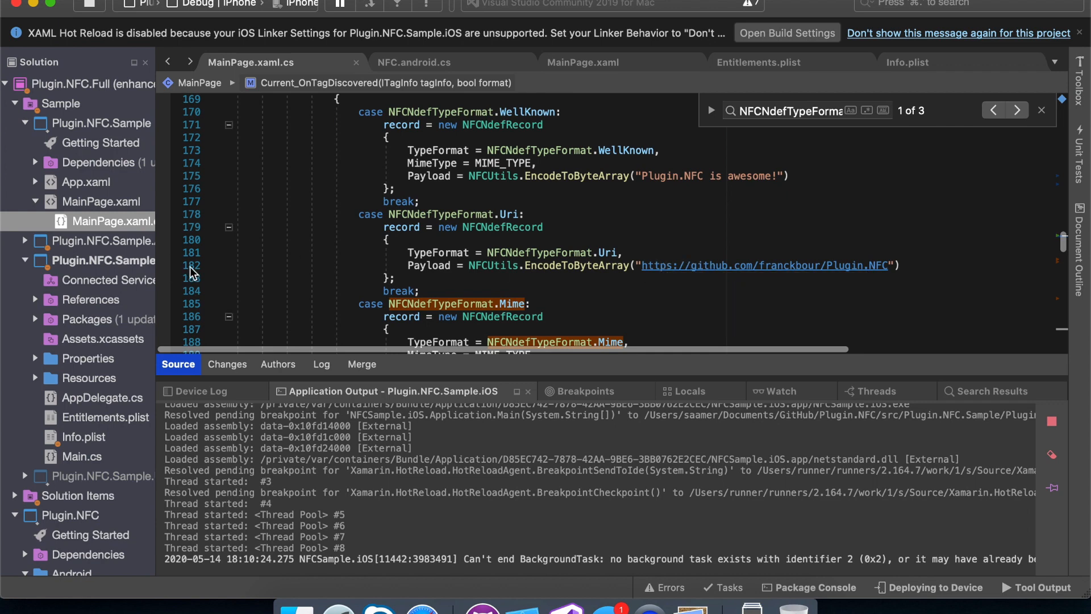
{"action": "mouse_move", "coordinate": [250, 62]}
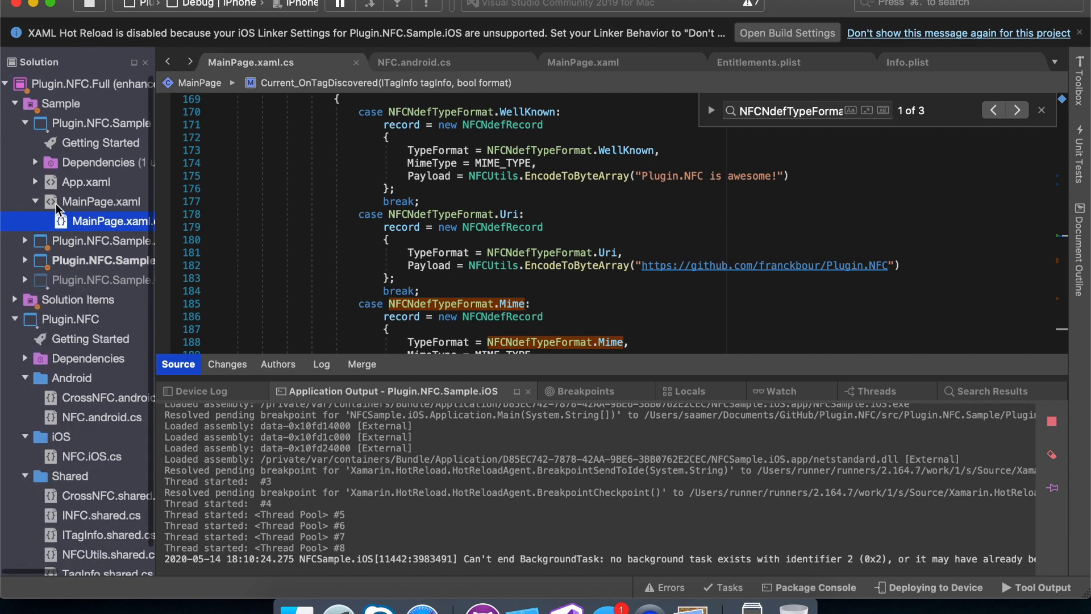
{"action": "left_click", "coordinate": [101, 202]}
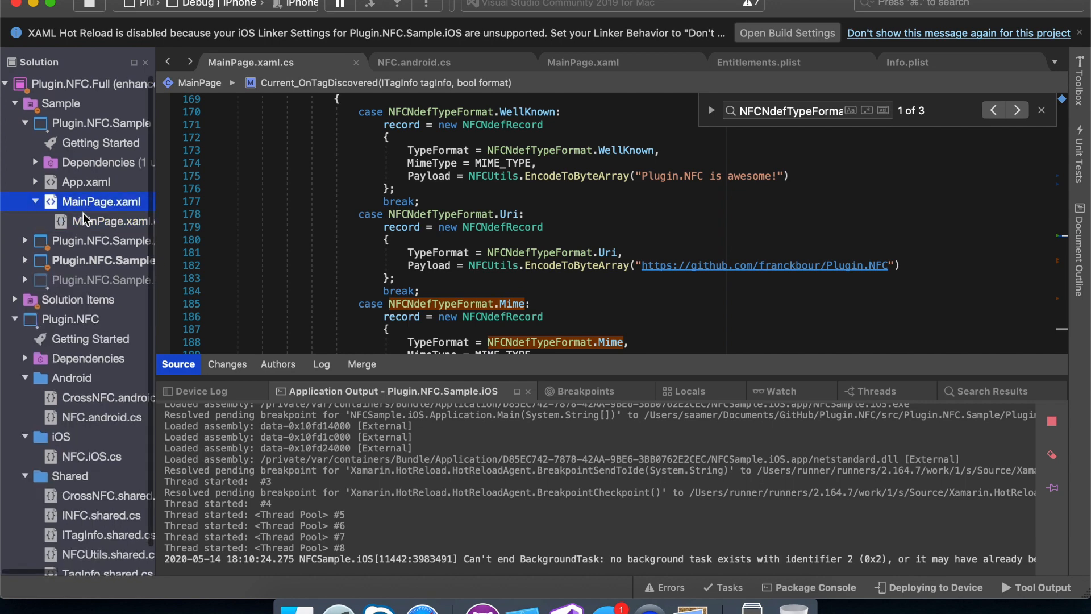
{"action": "left_click", "coordinate": [118, 222]}
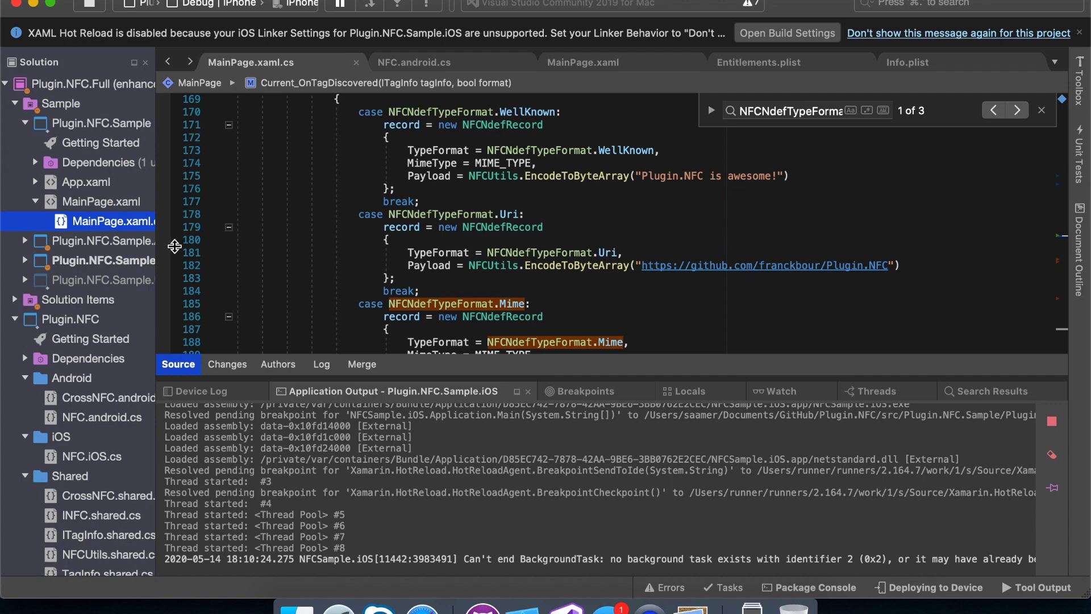
{"action": "mouse_move", "coordinate": [780, 258]}
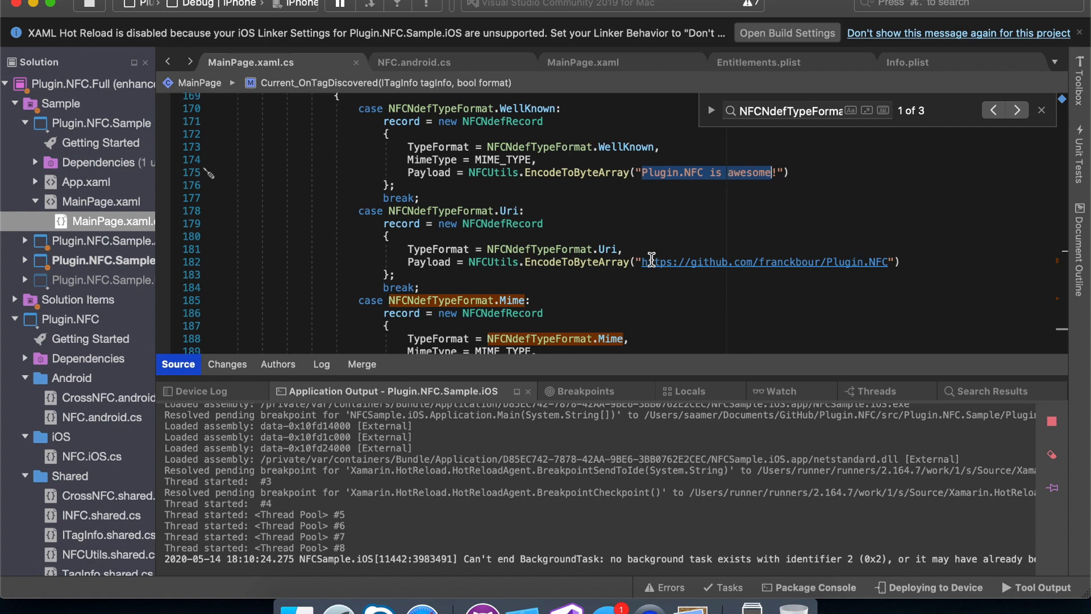
Step: Highlight the IsWritingTagSupported property that checks for tag-writing support
{"action": "scroll", "scroll_direction": "down", "scroll_amount": 3}
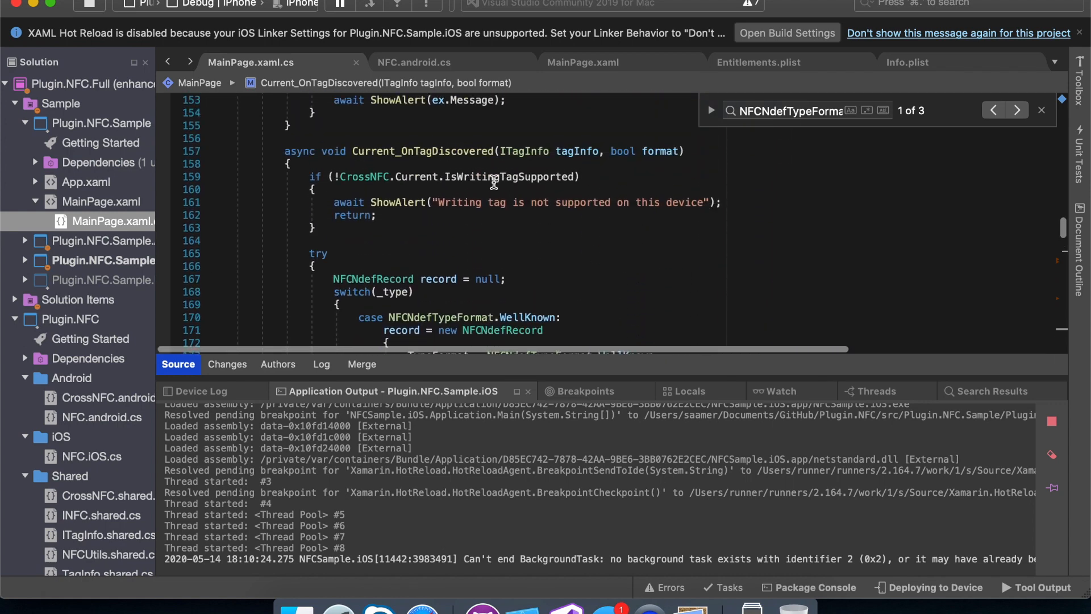
{"action": "double_click", "coordinate": [420, 151]}
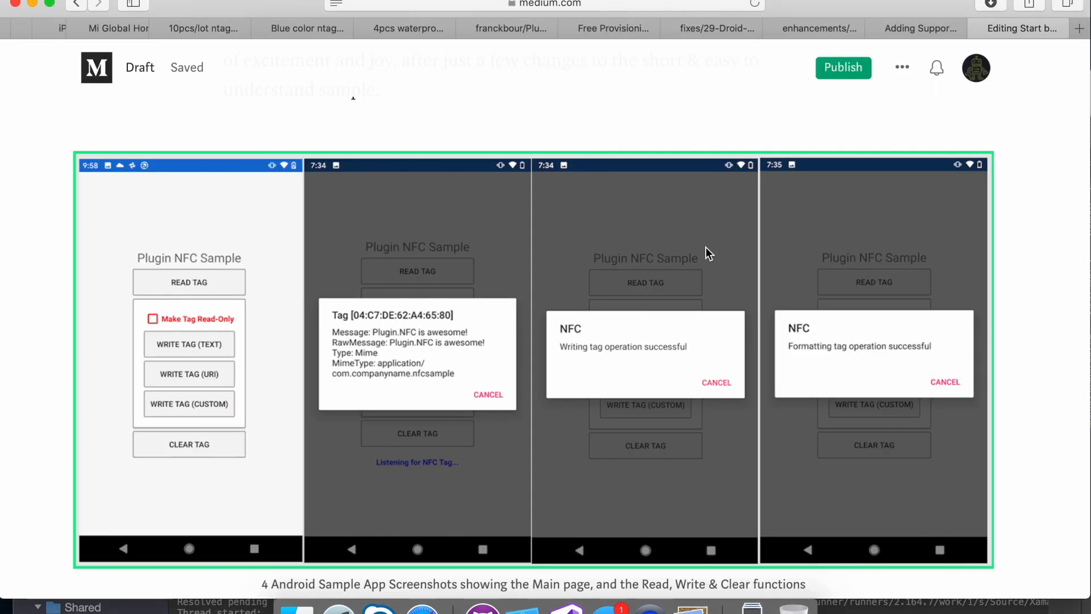
Step: Reach the draft's Background Tag Reading section and follow its Apple link to the Core NFC article
{"action": "scroll", "scroll_direction": "down", "scroll_amount": 3}
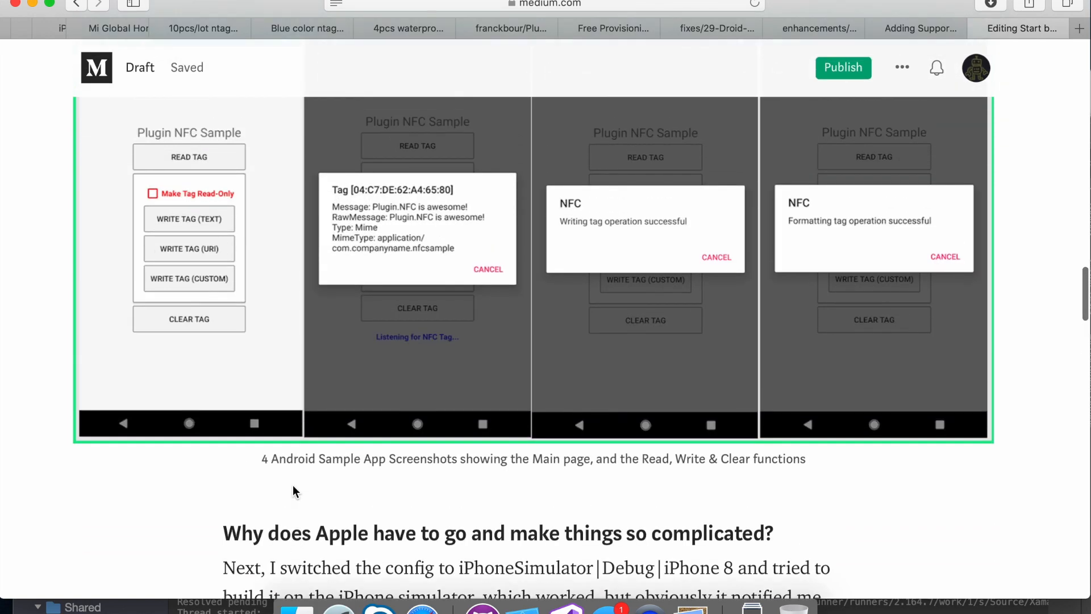
{"action": "scroll", "scroll_direction": "down", "scroll_amount": 3}
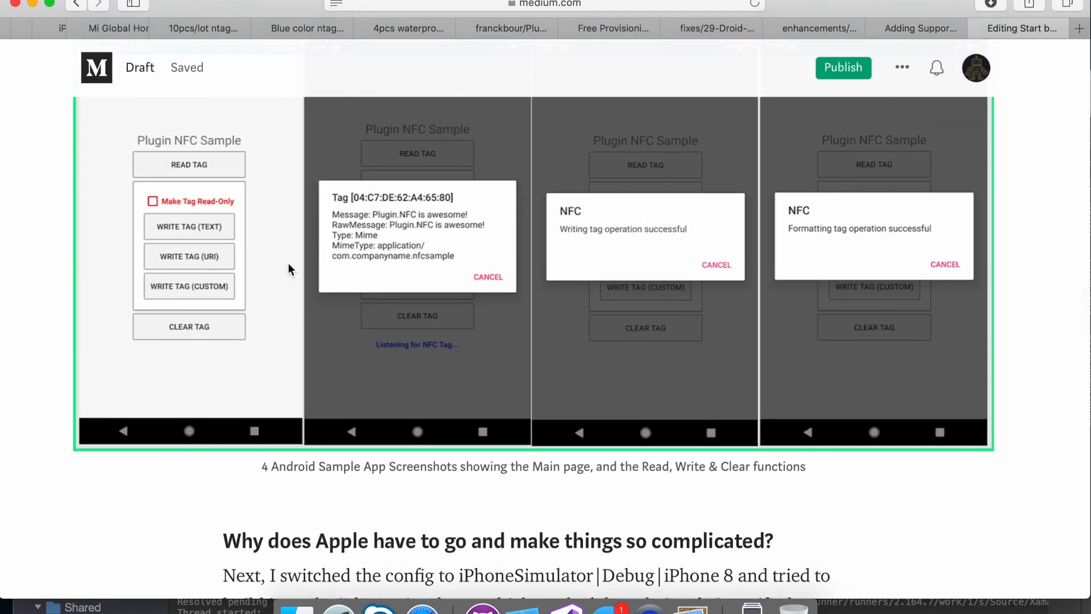
{"action": "scroll", "scroll_direction": "down", "scroll_amount": 3}
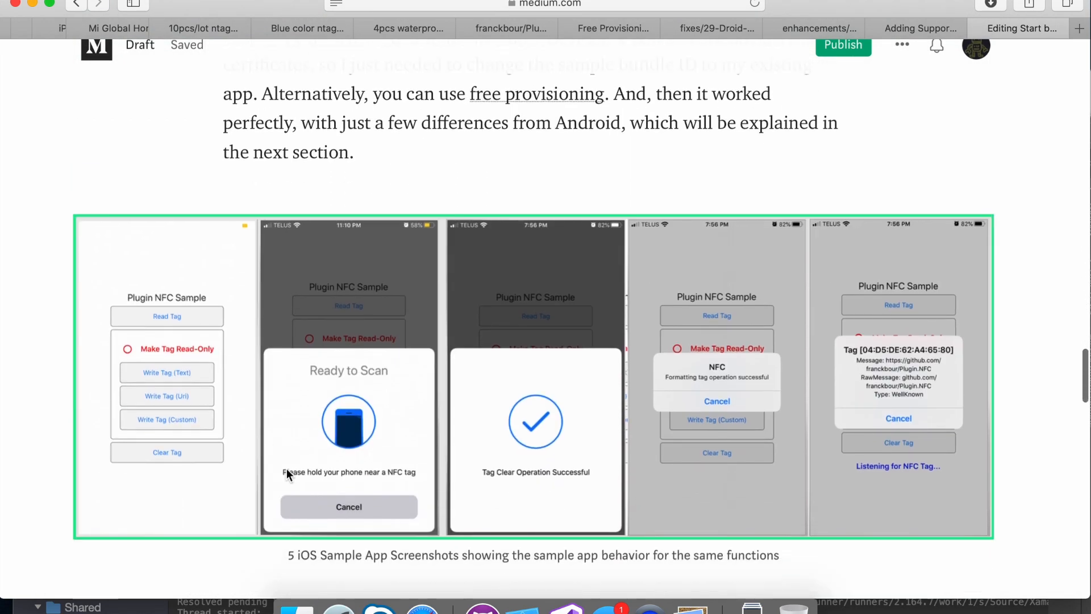
{"action": "mouse_move", "coordinate": [362, 485]}
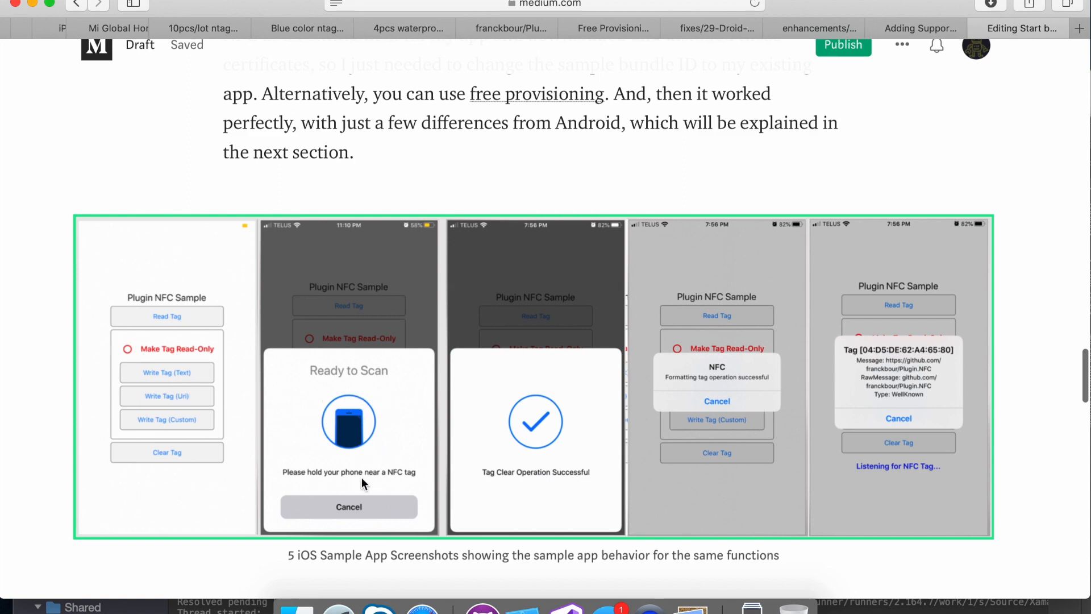
{"action": "mouse_move", "coordinate": [355, 492]}
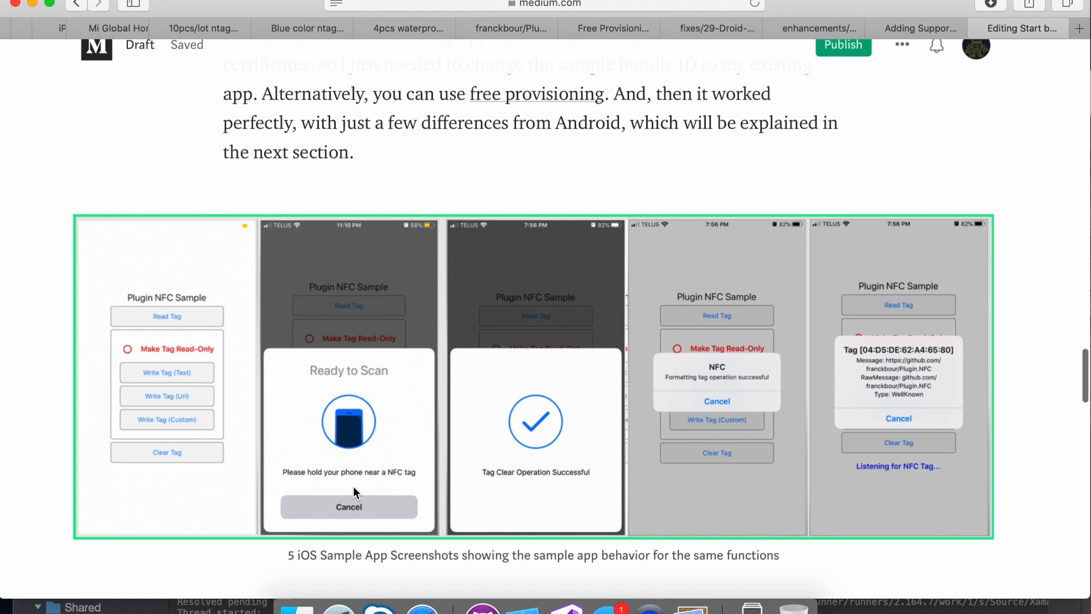
{"action": "mouse_move", "coordinate": [368, 467]}
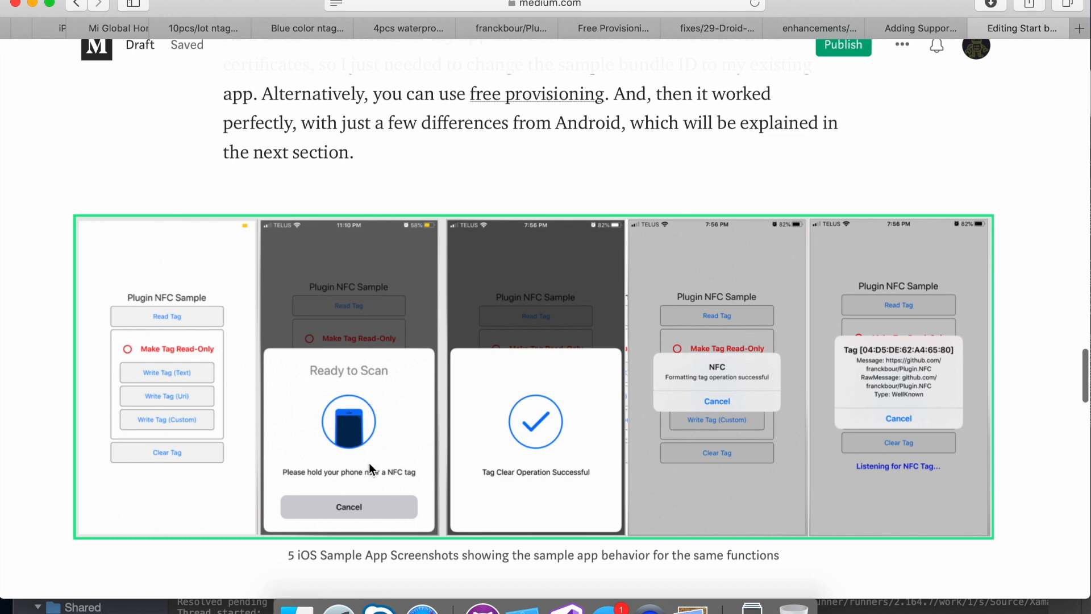
{"action": "mouse_move", "coordinate": [382, 402]}
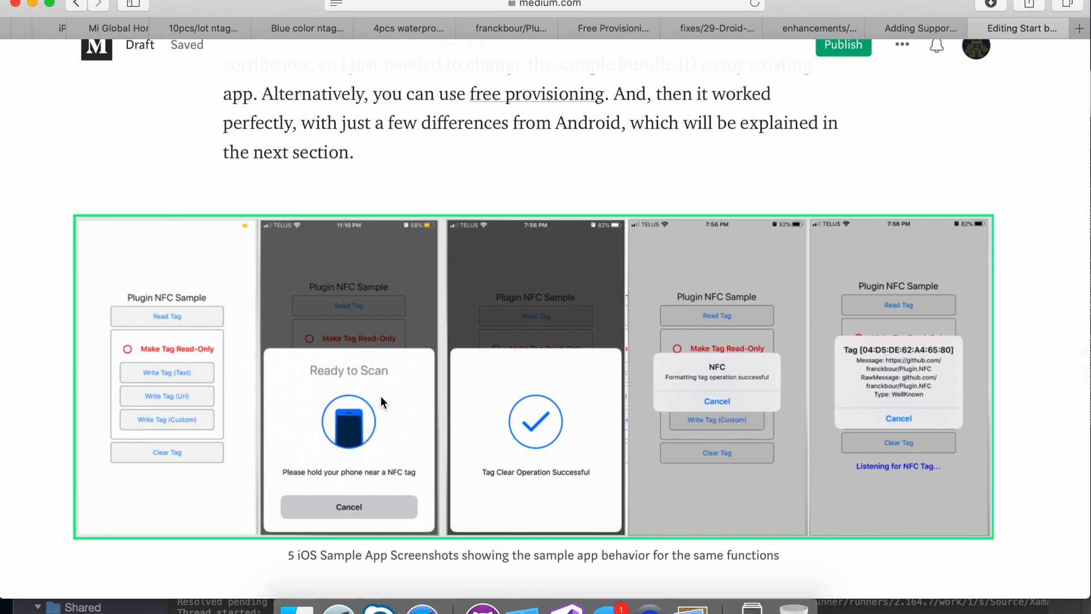
{"action": "mouse_move", "coordinate": [405, 485]}
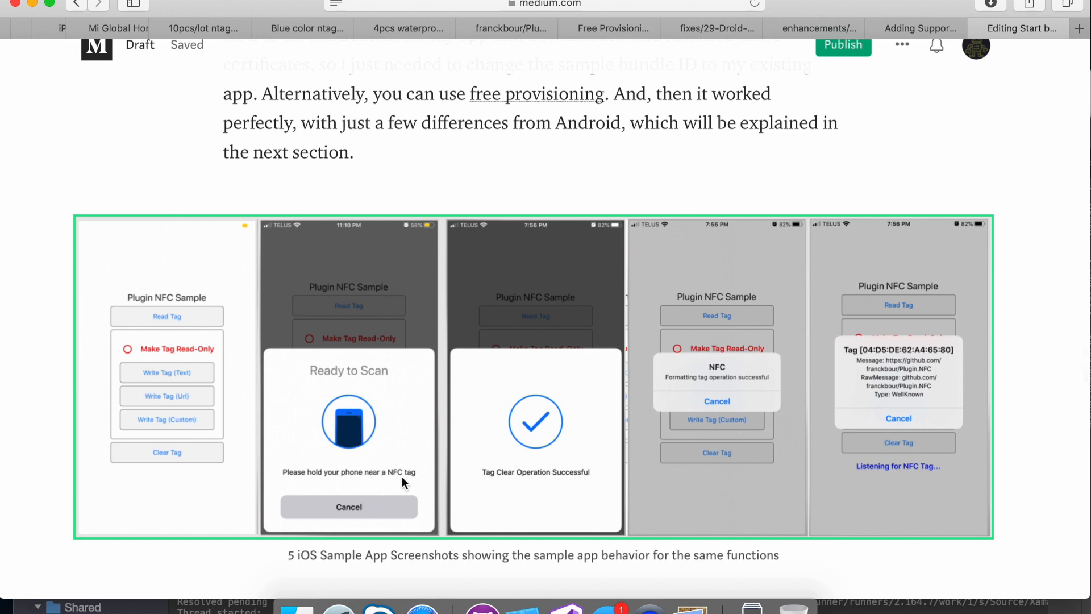
{"action": "mouse_move", "coordinate": [407, 476]}
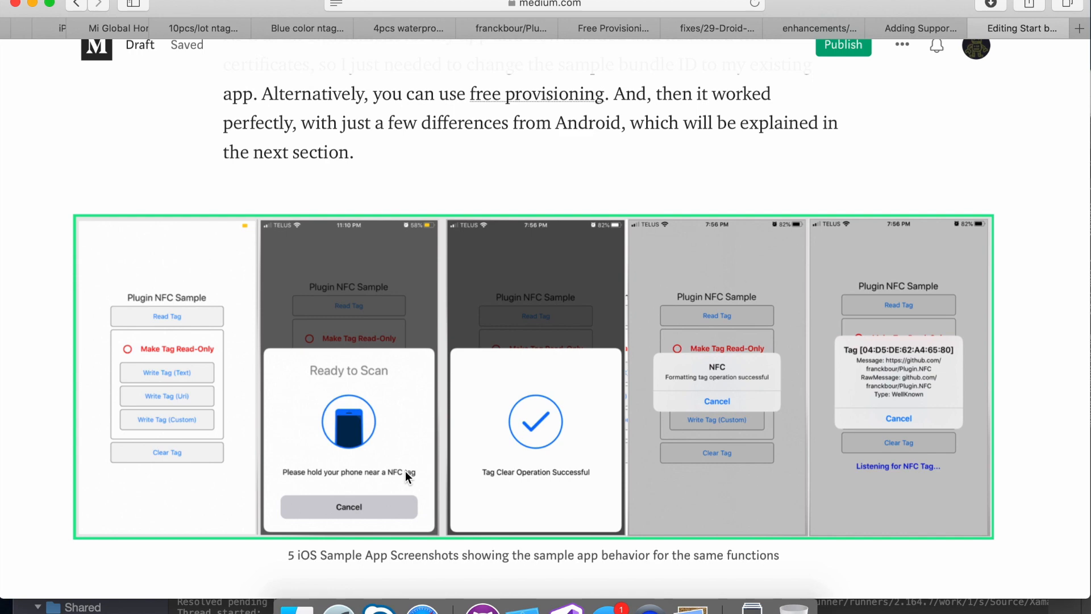
{"action": "scroll", "scroll_direction": "down", "scroll_amount": 3}
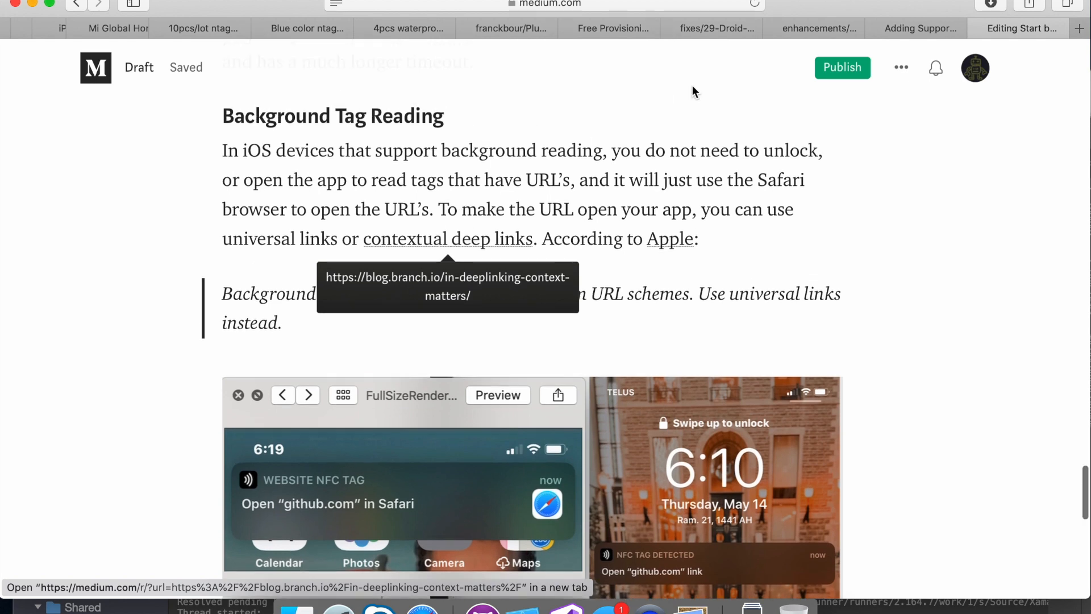
{"action": "left_click", "coordinate": [918, 29]}
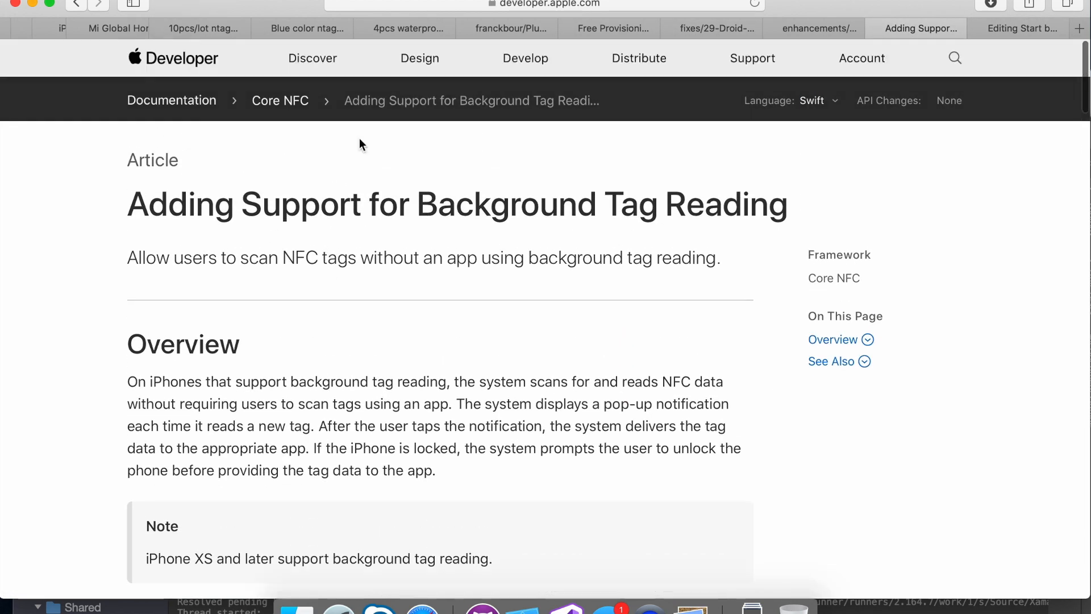
Step: Read Apple's background tag reading overview, then return to the Medium draft
{"action": "scroll", "scroll_direction": "down", "scroll_amount": 3}
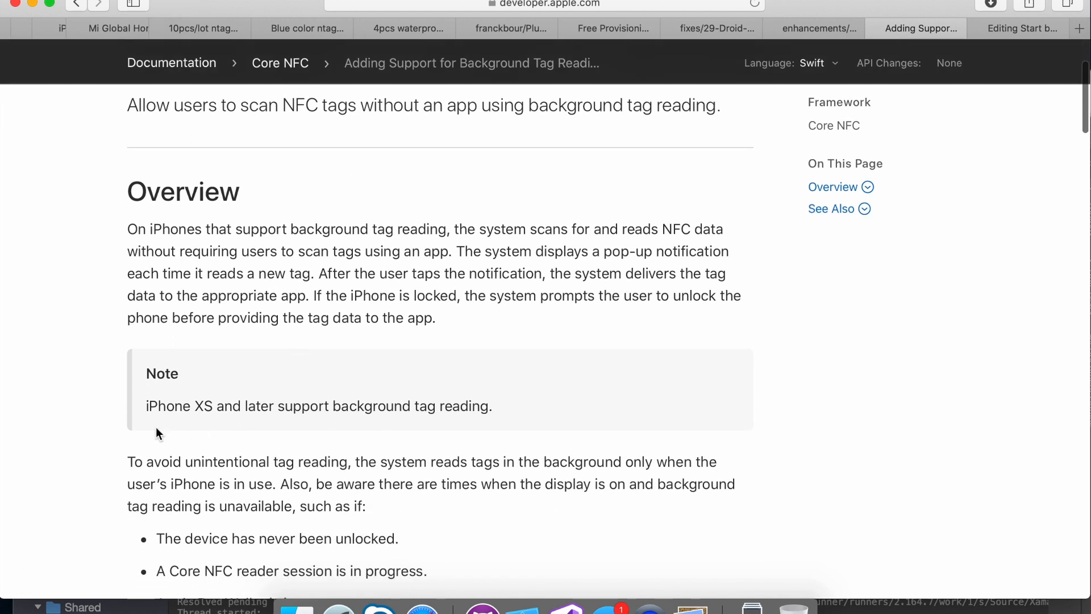
{"action": "mouse_move", "coordinate": [243, 405]}
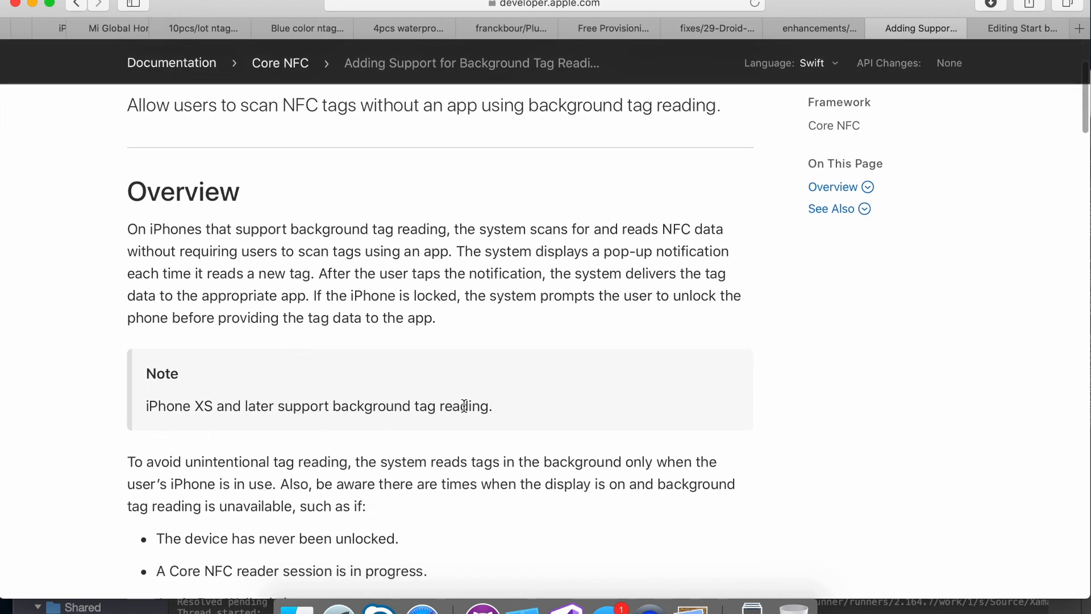
{"action": "mouse_move", "coordinate": [445, 428]}
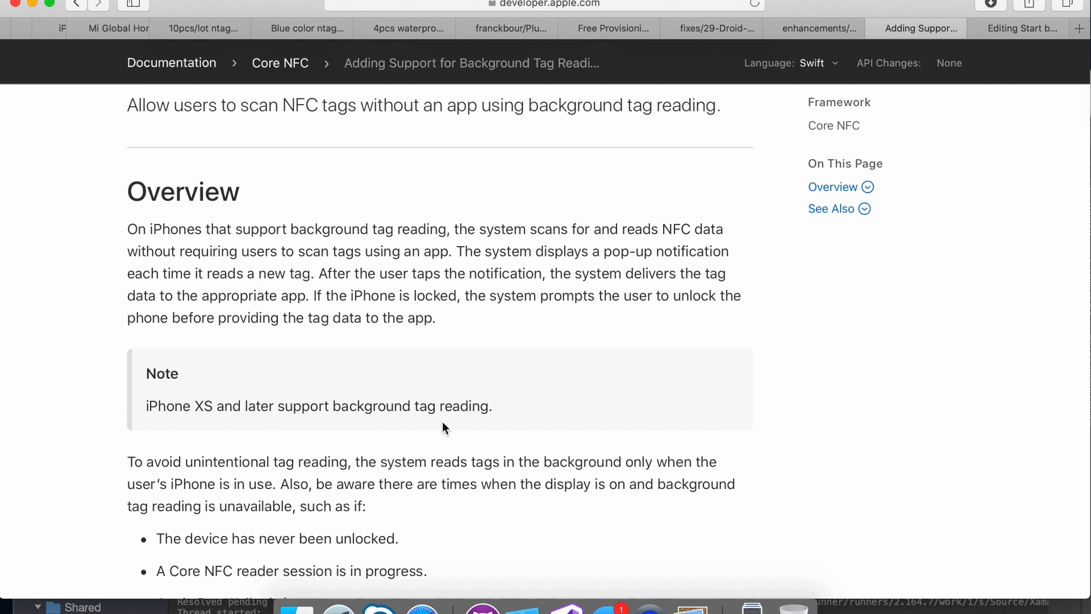
{"action": "mouse_move", "coordinate": [820, 30]}
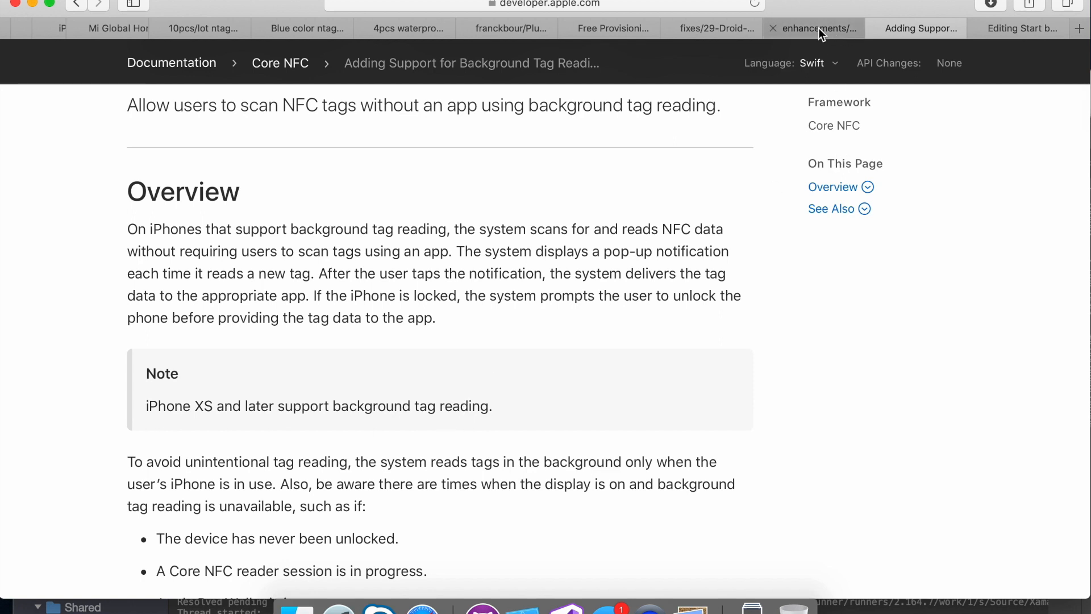
{"action": "left_click", "coordinate": [812, 28]}
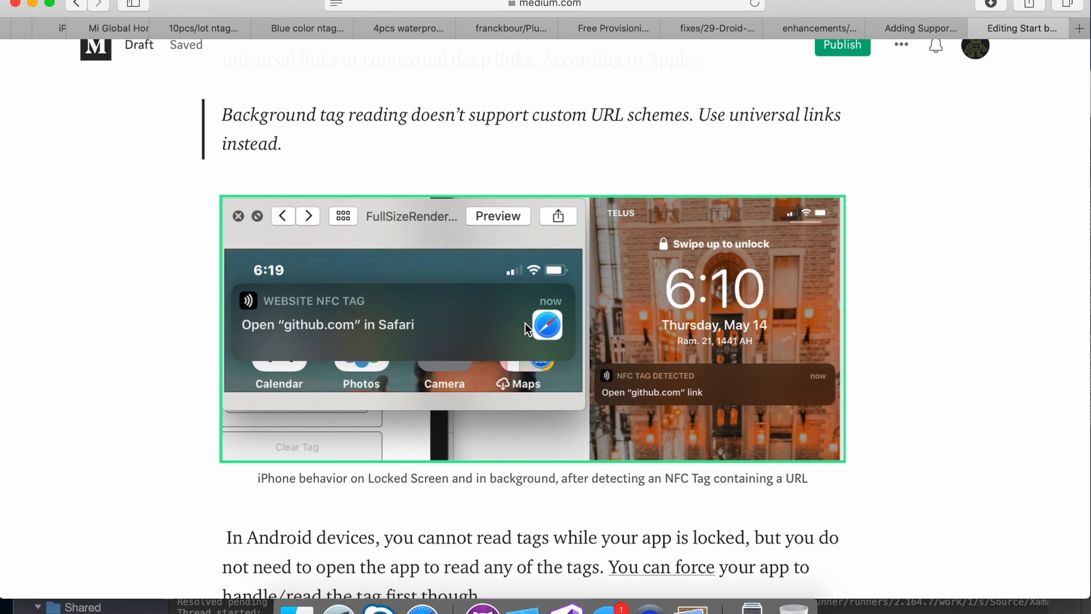
Step: Follow the 'You can force' link in the Android paragraph to the Stack Overflow answer
{"action": "scroll", "scroll_direction": "down", "scroll_amount": 3}
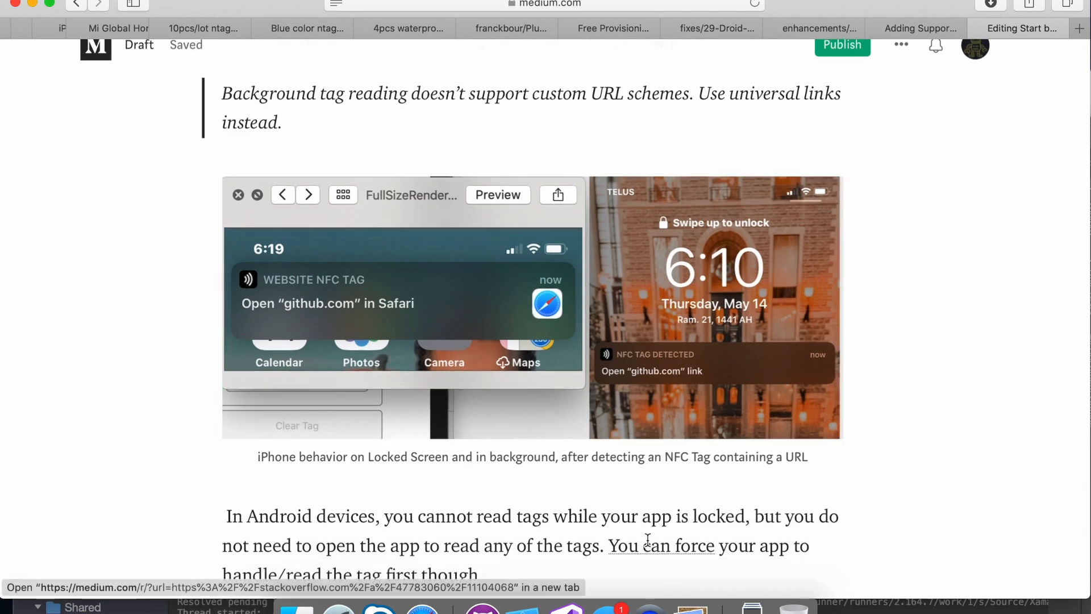
{"action": "mouse_move", "coordinate": [660, 545]}
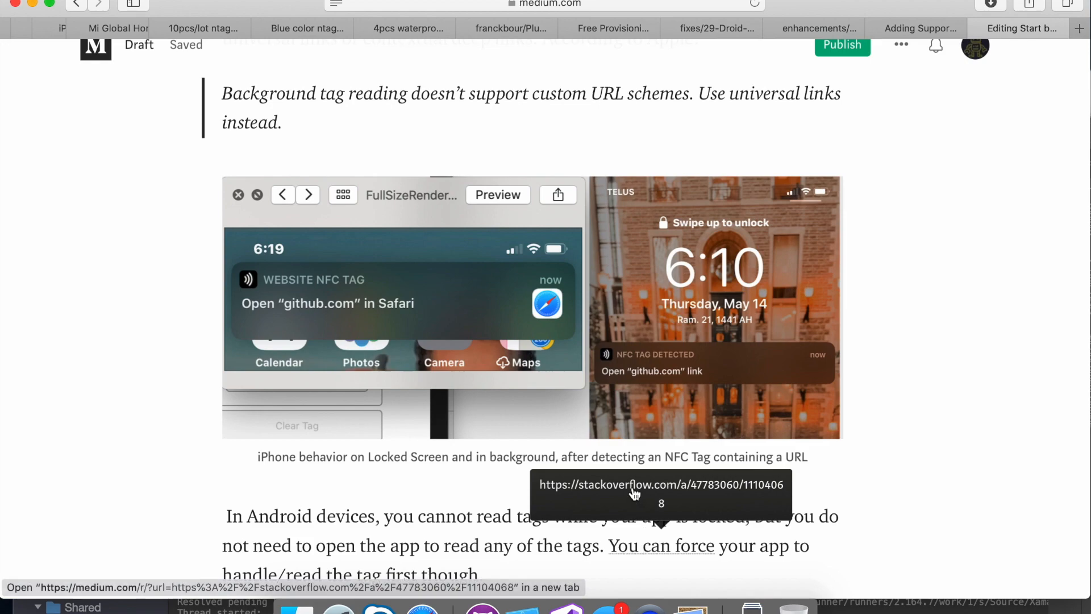
{"action": "left_click", "coordinate": [661, 486]}
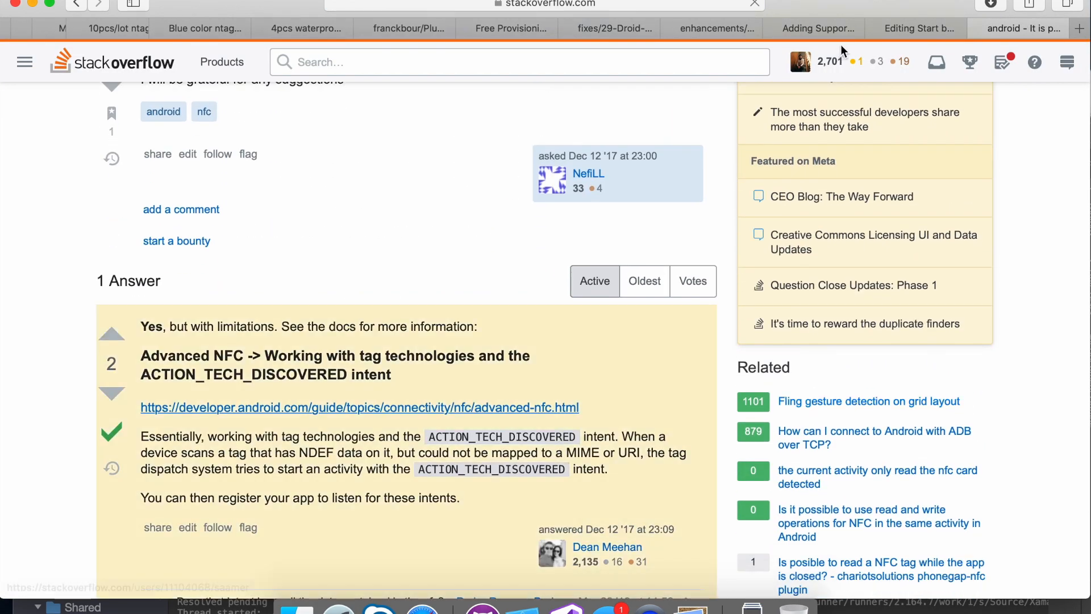
{"action": "mouse_move", "coordinate": [915, 28]}
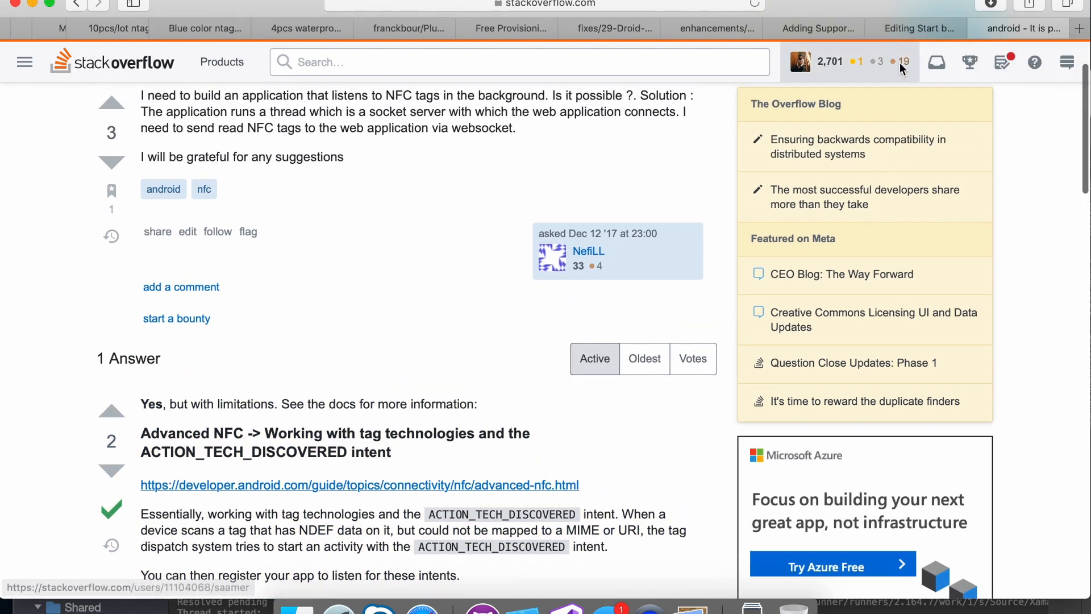
Step: Review 'Do I need to enable NFC?' and Other Resources, then return to the xamarin forms nfc search results
{"action": "left_click", "coordinate": [918, 29]}
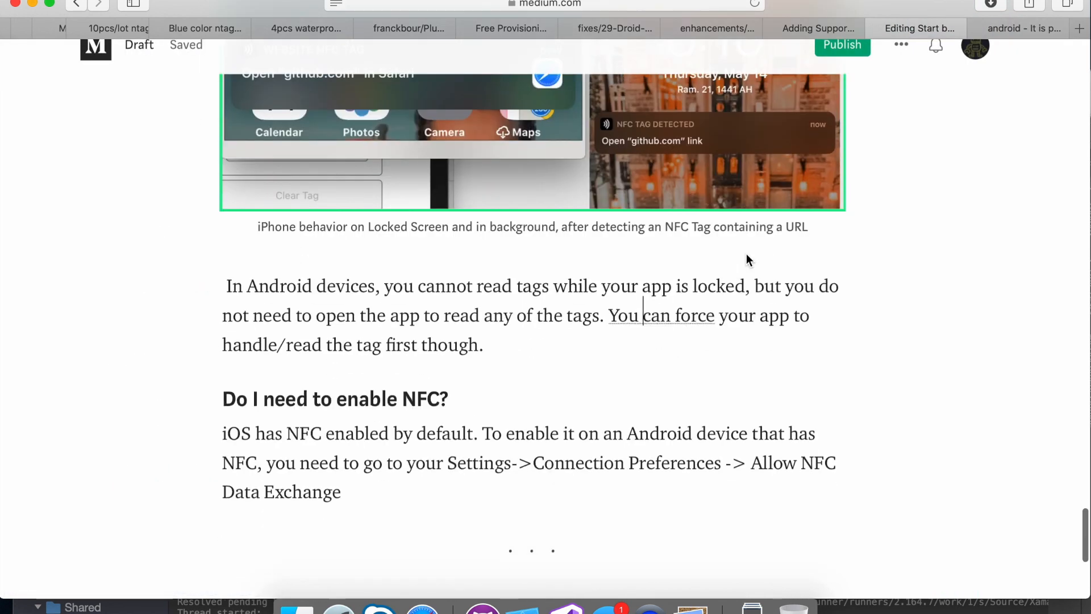
{"action": "scroll", "scroll_direction": "down", "scroll_amount": 3}
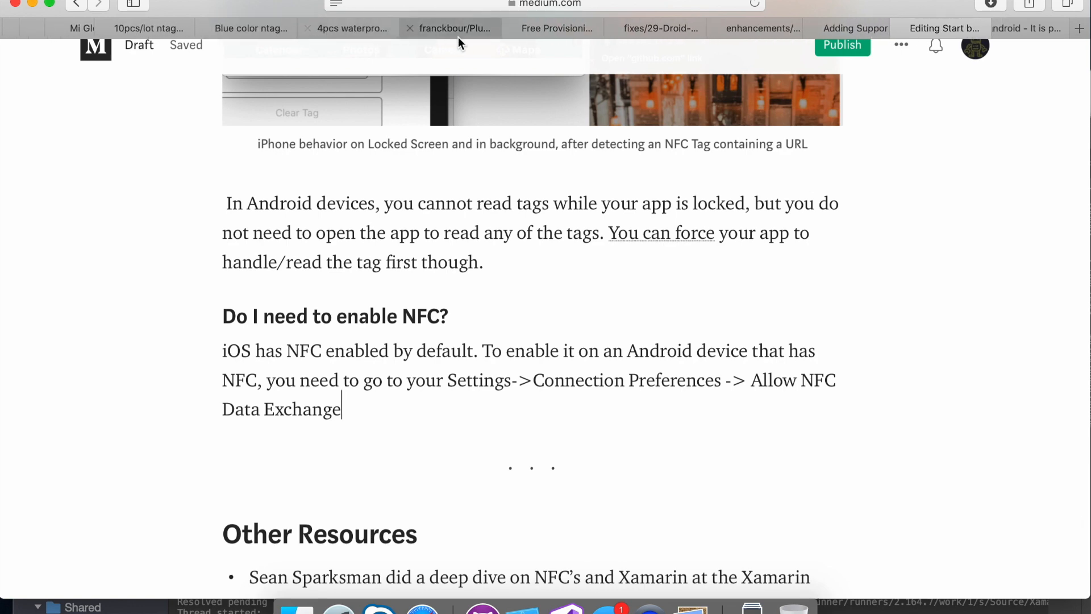
{"action": "left_click", "coordinate": [452, 28]}
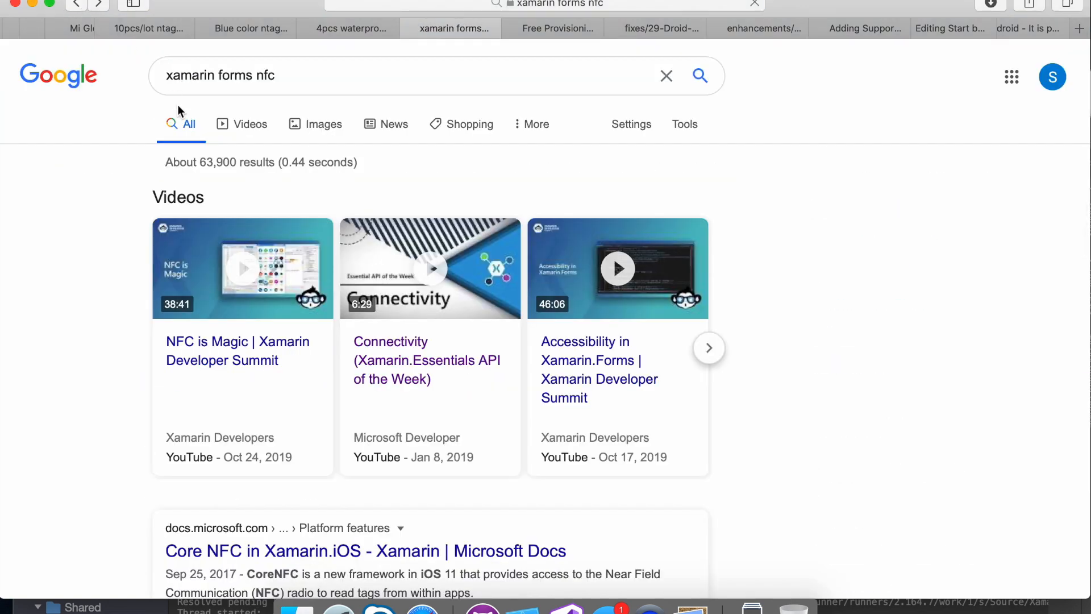
Step: Start playing the 'NFC is Magic | Xamarin Developer Summit' YouTube video from the search results
{"action": "scroll", "scroll_direction": "down", "scroll_amount": 3}
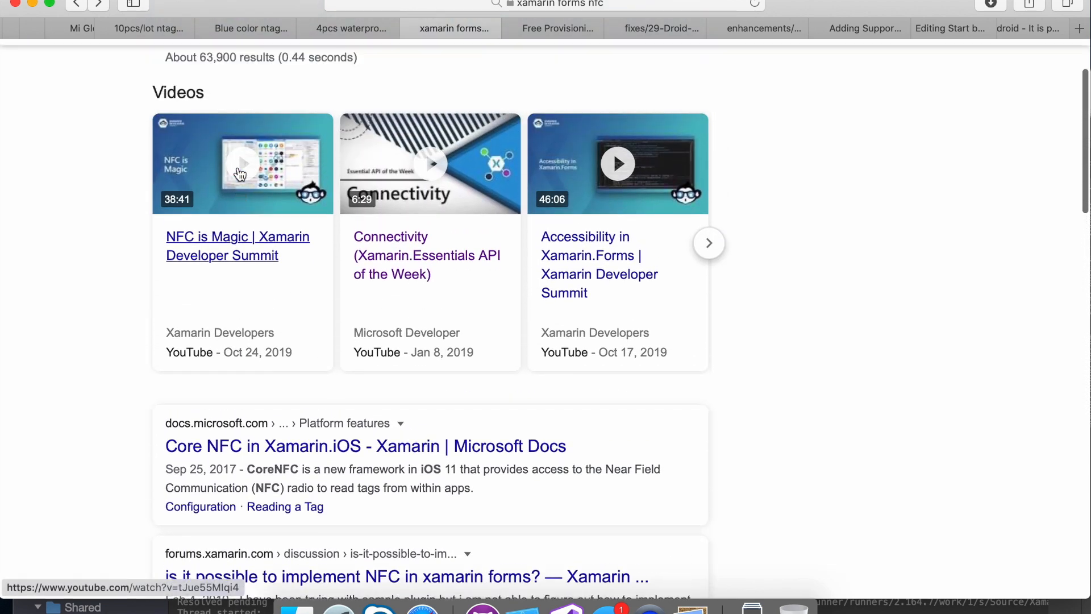
{"action": "scroll", "scroll_direction": "down", "scroll_amount": 3}
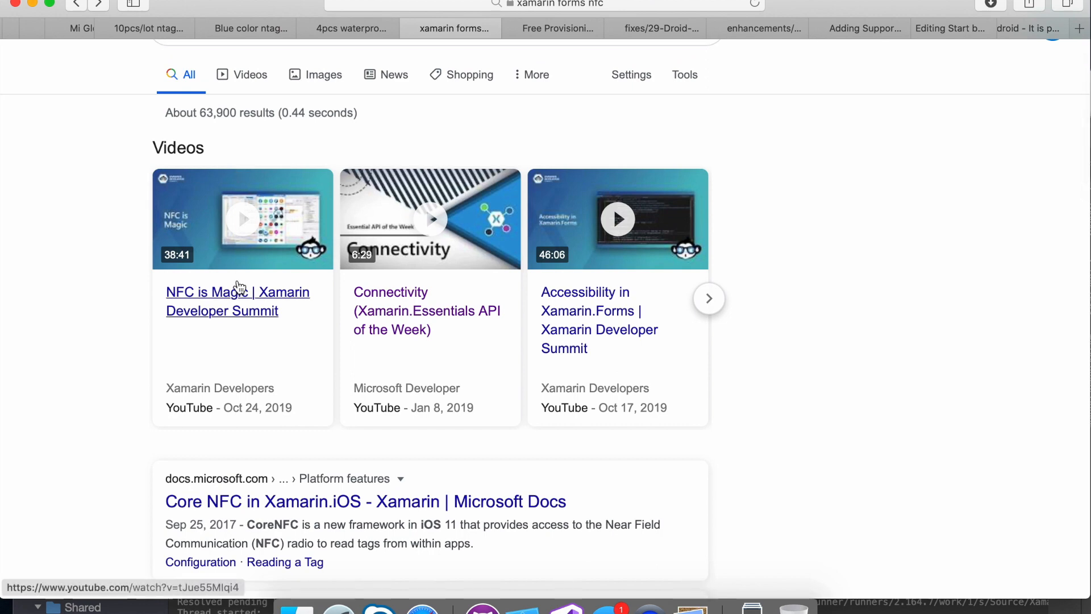
{"action": "left_click", "coordinate": [238, 300]}
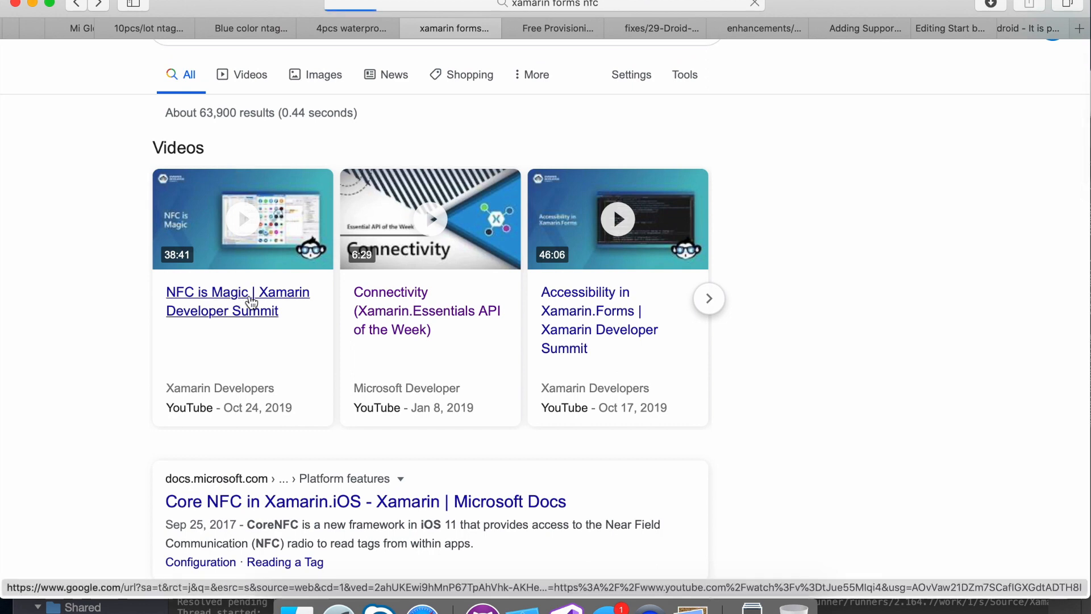
{"action": "left_click", "coordinate": [238, 300]}
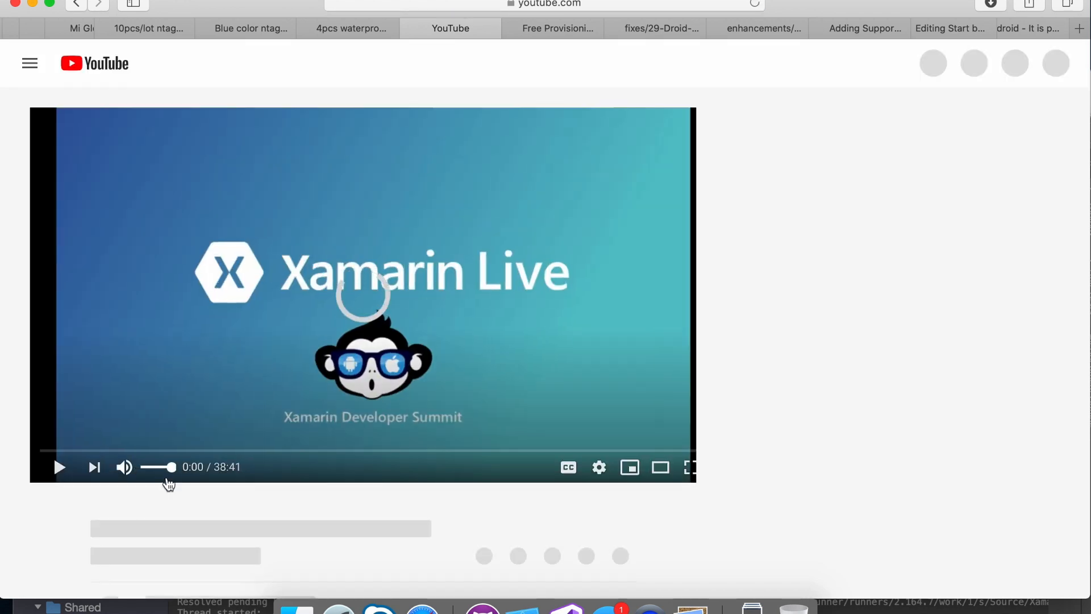
{"action": "left_click", "coordinate": [59, 467]}
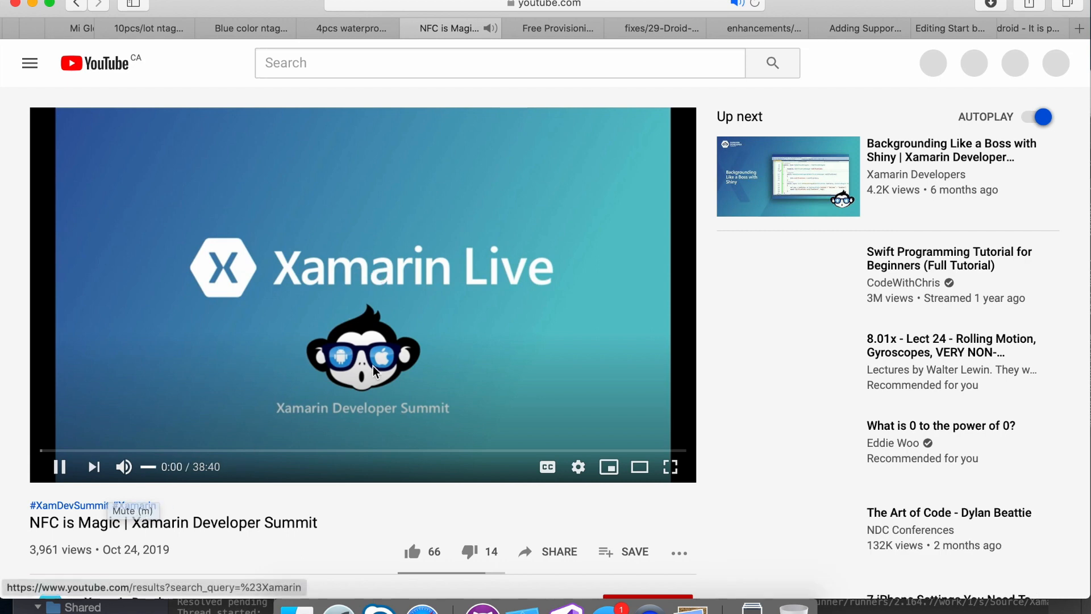